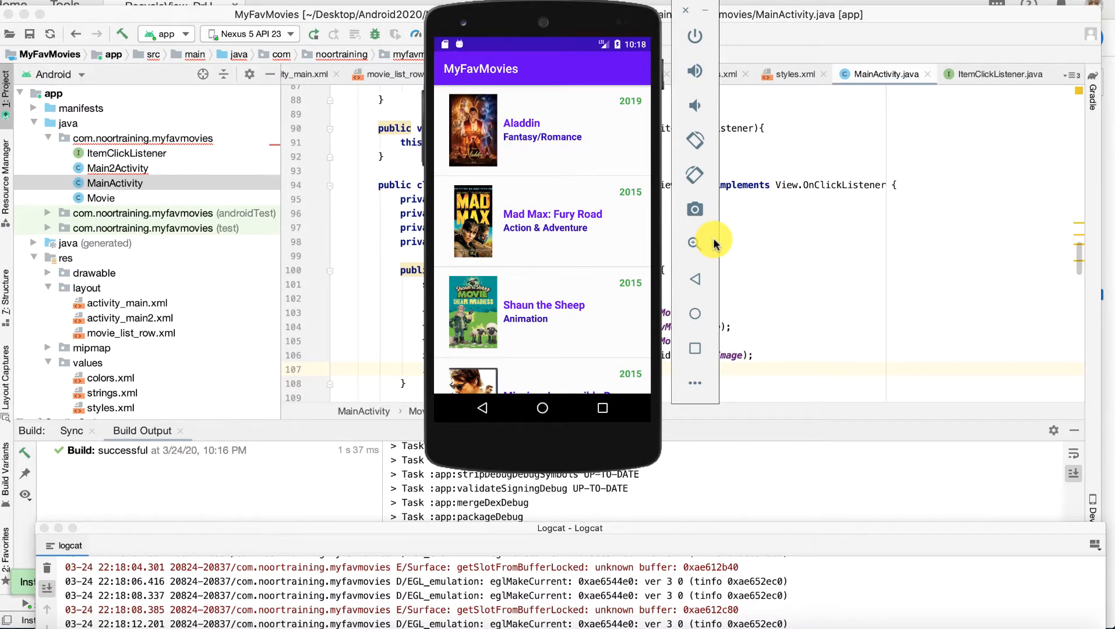
mouse_move(580, 388)
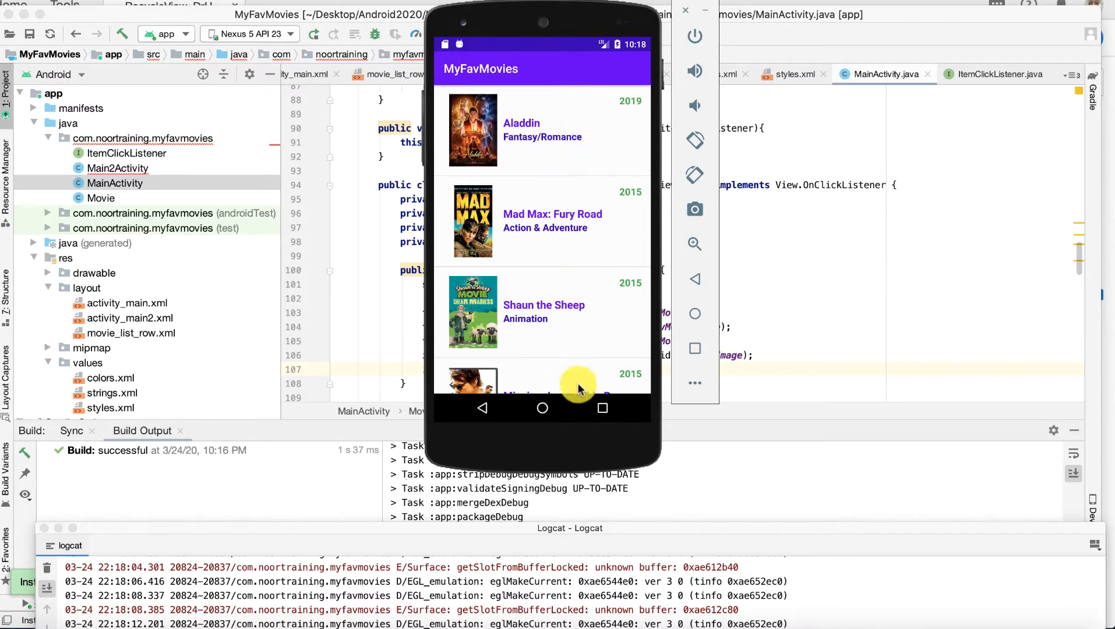
mouse_move(525, 157)
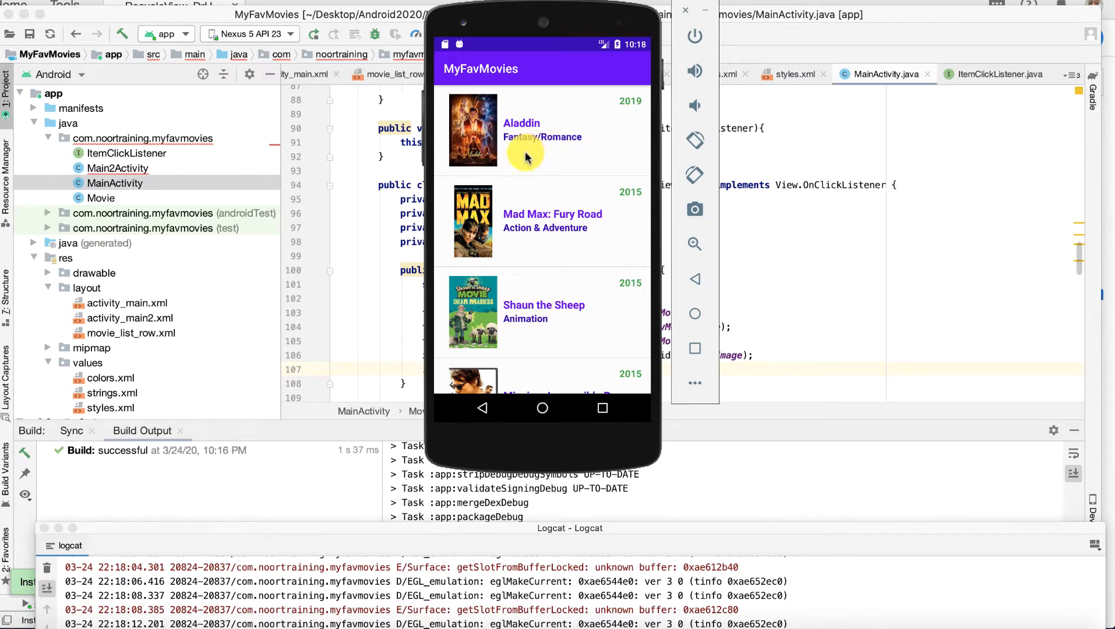
mouse_move(532, 260)
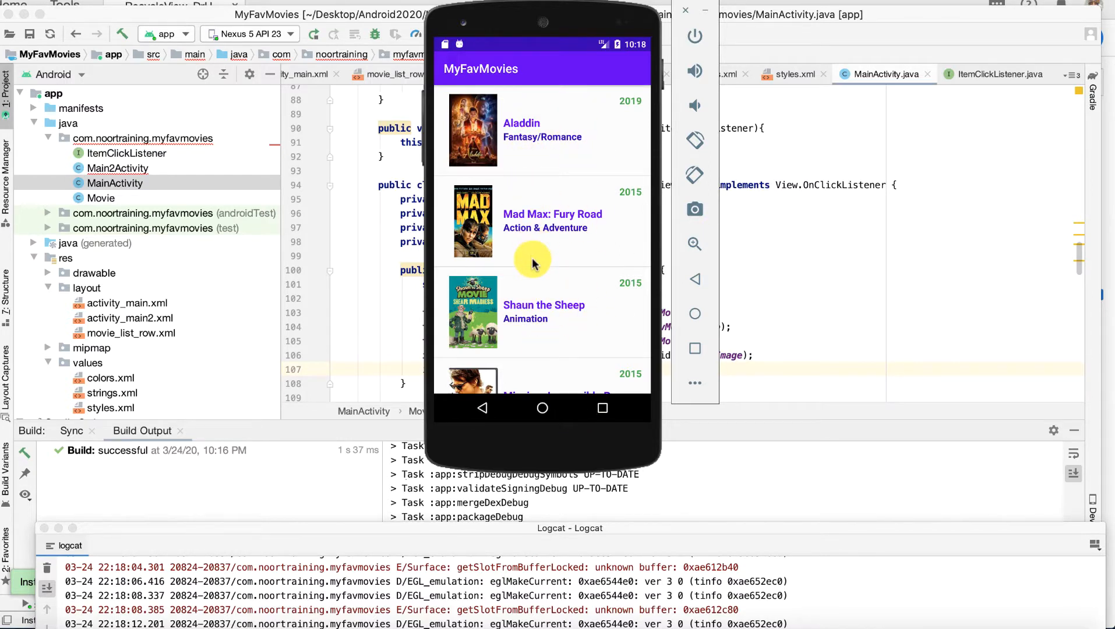
mouse_move(544, 288)
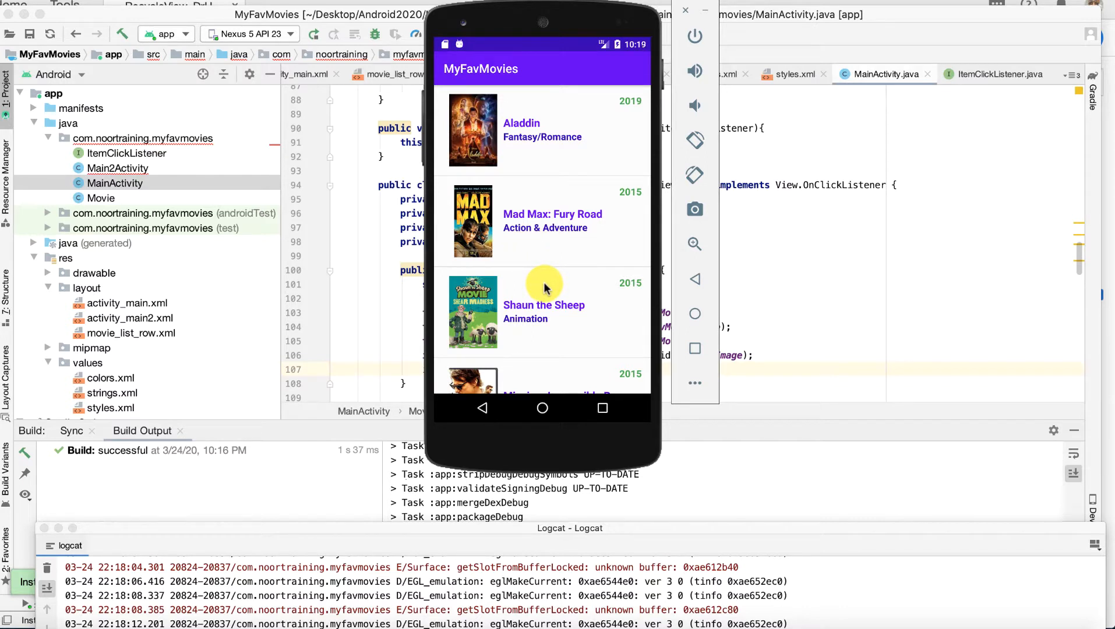
mouse_move(519, 132)
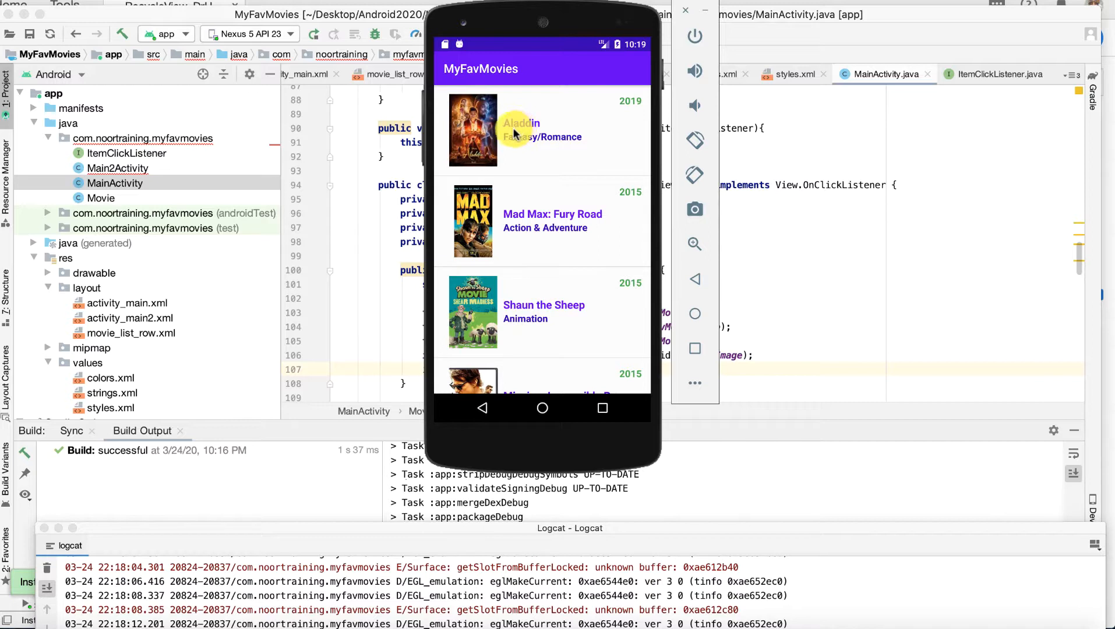
mouse_move(539, 173)
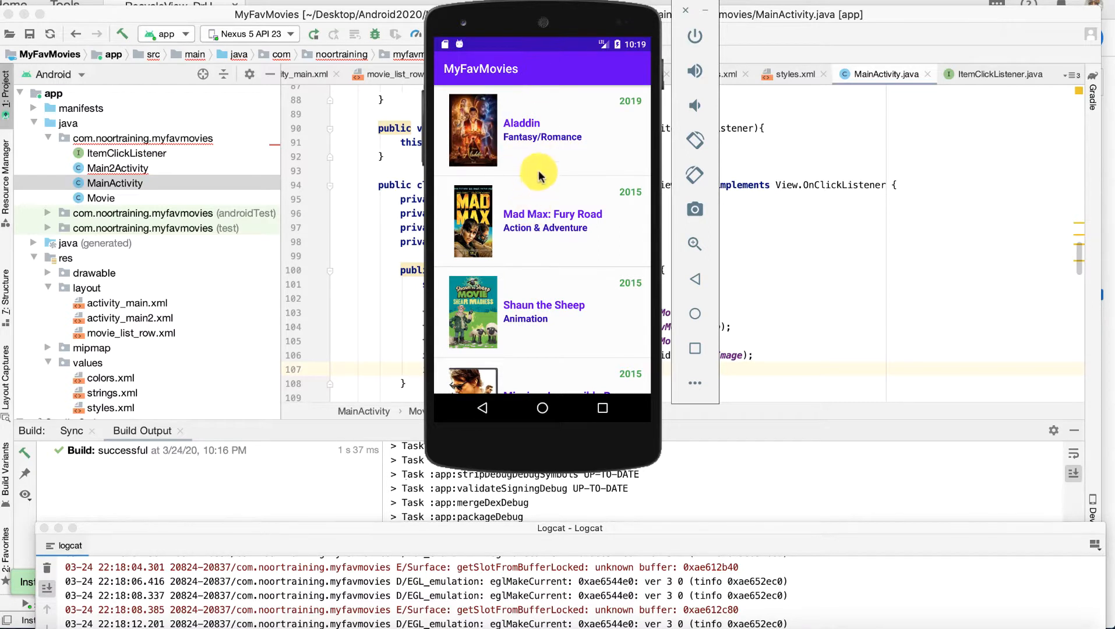
mouse_move(558, 180)
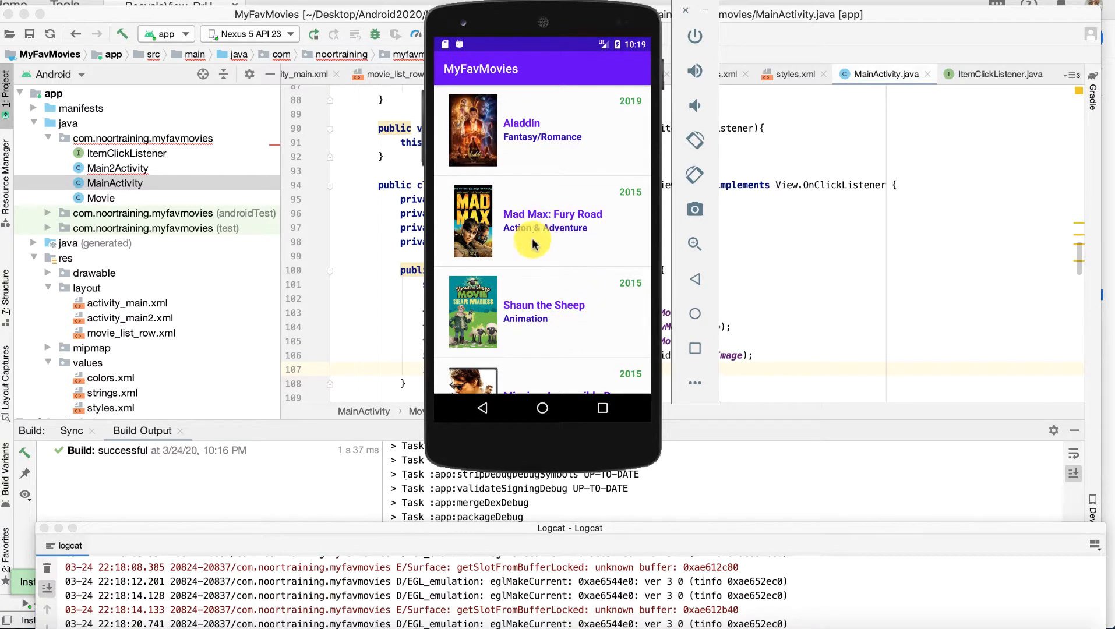
- Tap Shaun the Sheep and Kingdom of Heaven in the emulator to test their toasts
left_click(542, 312)
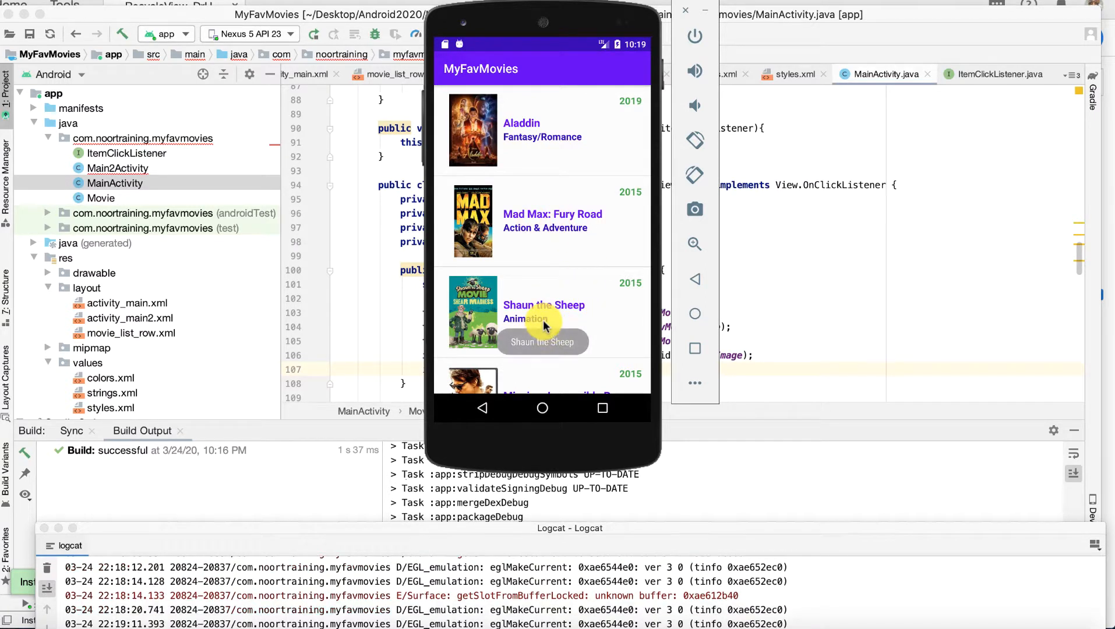
scroll("down", 3)
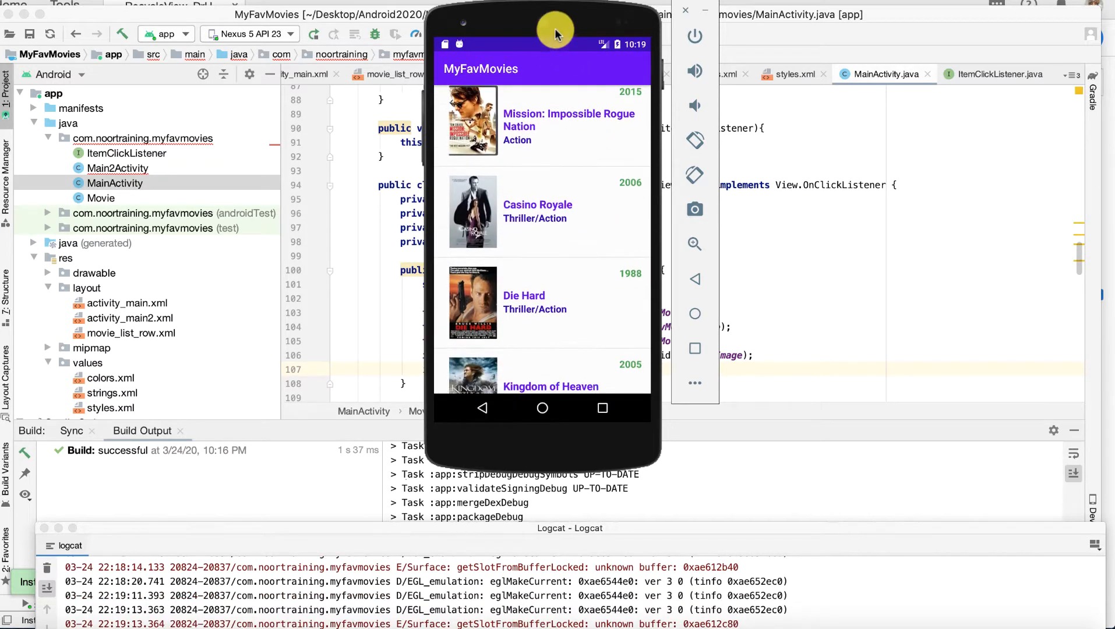
scroll("down", 3)
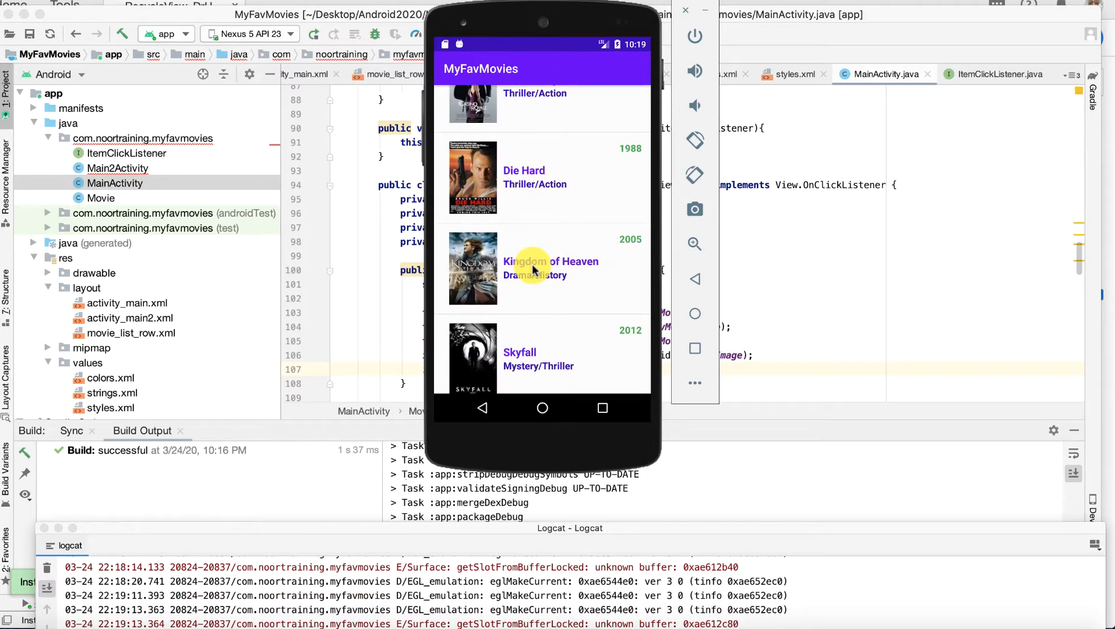
left_click(550, 268)
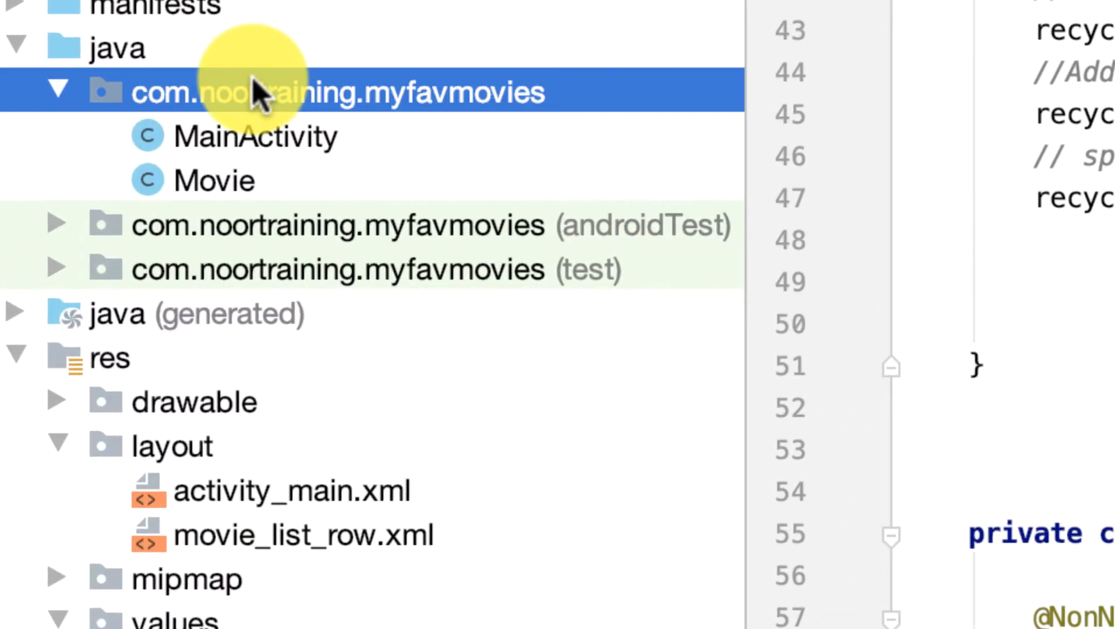
mouse_move(370, 99)
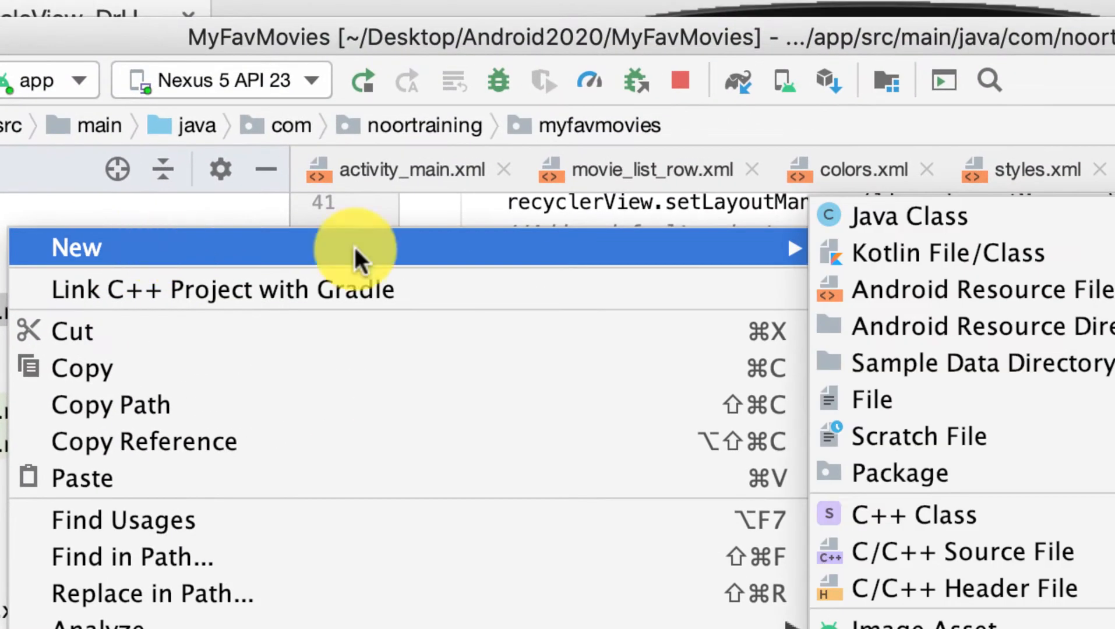
- Create a new Java file named ItemClickListener with kind set to Interface
left_click(911, 216)
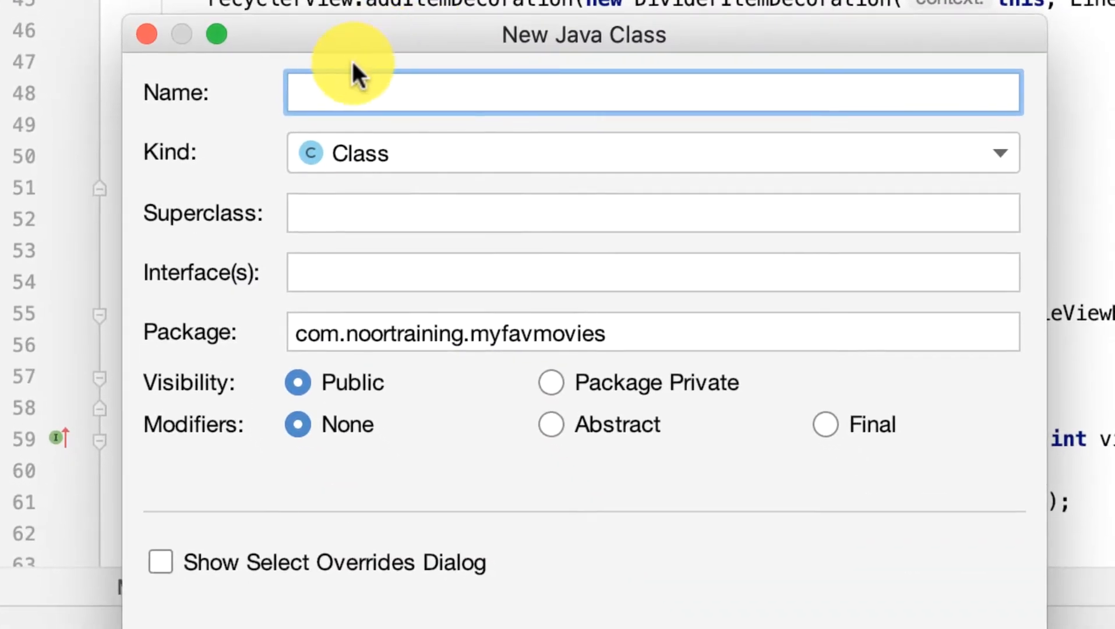
type("Ite")
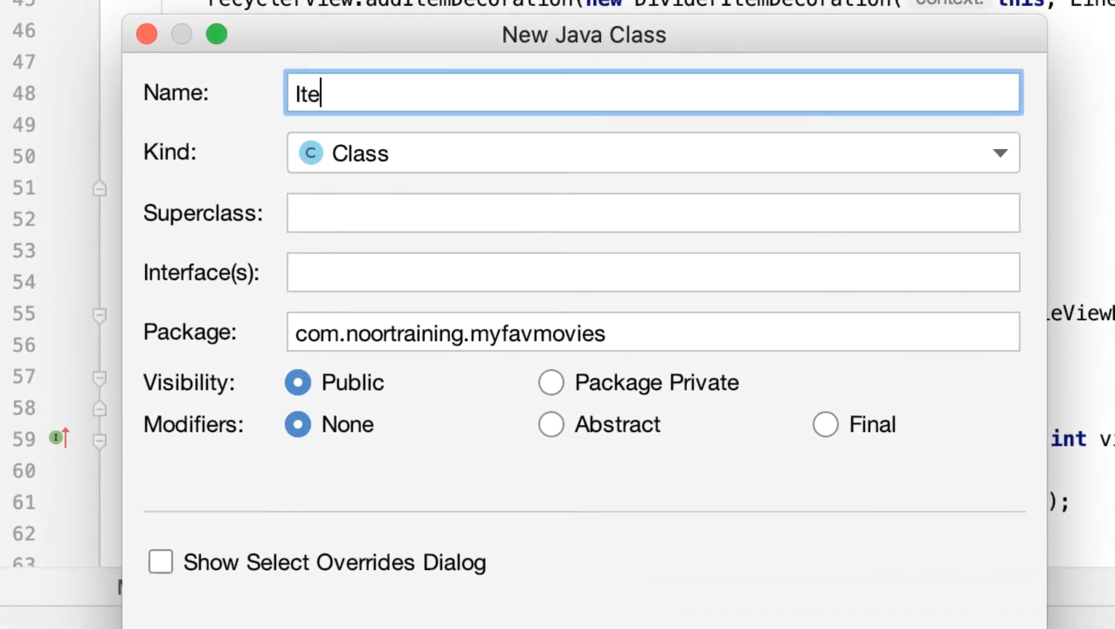
type("mClick")
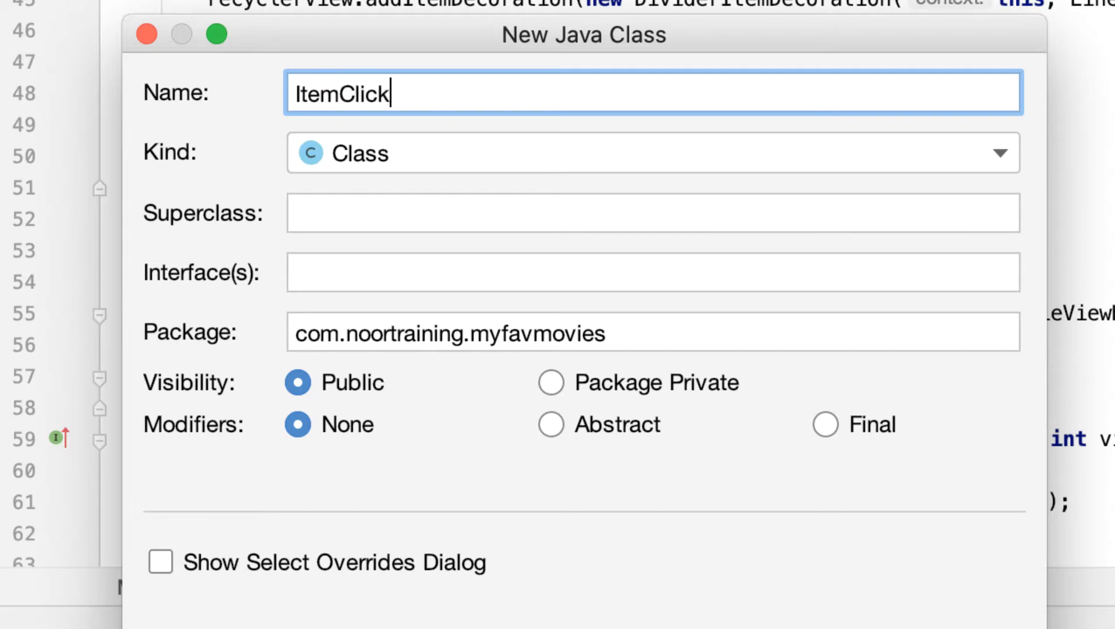
type("Lis")
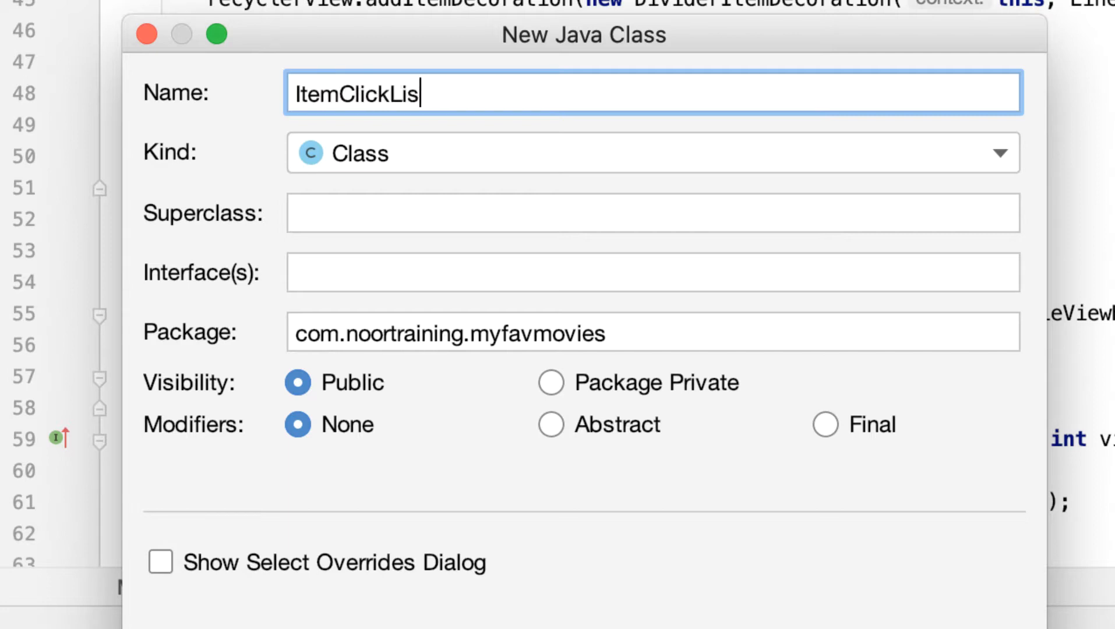
type("te")
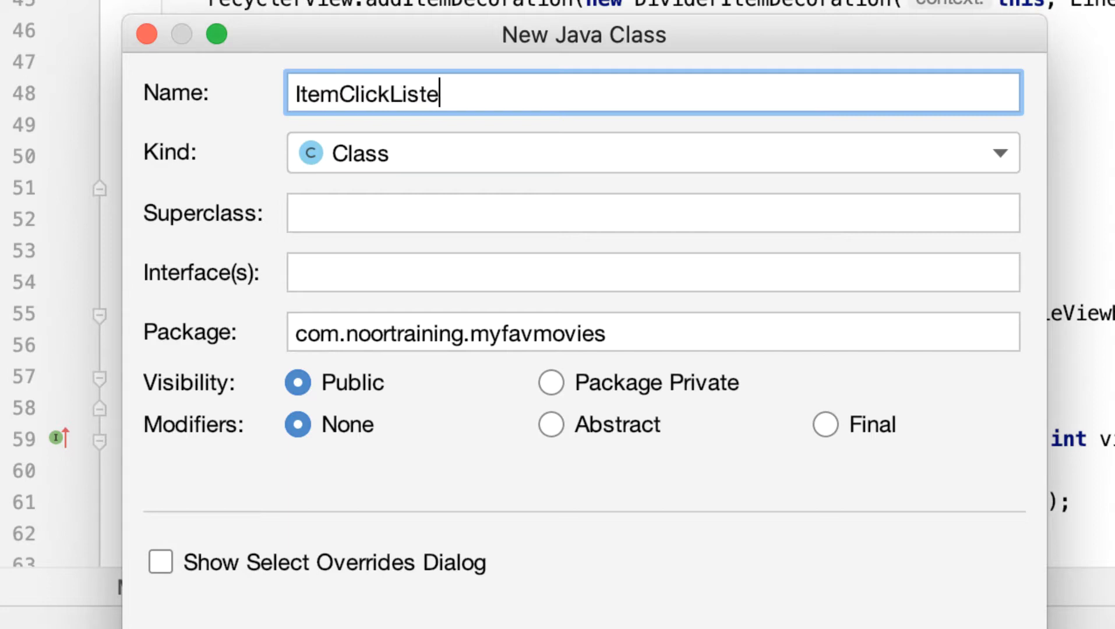
type("ner")
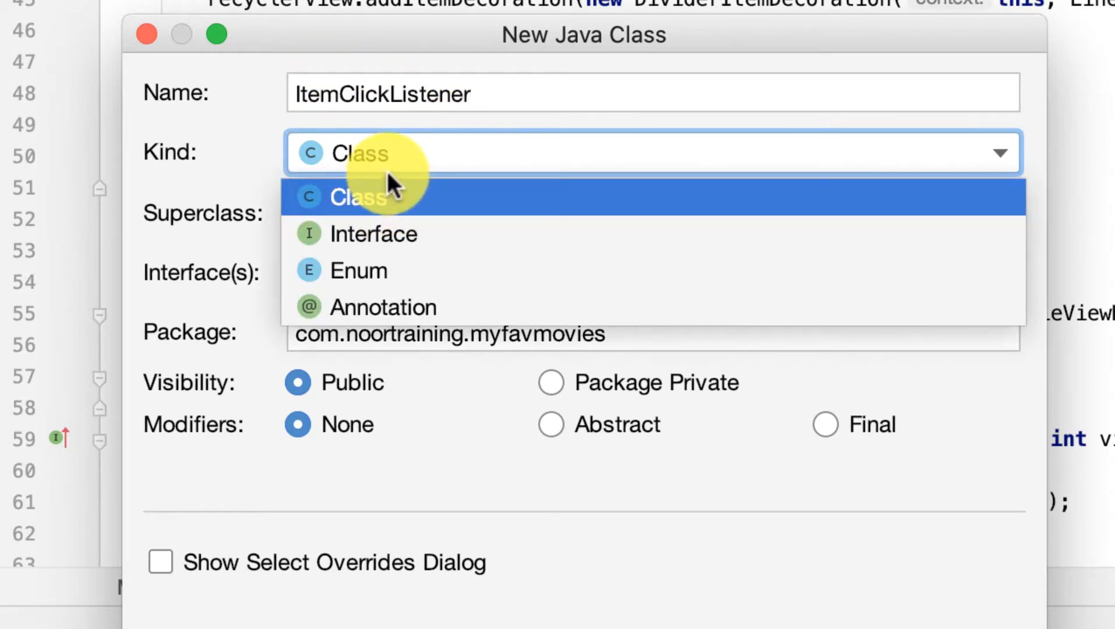
left_click(362, 197)
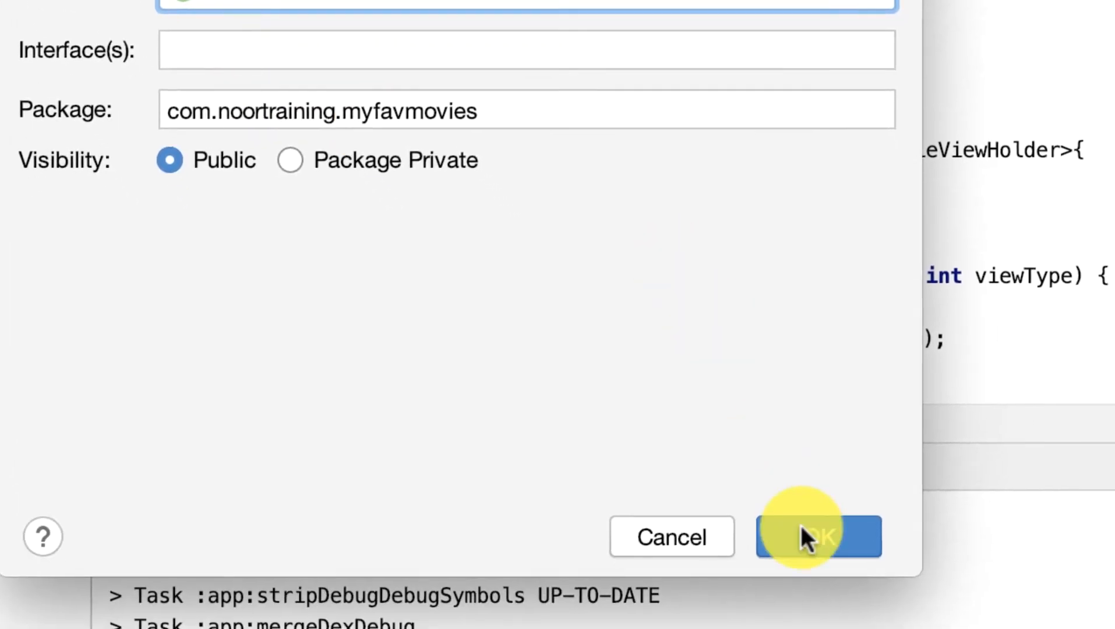
left_click(818, 536)
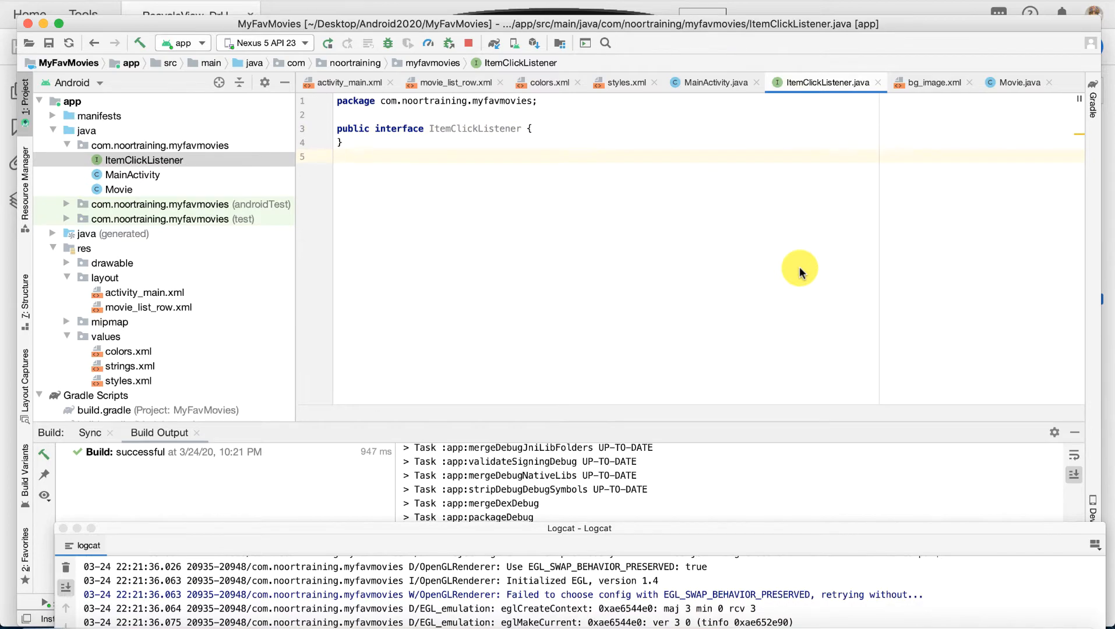
mouse_move(222, 160)
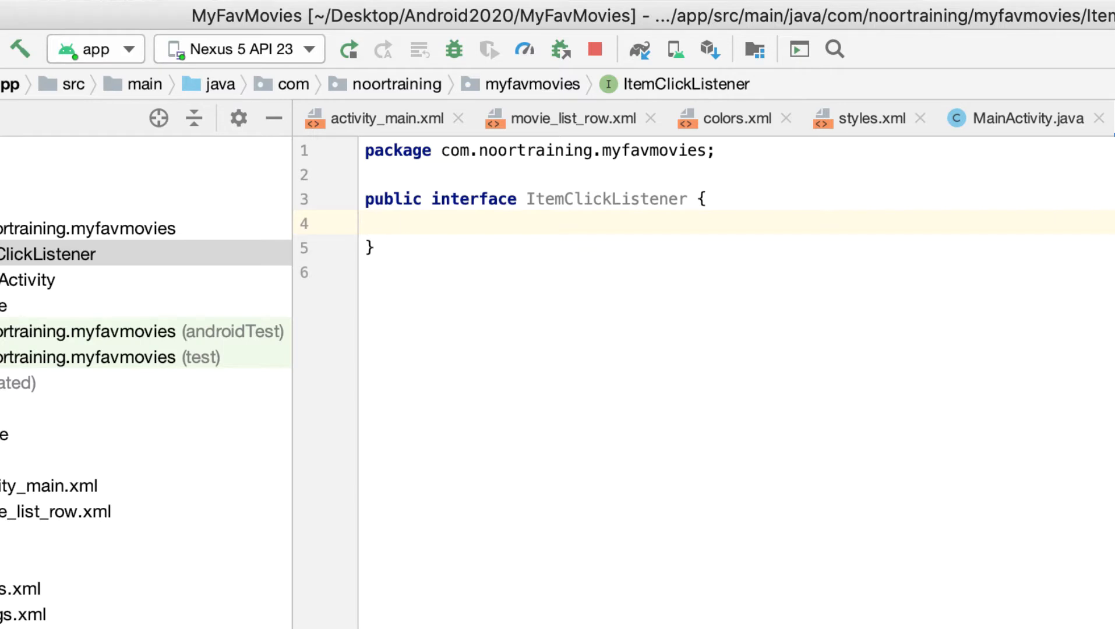
- Declare public void onClick(View view, int position); inside ItemClickListener
type("public")
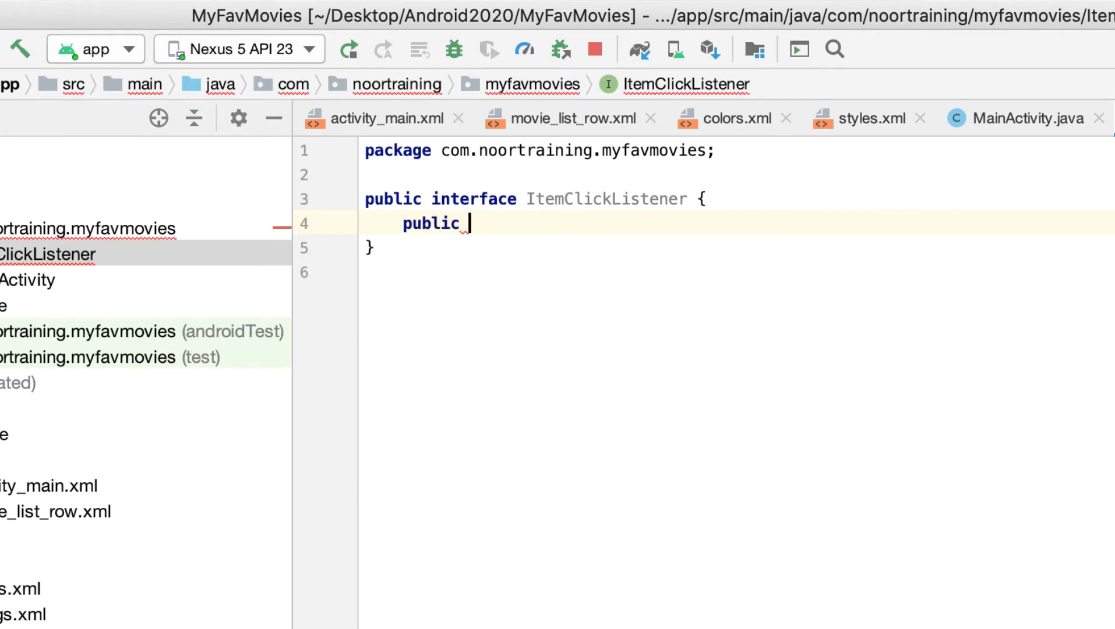
type("void")
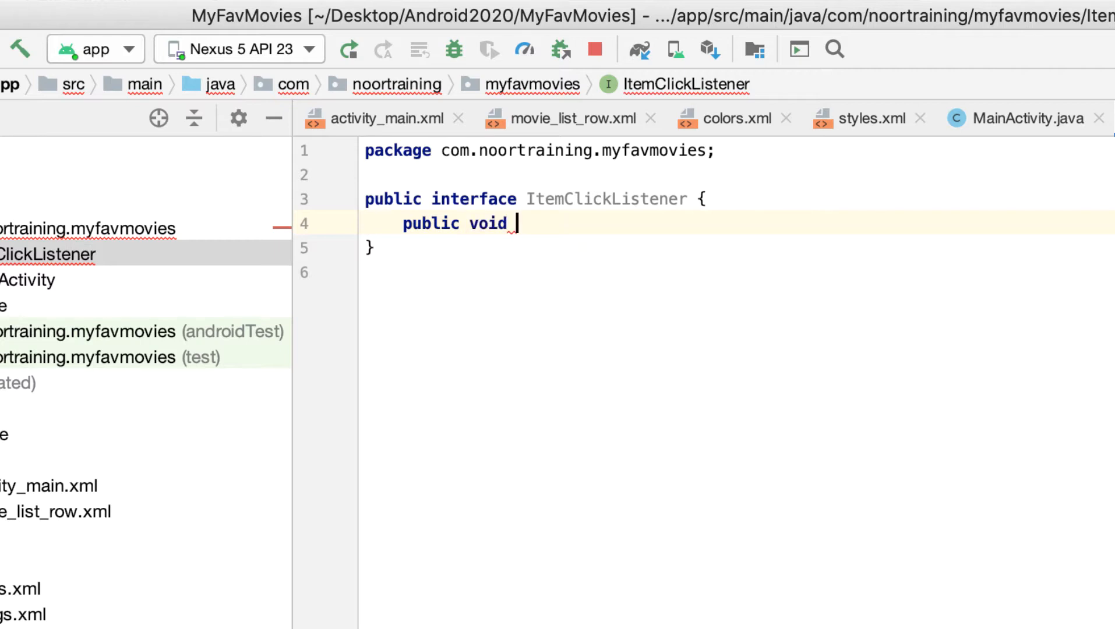
type("onCli")
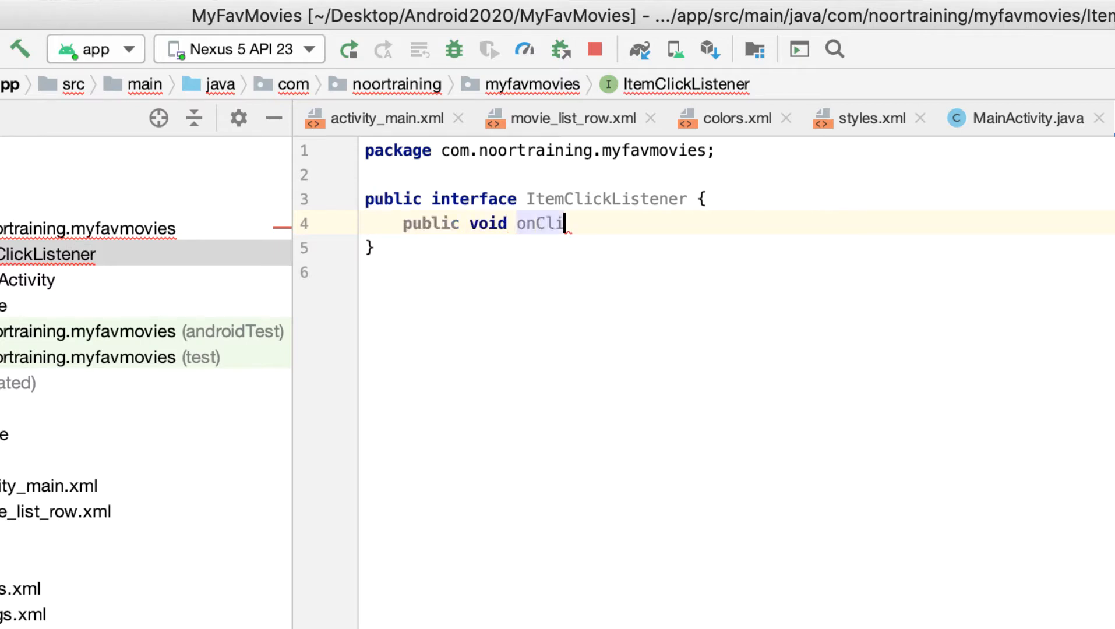
type("ck()")
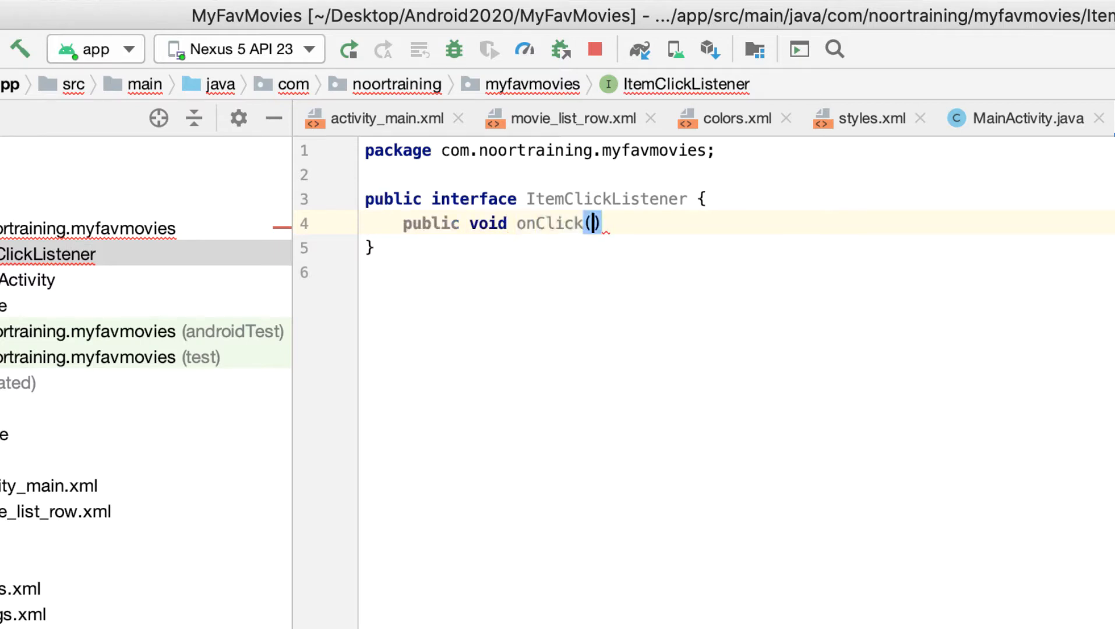
type("View view")
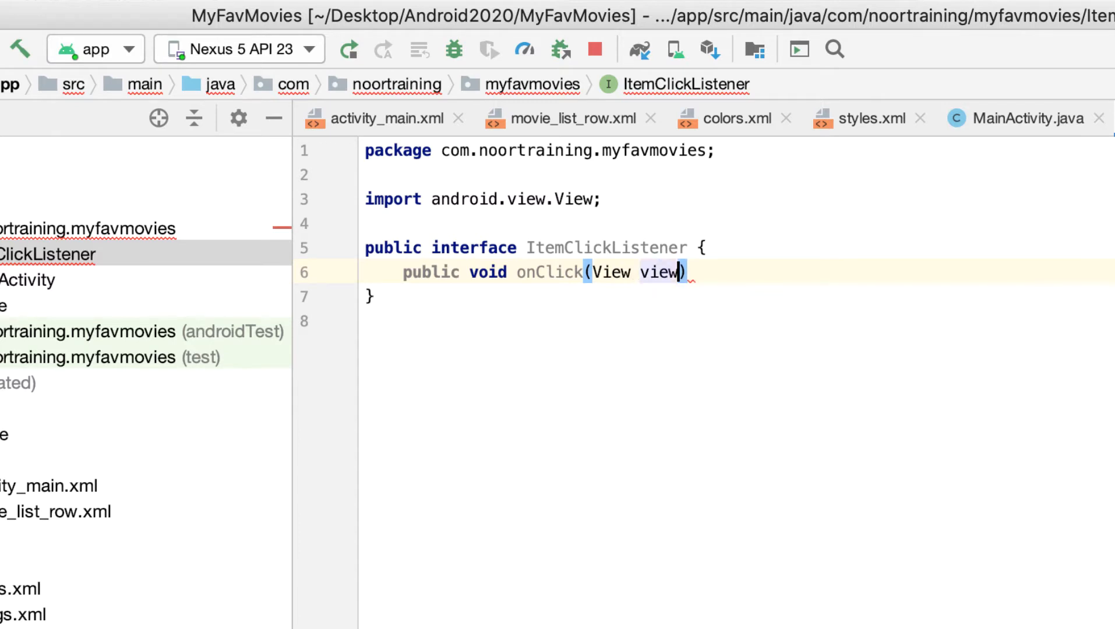
type(", int p")
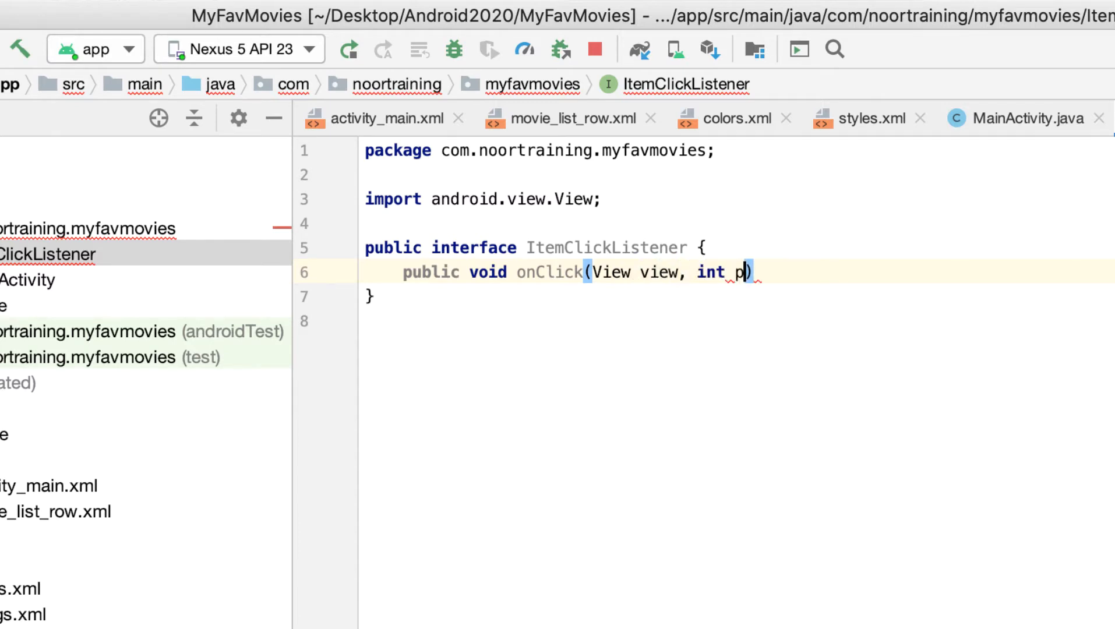
type("osition")
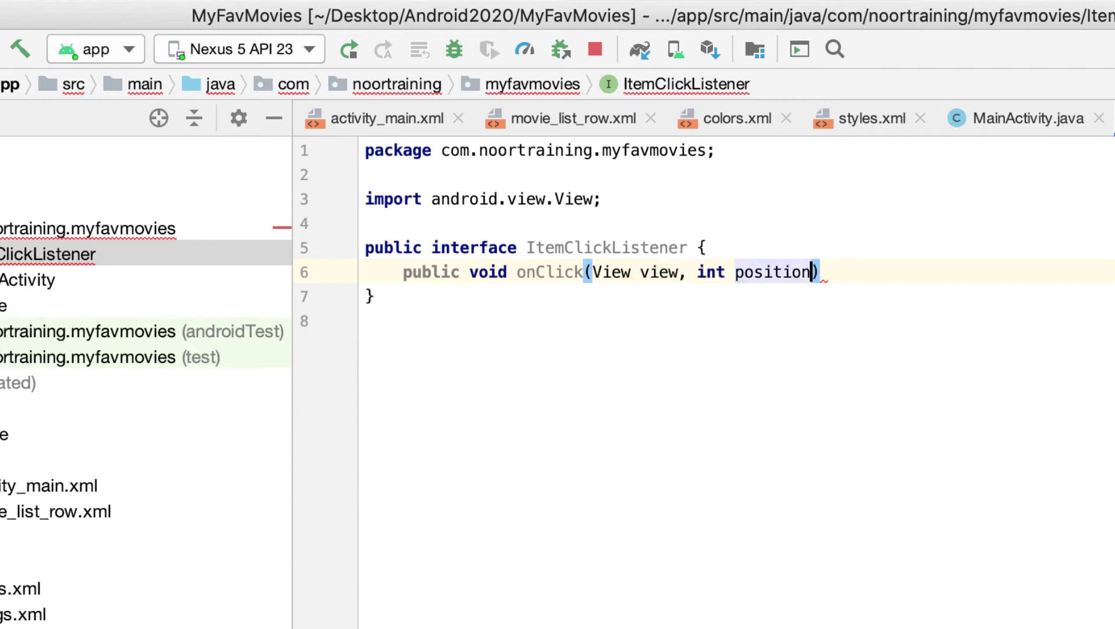
type(";")
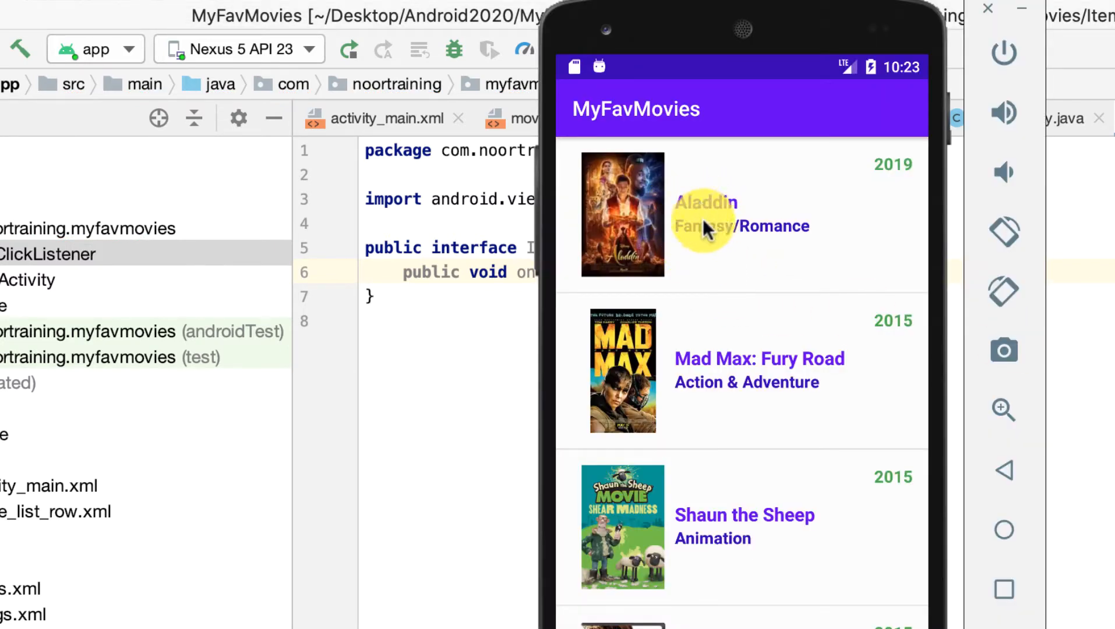
mouse_move(647, 452)
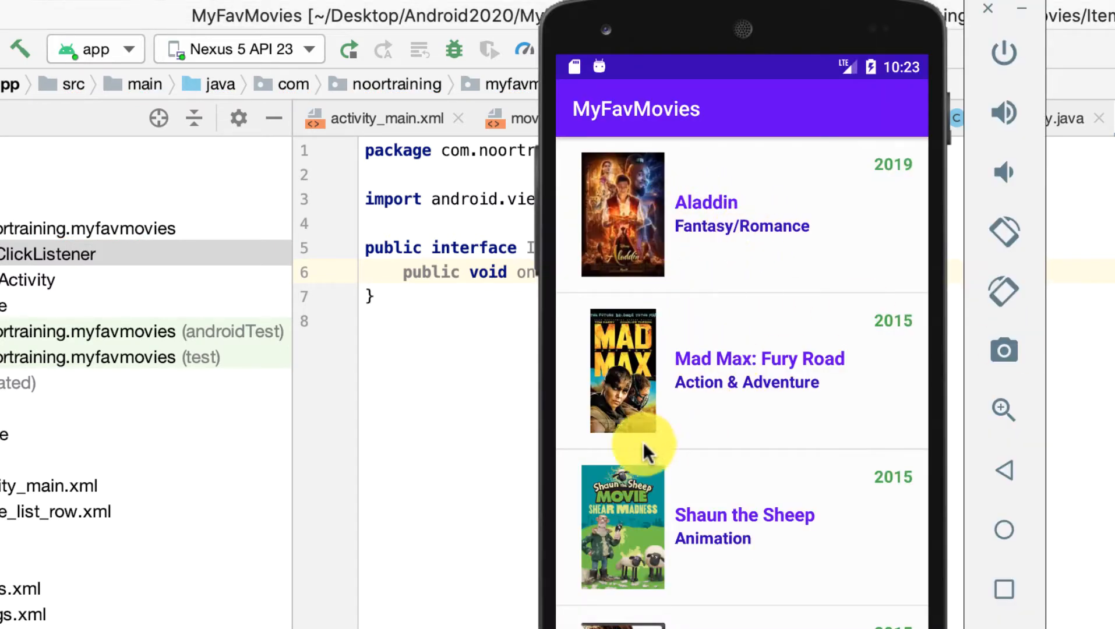
mouse_move(689, 213)
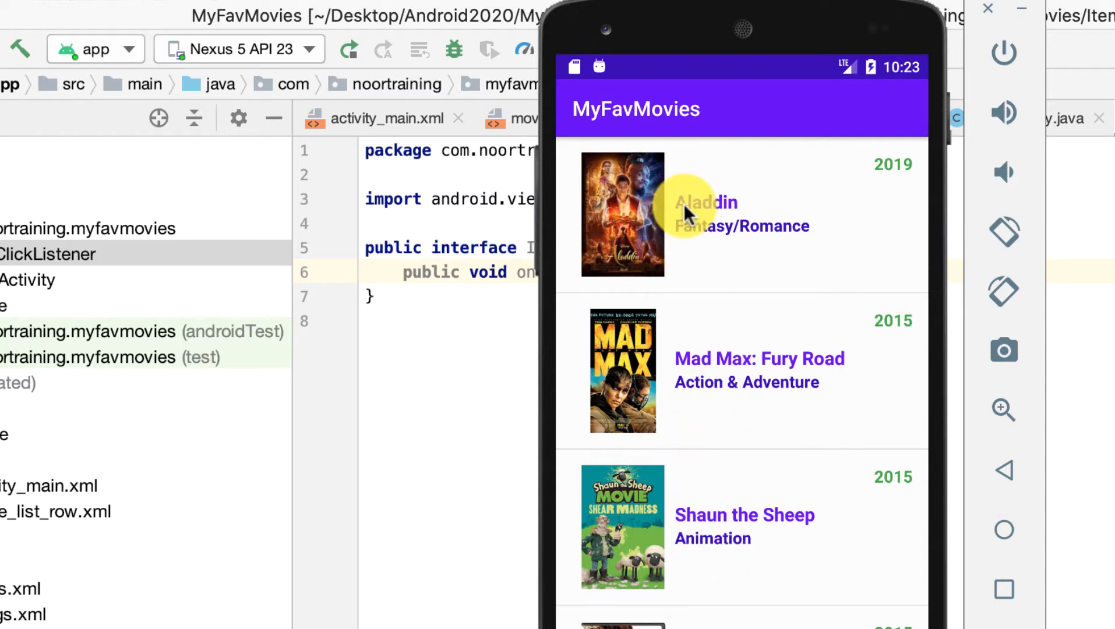
mouse_move(729, 382)
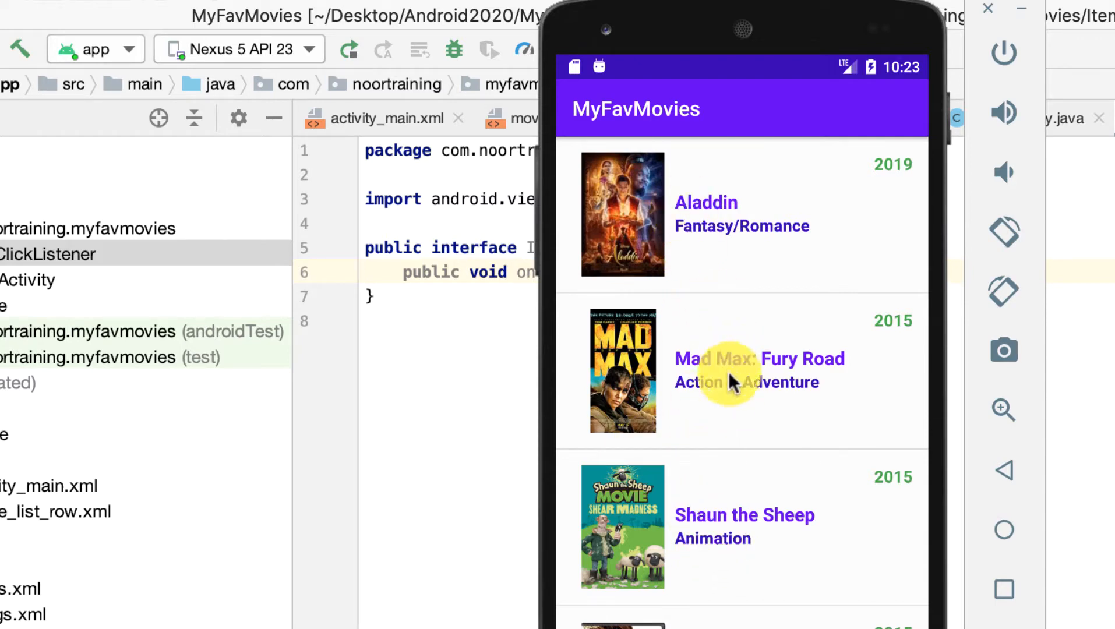
mouse_move(721, 260)
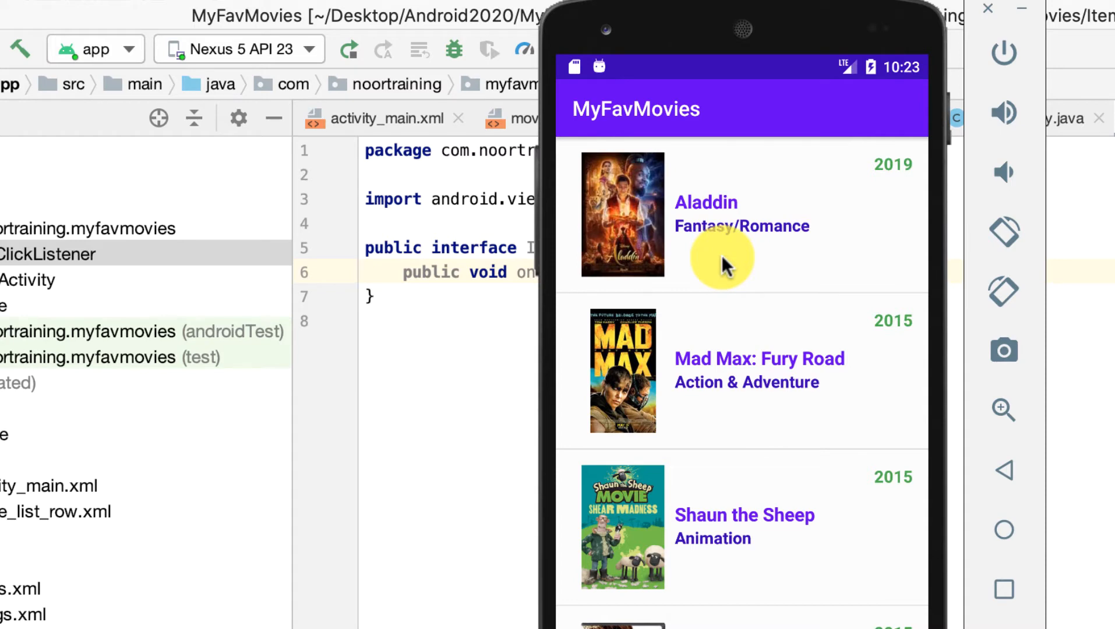
mouse_move(714, 238)
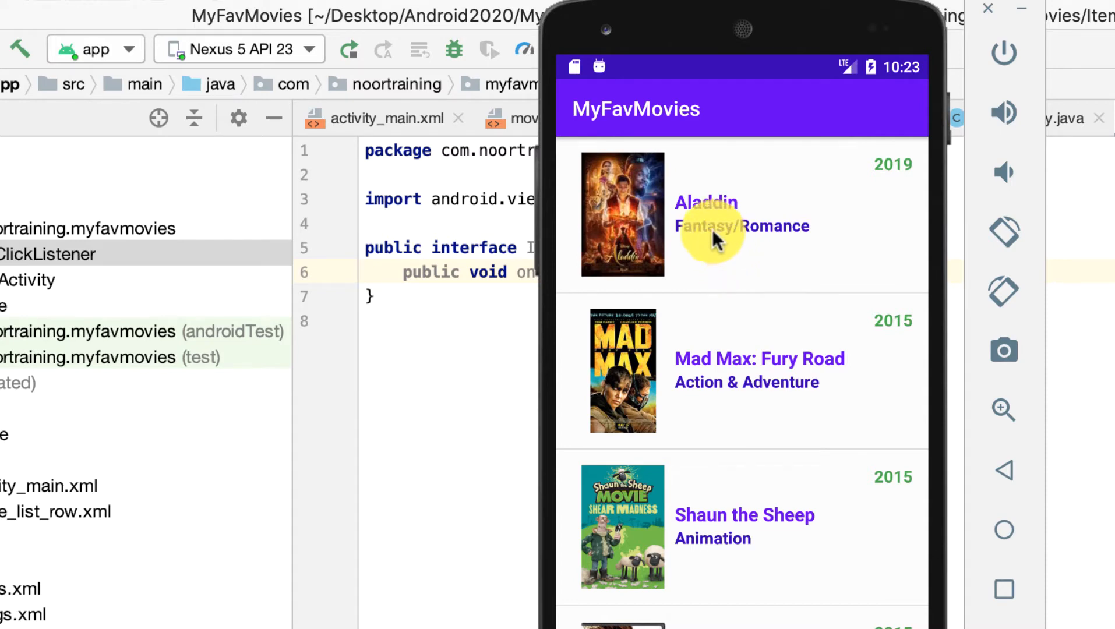
mouse_move(723, 335)
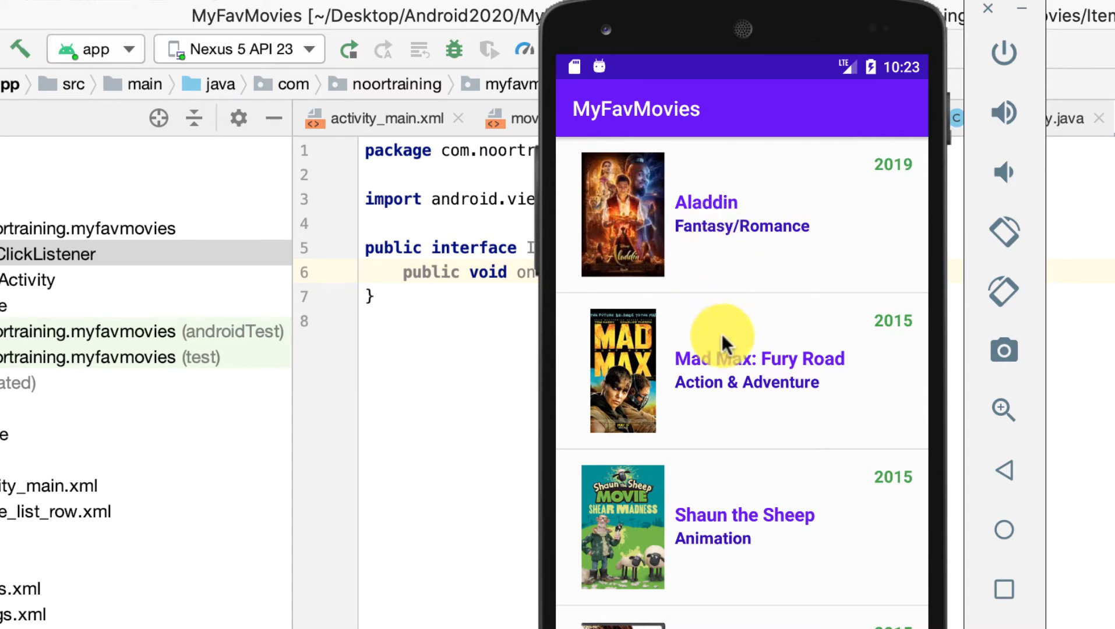
mouse_move(744, 490)
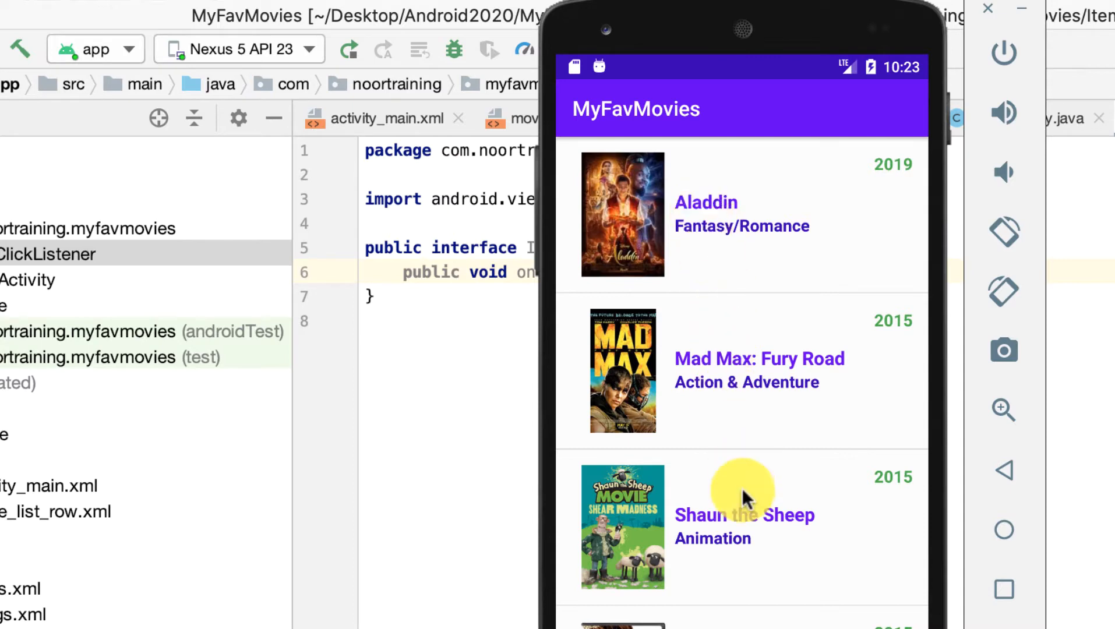
mouse_move(693, 238)
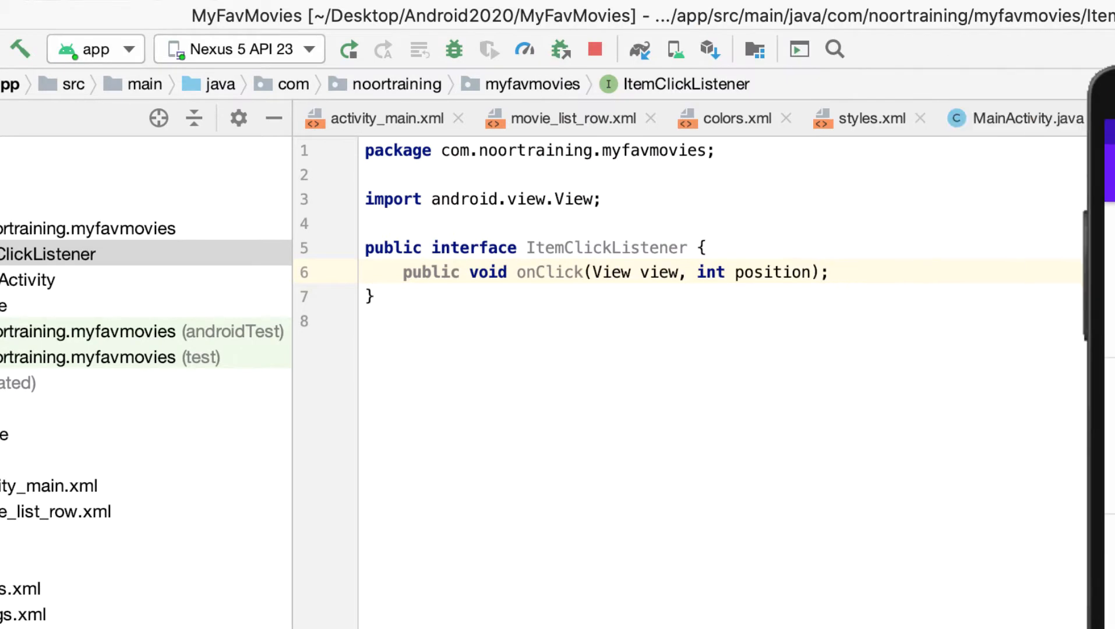
mouse_move(110, 270)
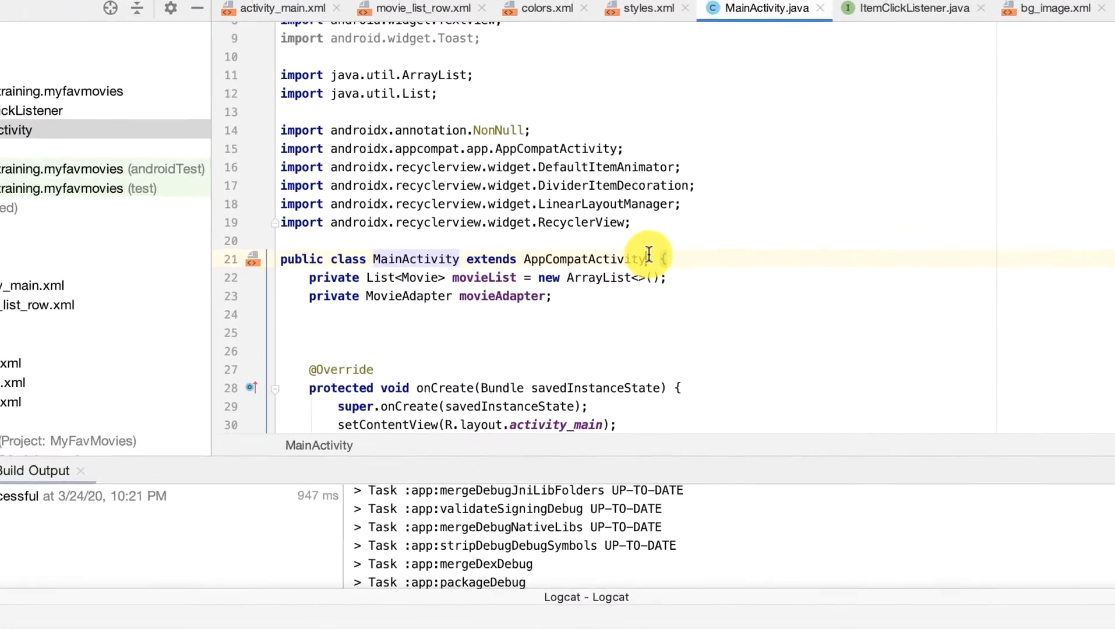
- Add 'implements ItemClickListener' to the MainActivity class declaration
type("implements")
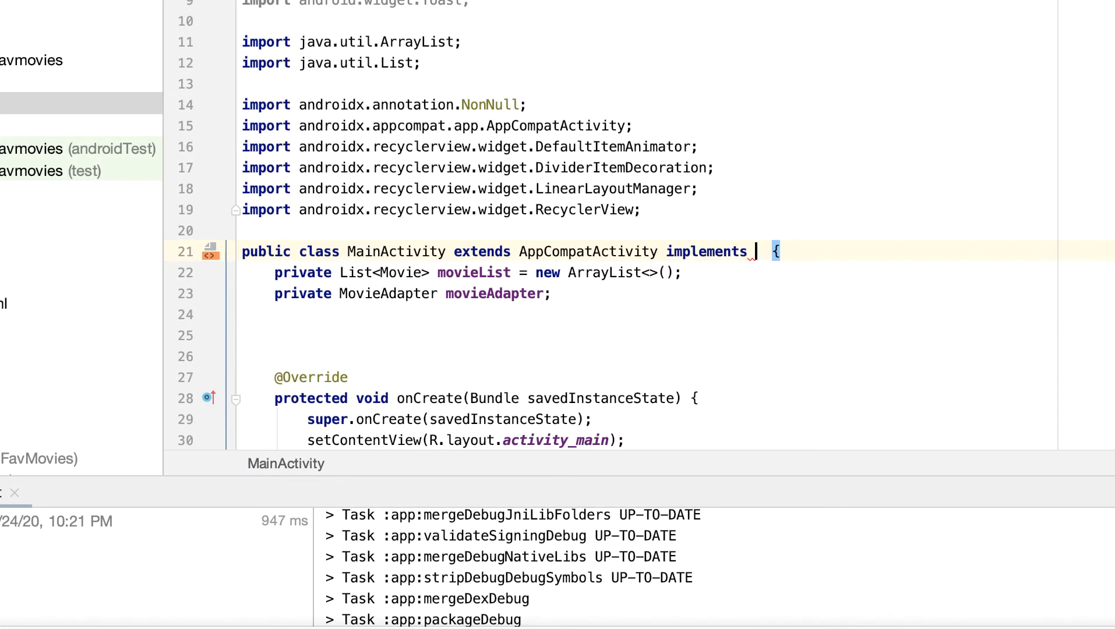
type("ItemClickListener")
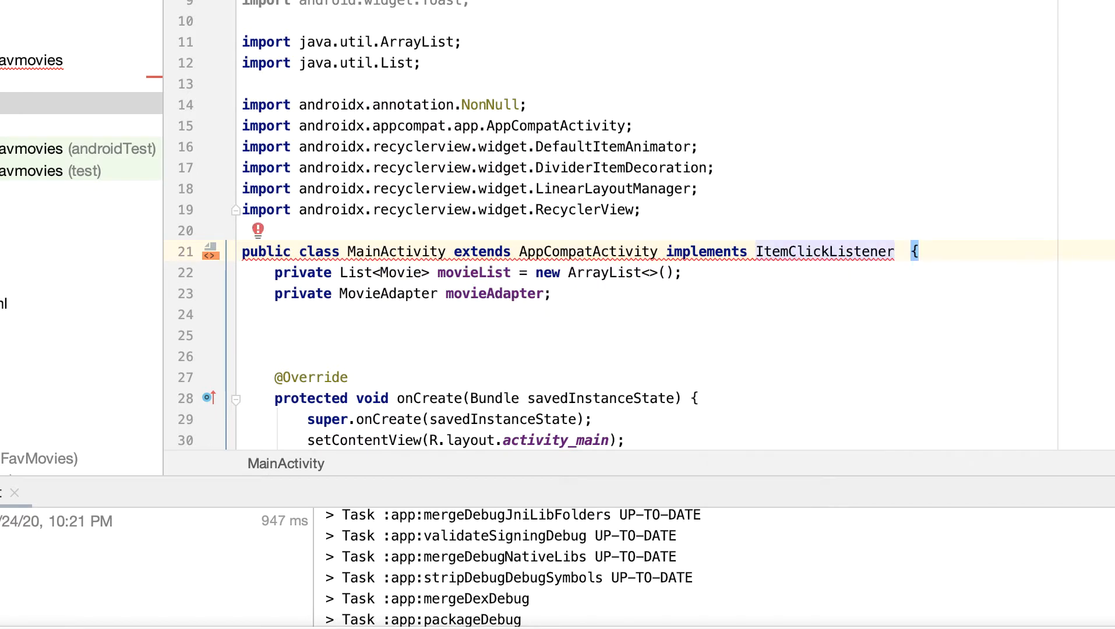
left_click(897, 251)
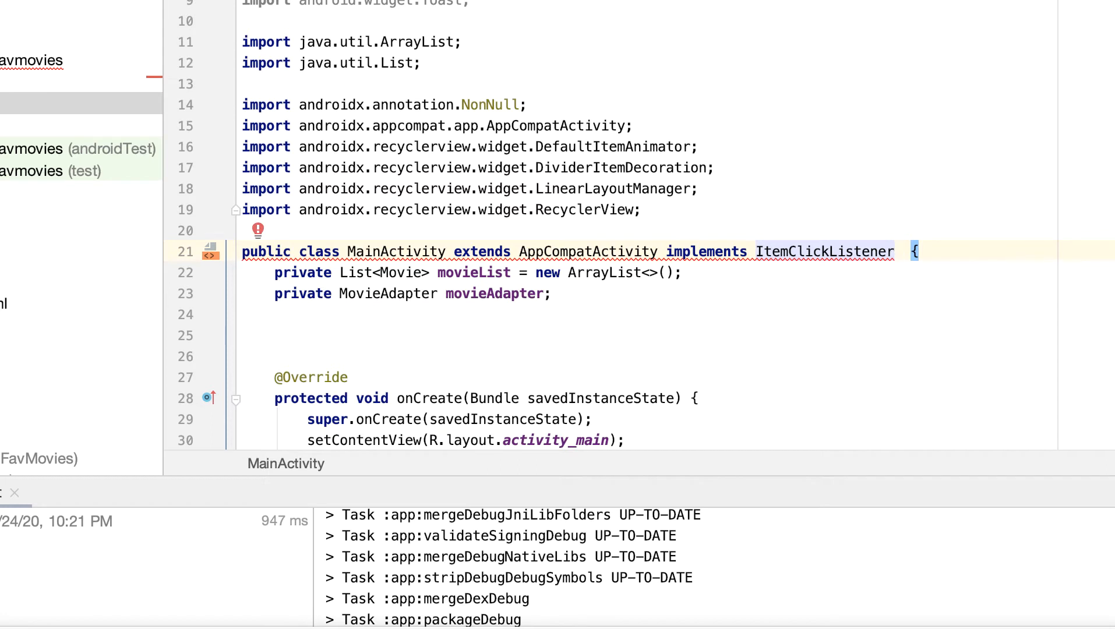
mouse_move(676, 245)
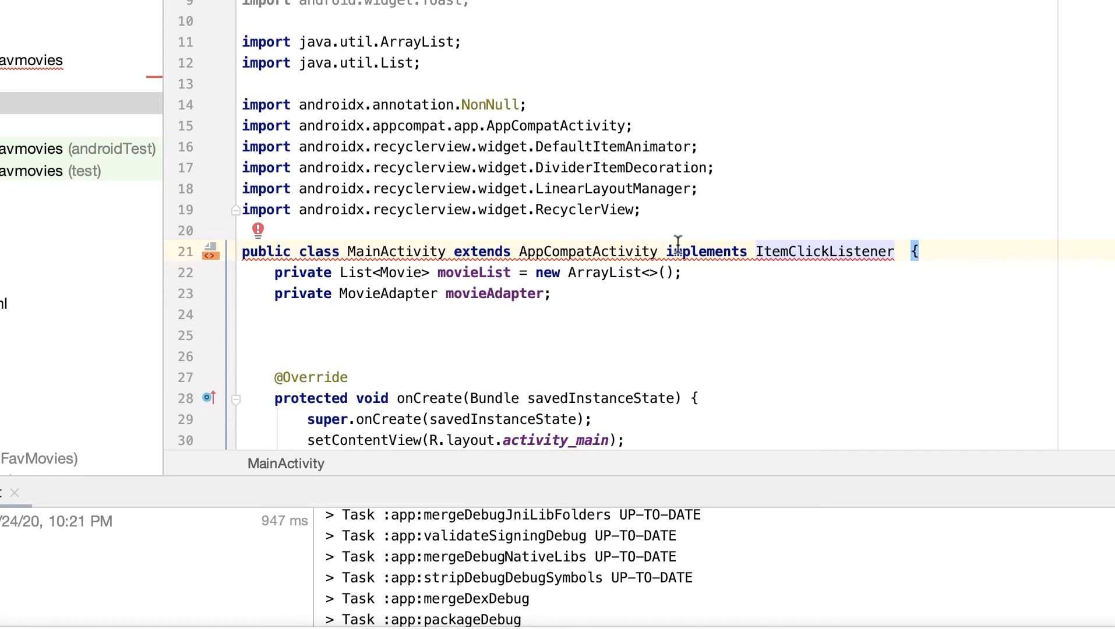
mouse_move(823, 251)
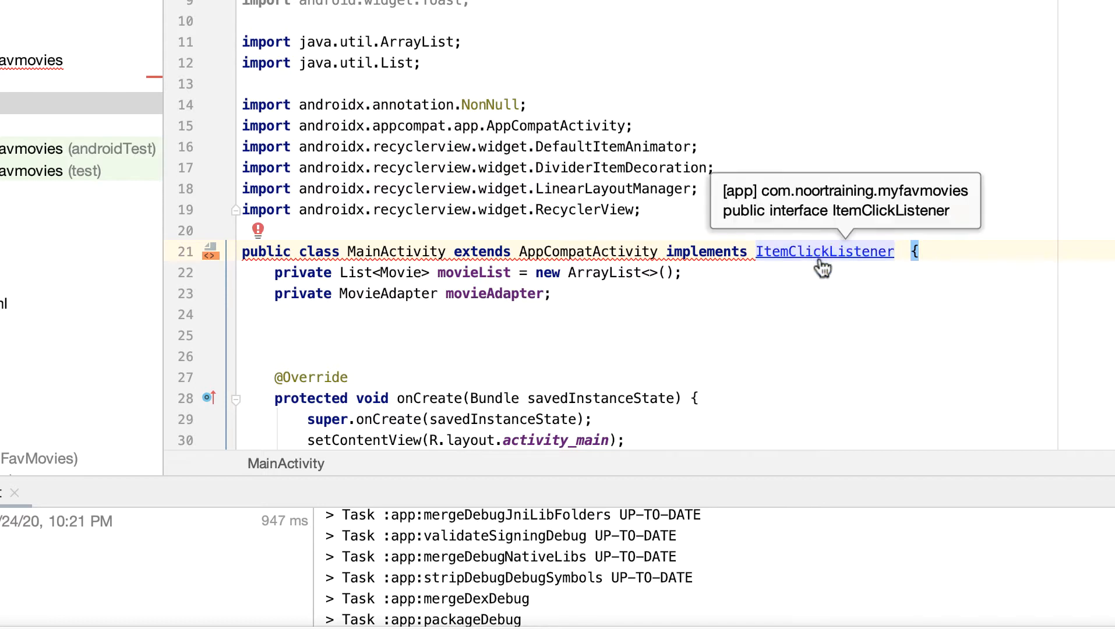
- Inspect the onClick method in the ItemClickListener definition, then return to MainActivity
left_click(825, 251)
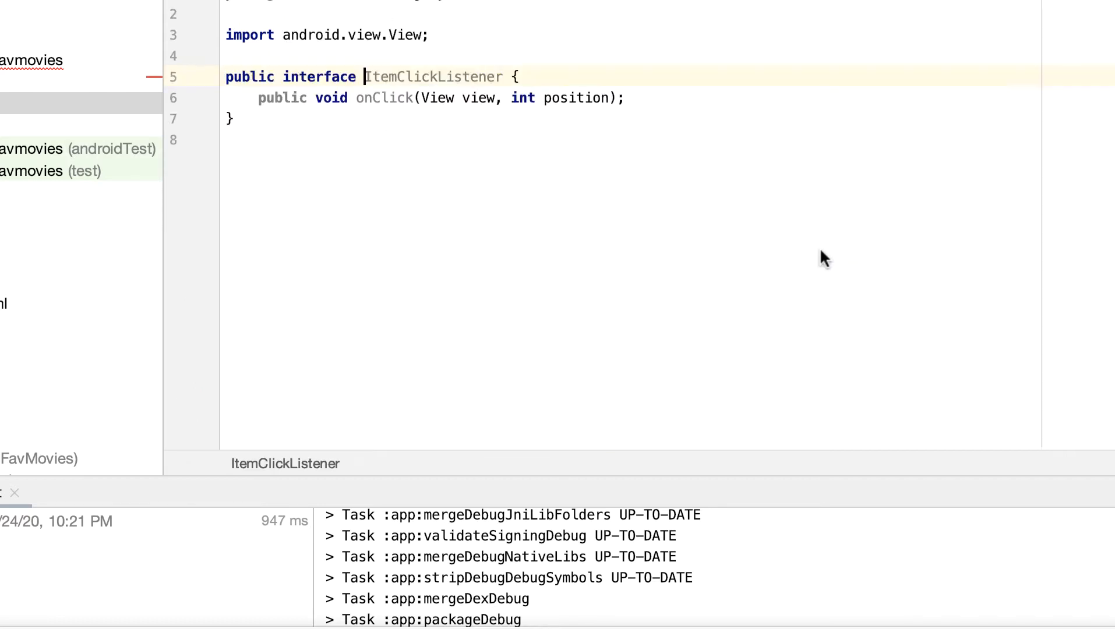
double_click(384, 98)
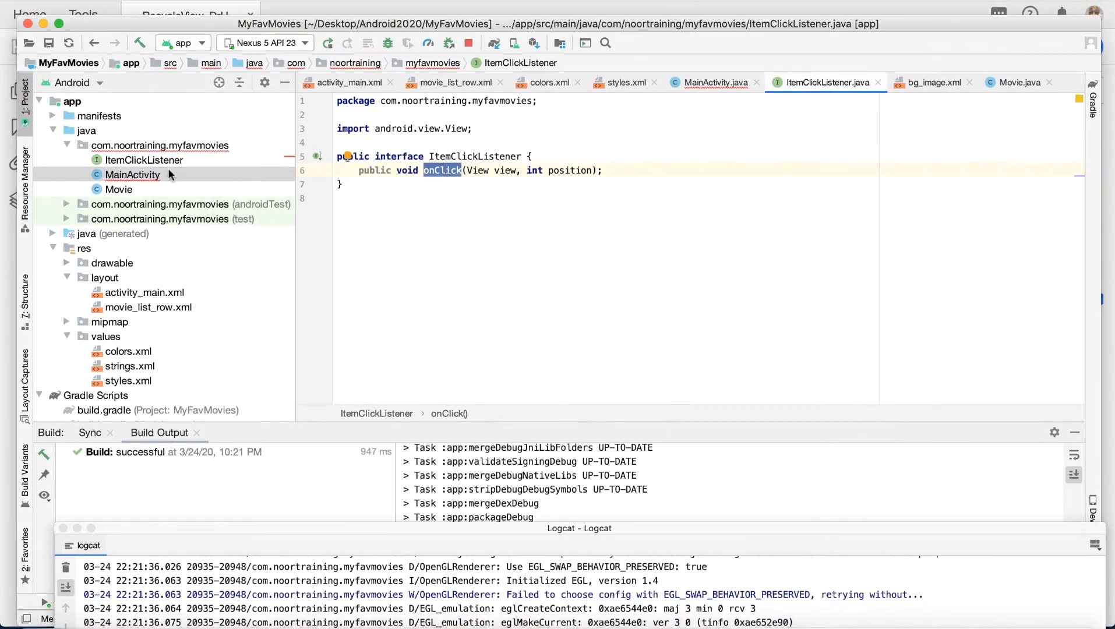
left_click(716, 82)
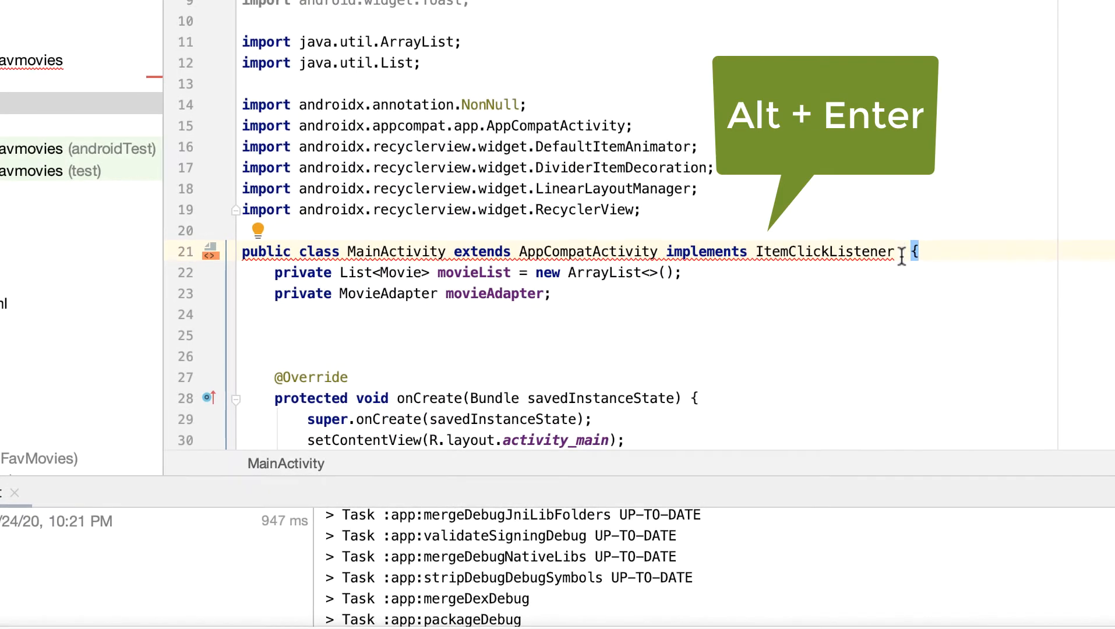
key("alt+enter")
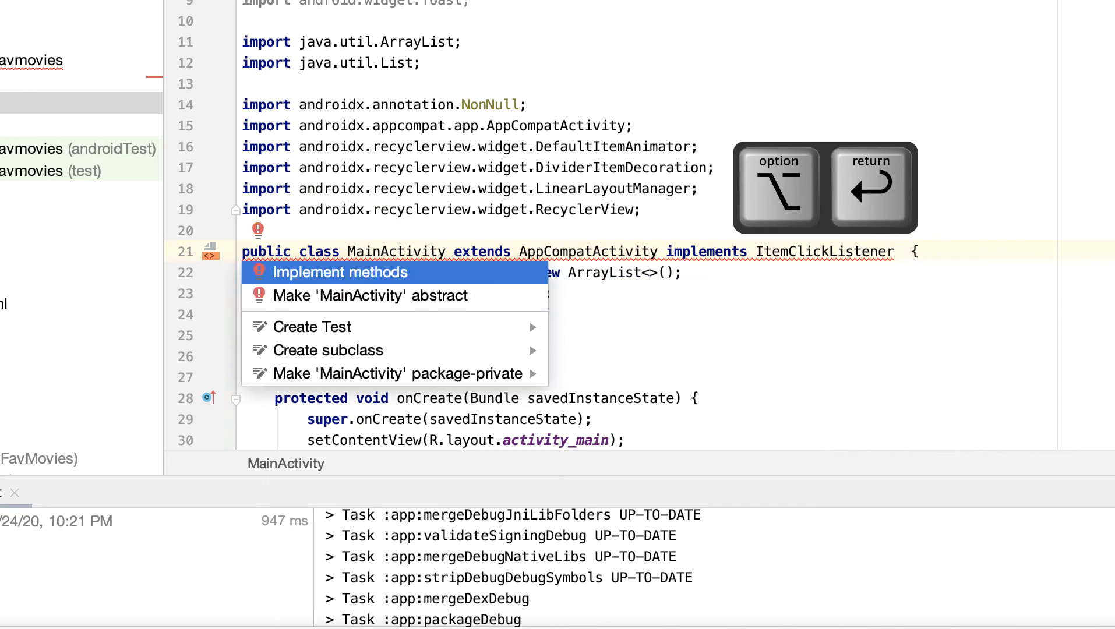
left_click(339, 271)
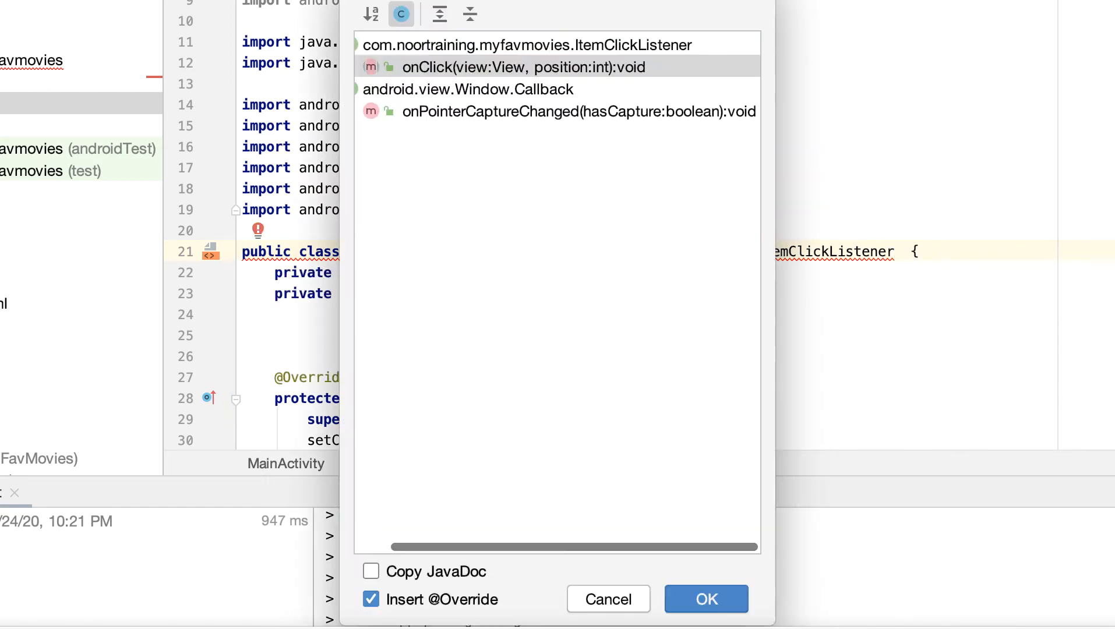
left_click(704, 598)
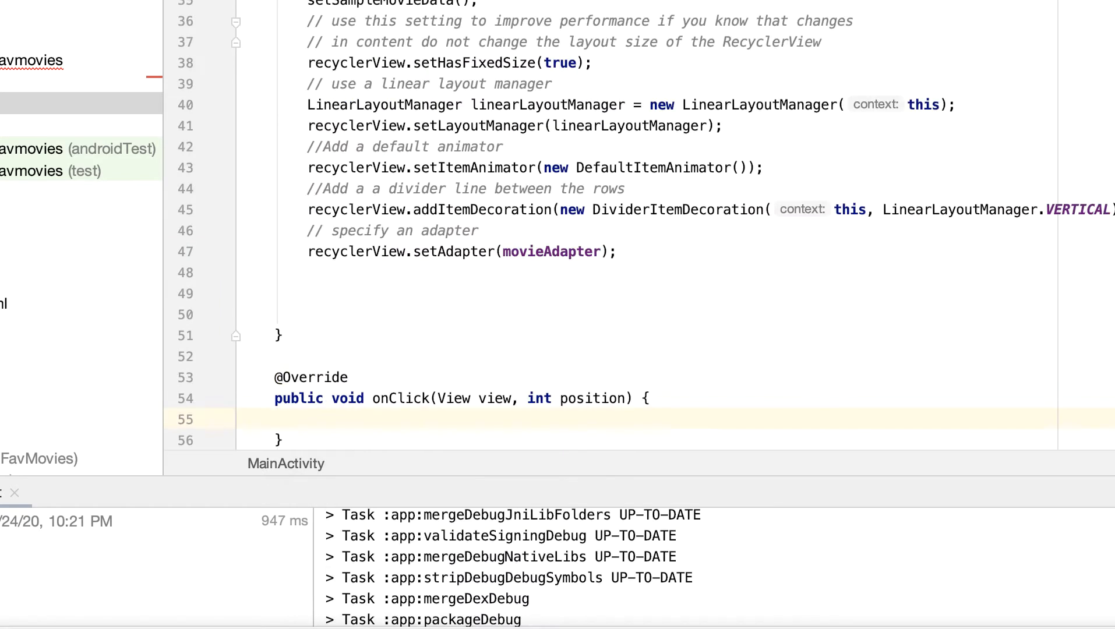
double_click(400, 321)
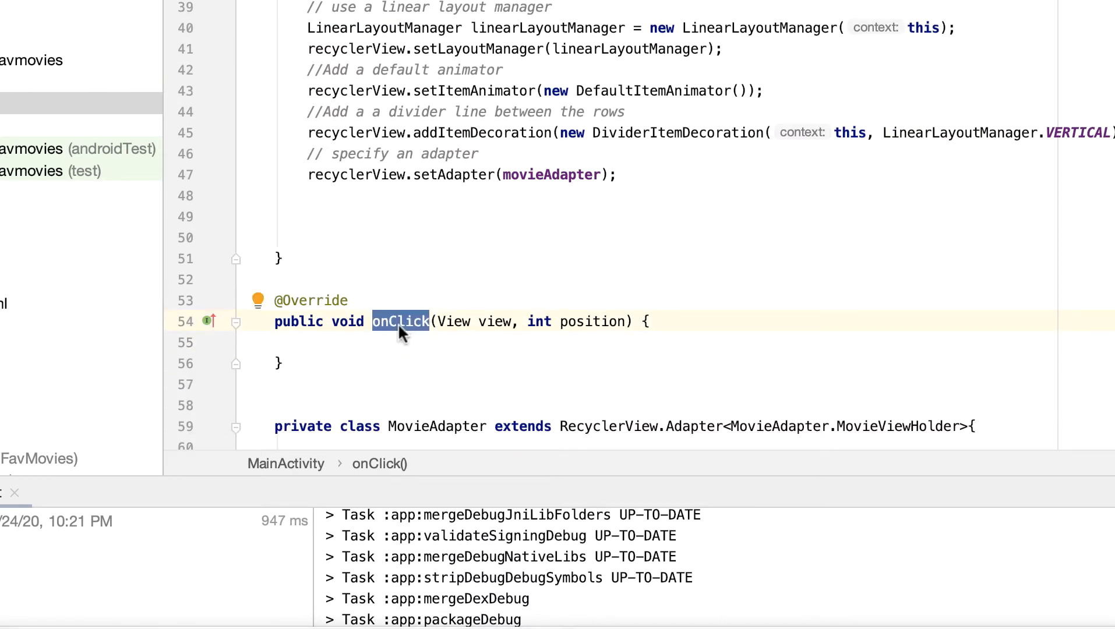
left_click(377, 342)
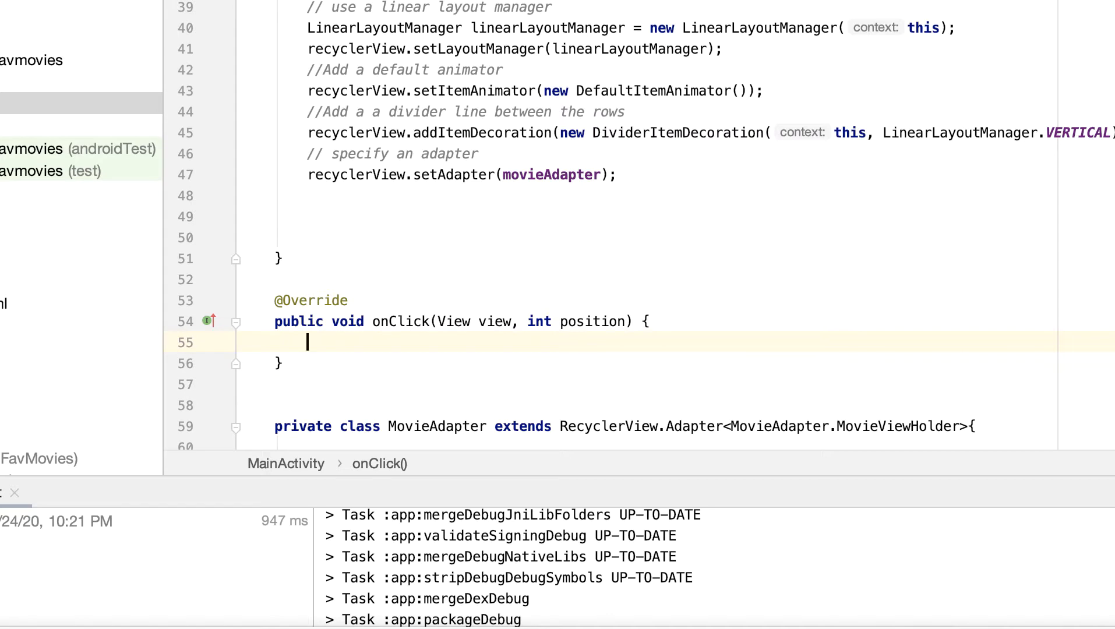
- Write a Toast in onClick whose text is movieList.get(position).getMovieName()
type("To")
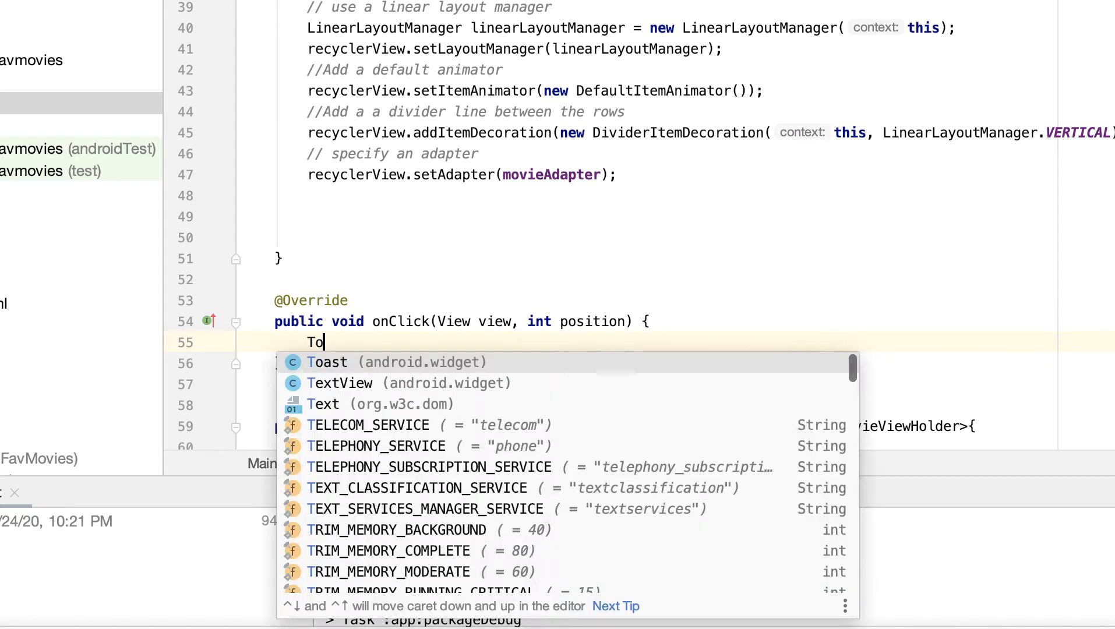
left_click(326, 362)
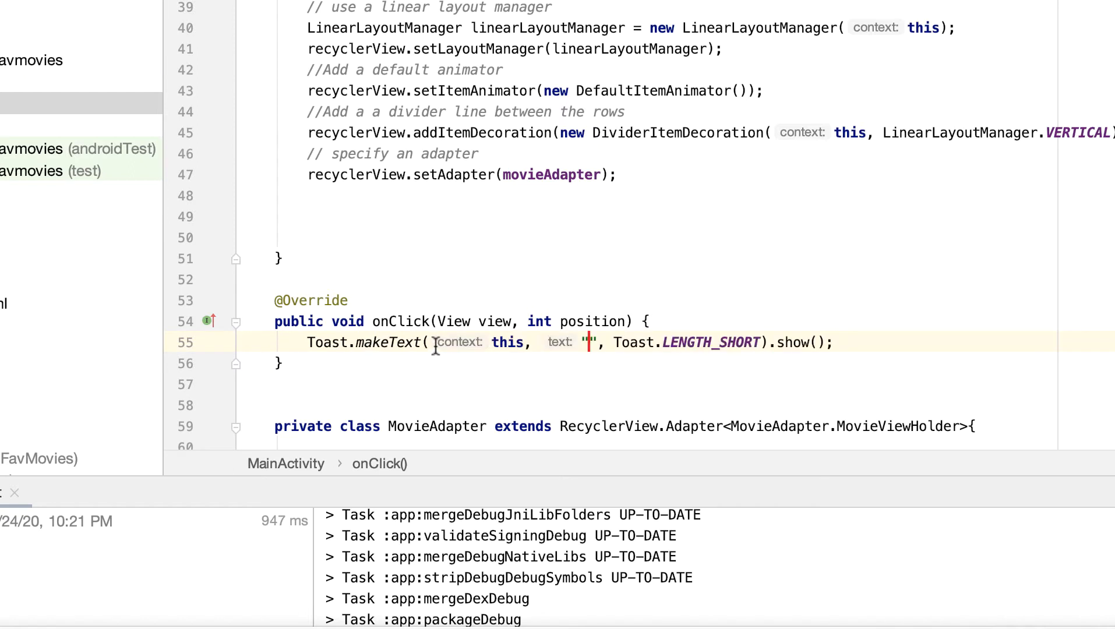
mouse_move(697, 334)
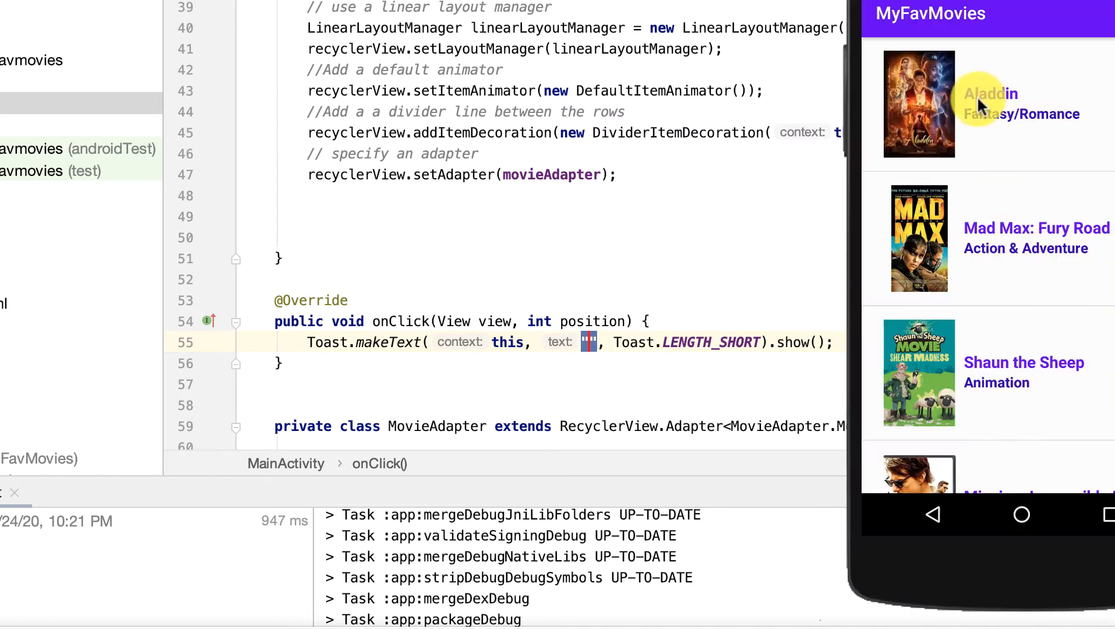
mouse_move(1012, 294)
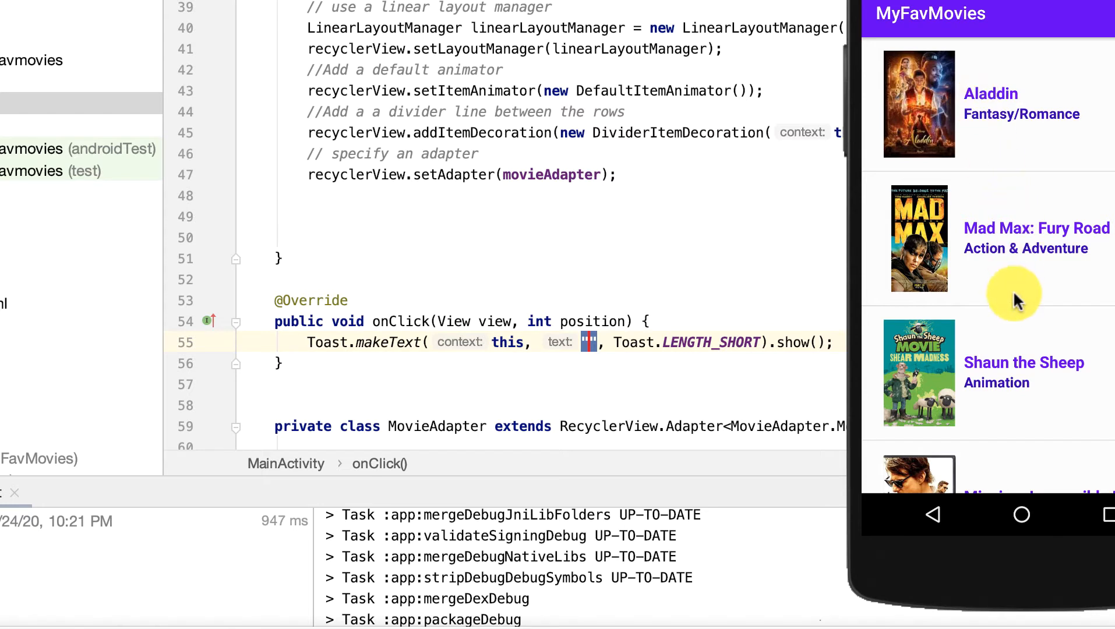
mouse_move(1100, 430)
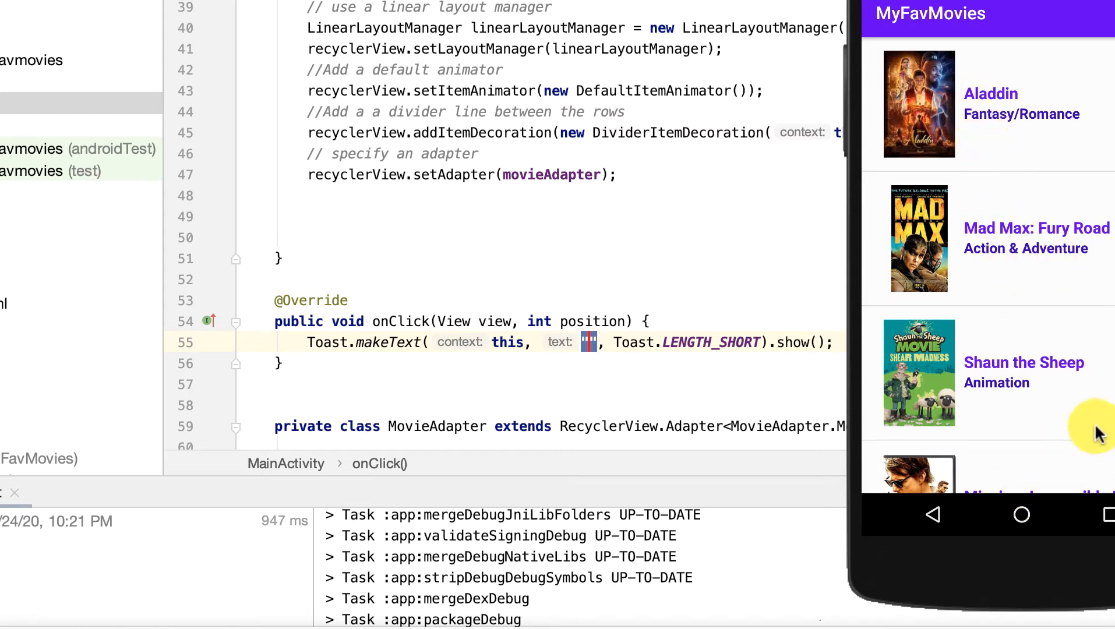
mouse_move(666, 266)
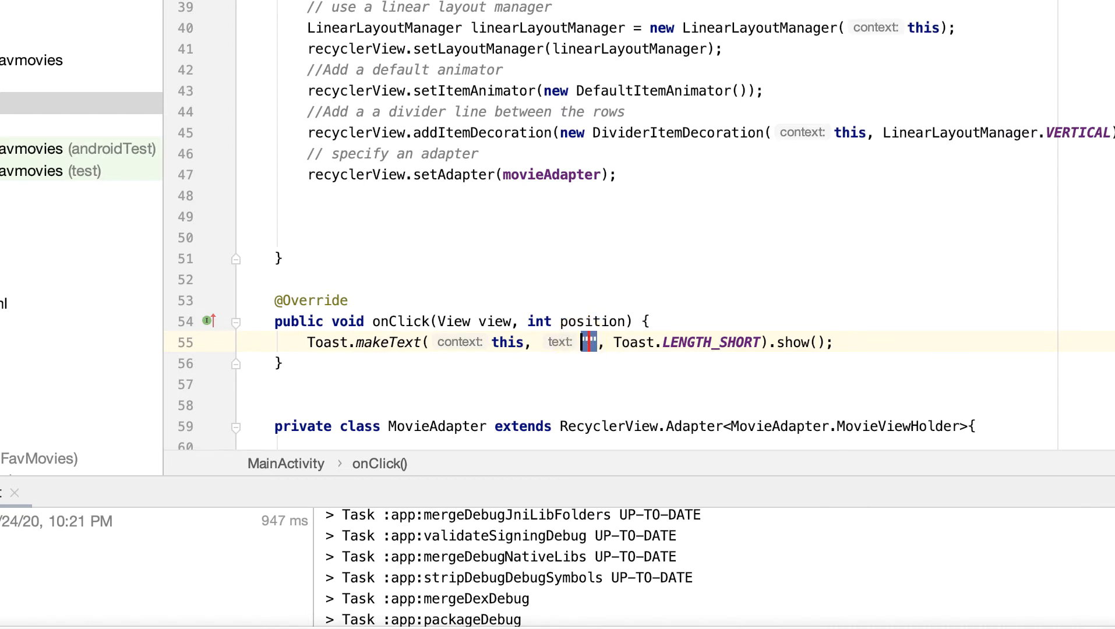
type("movieList")
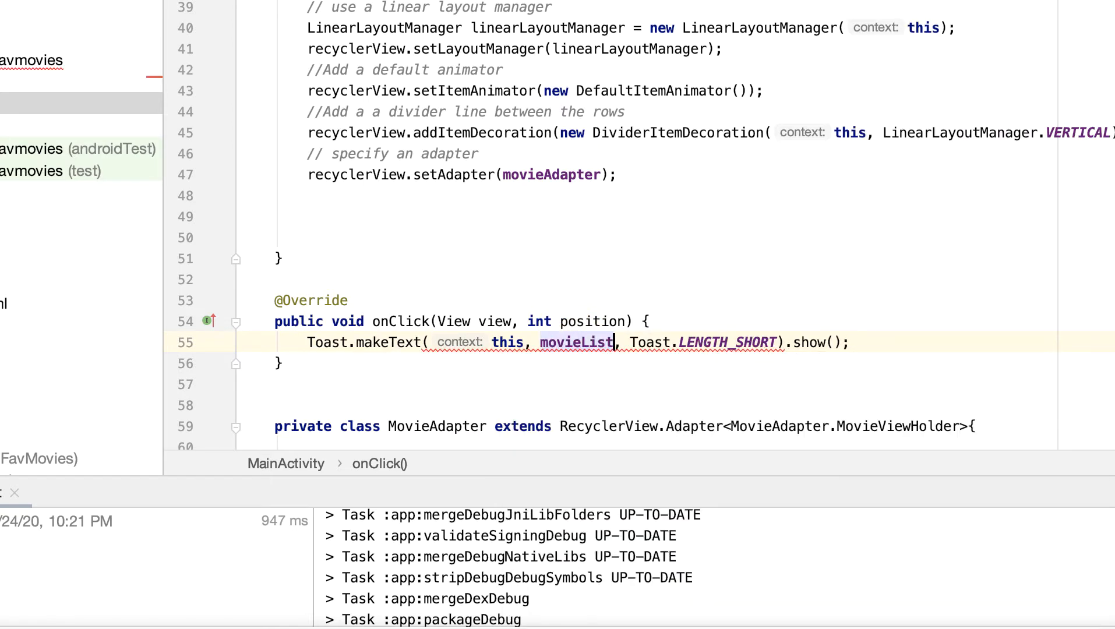
type(".get(position")
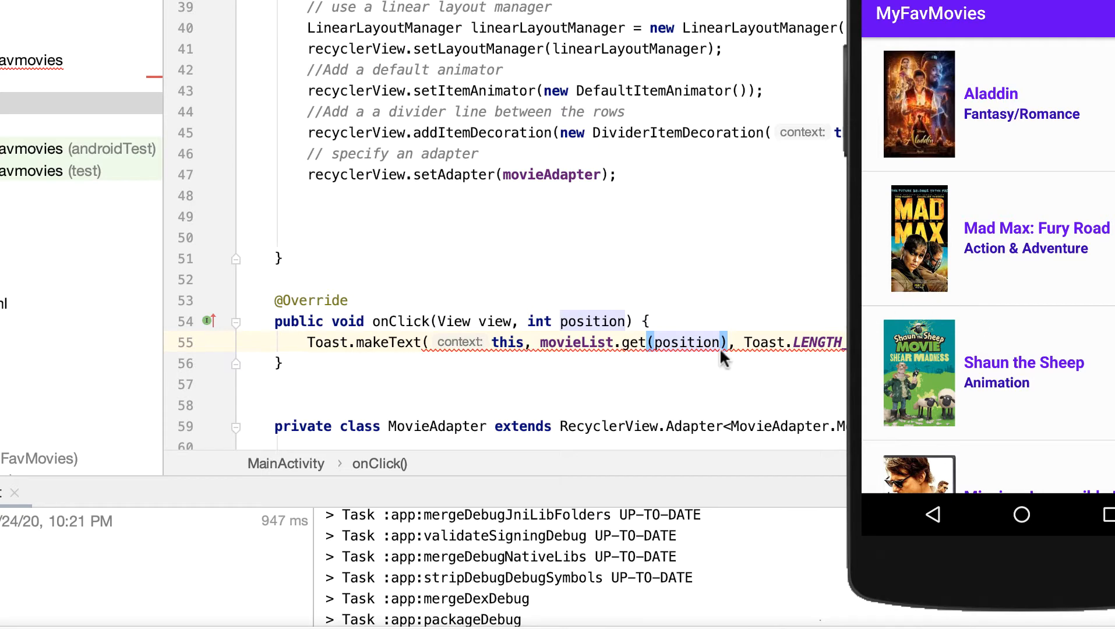
type(".getMovieName(")
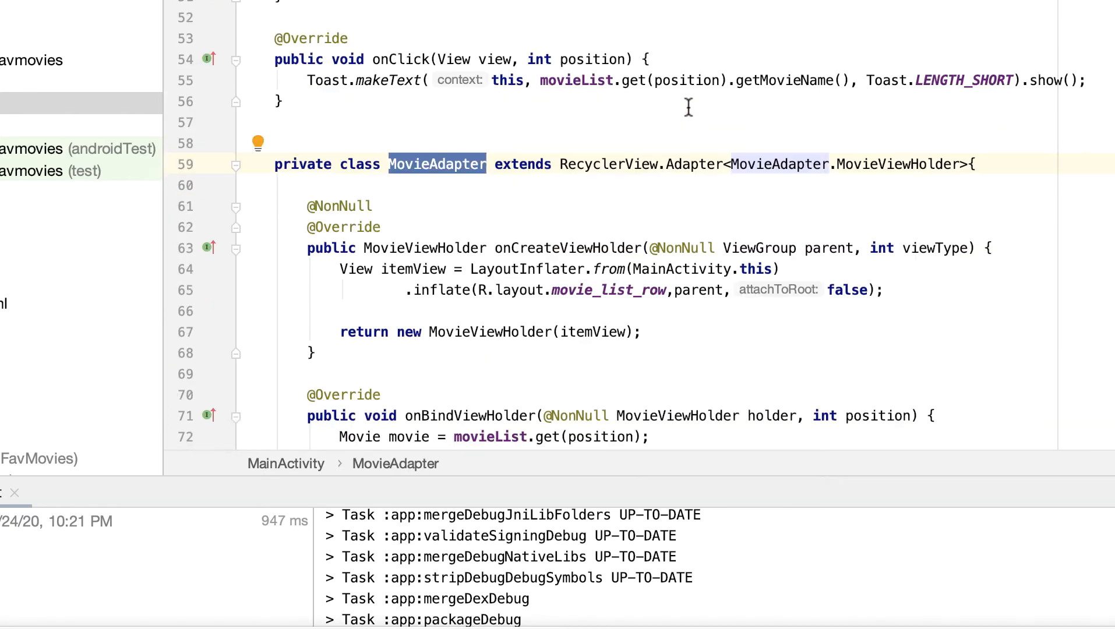
- Add the field 'private ItemClickListener itemClickListener;' at the top of MovieAdapter
scroll("down", 3)
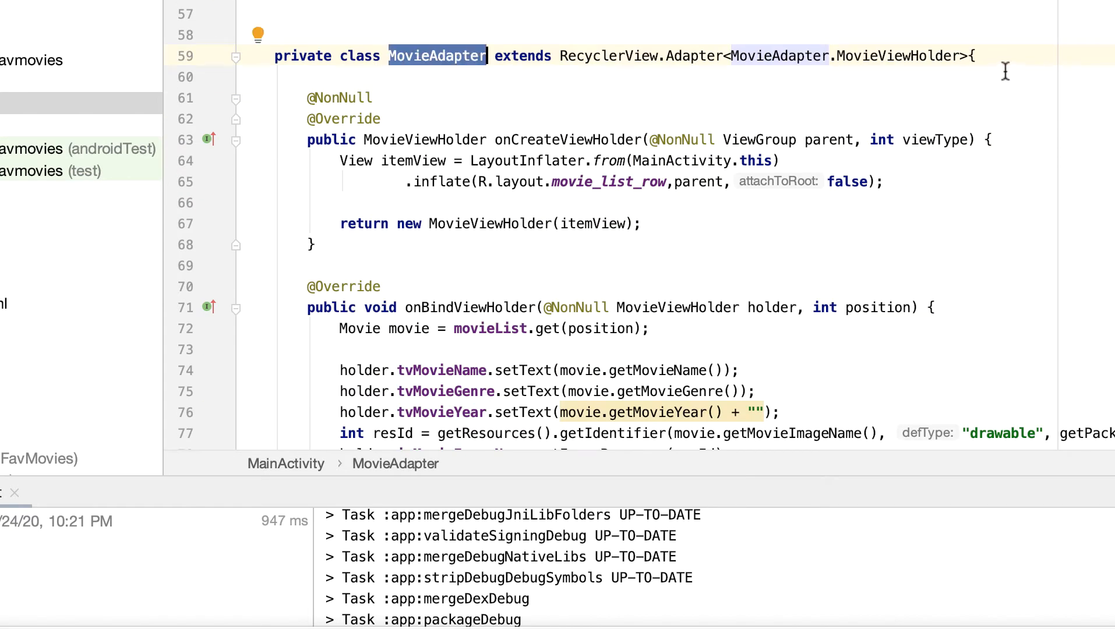
key("enter")
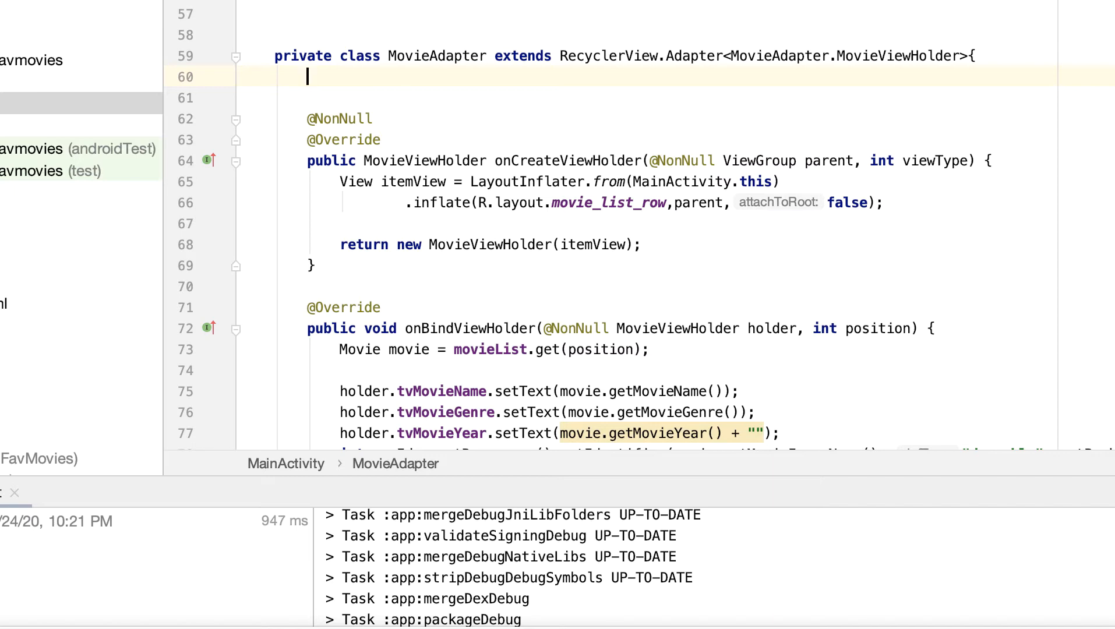
type("private")
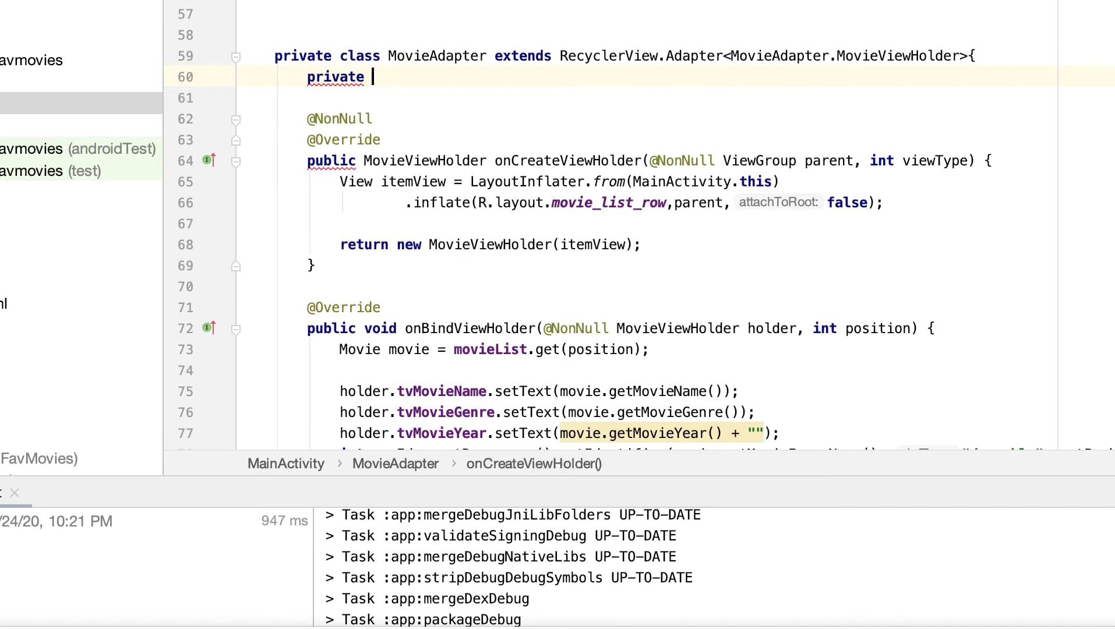
type("ItemClickListener i")
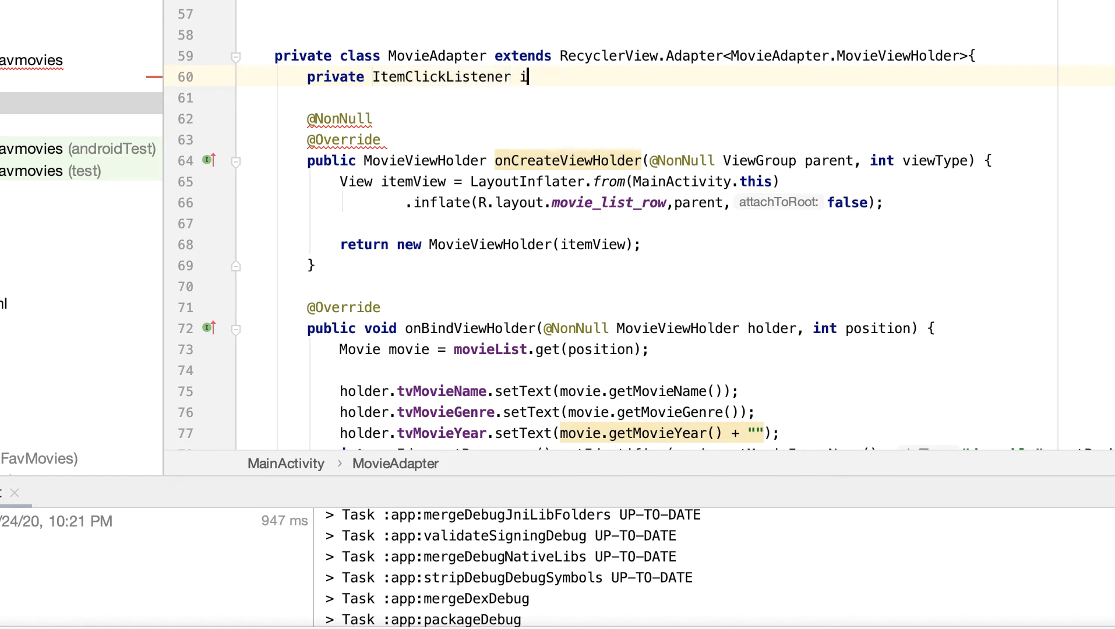
type("temClickListener;")
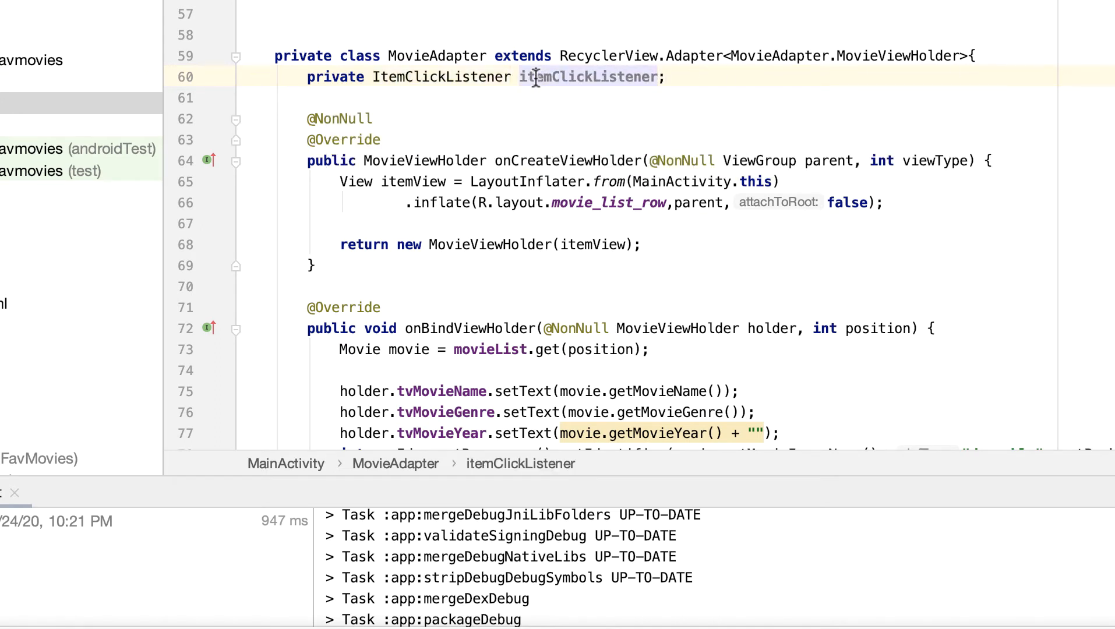
- Add a private void setItemClickListener(ItemClickListener itemClickListener) method below getItemCount
scroll("down", 3)
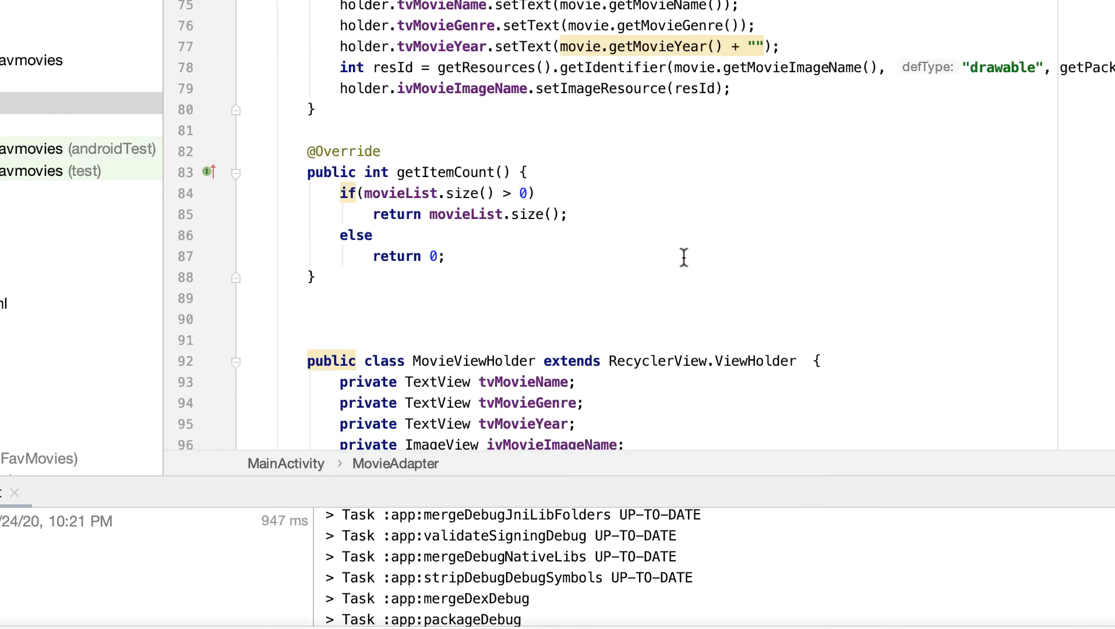
scroll("down", 3)
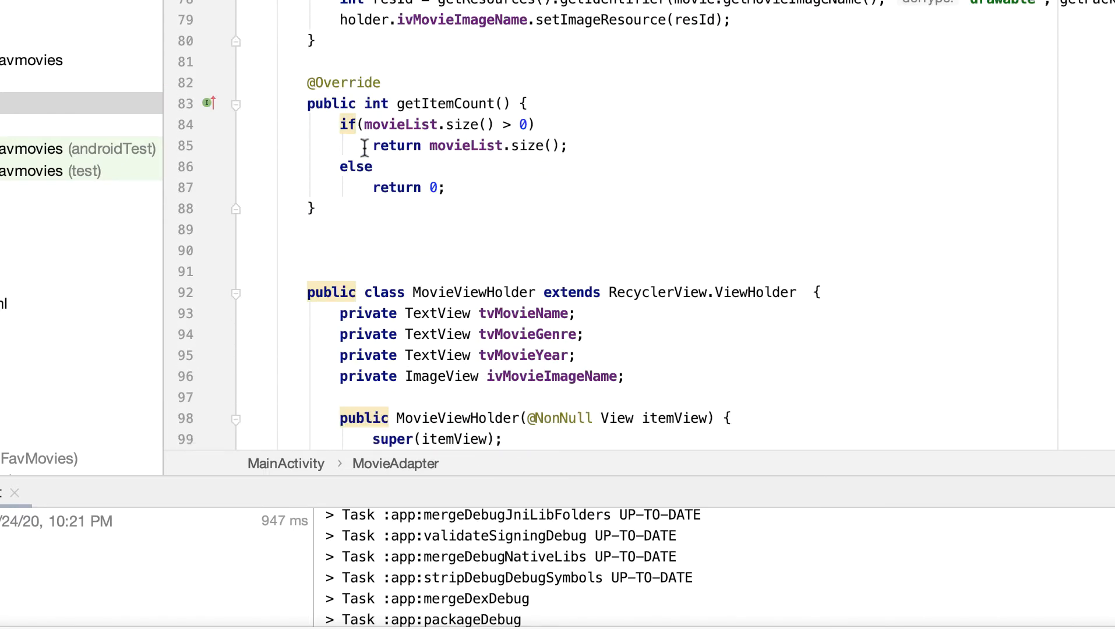
double_click(444, 103)
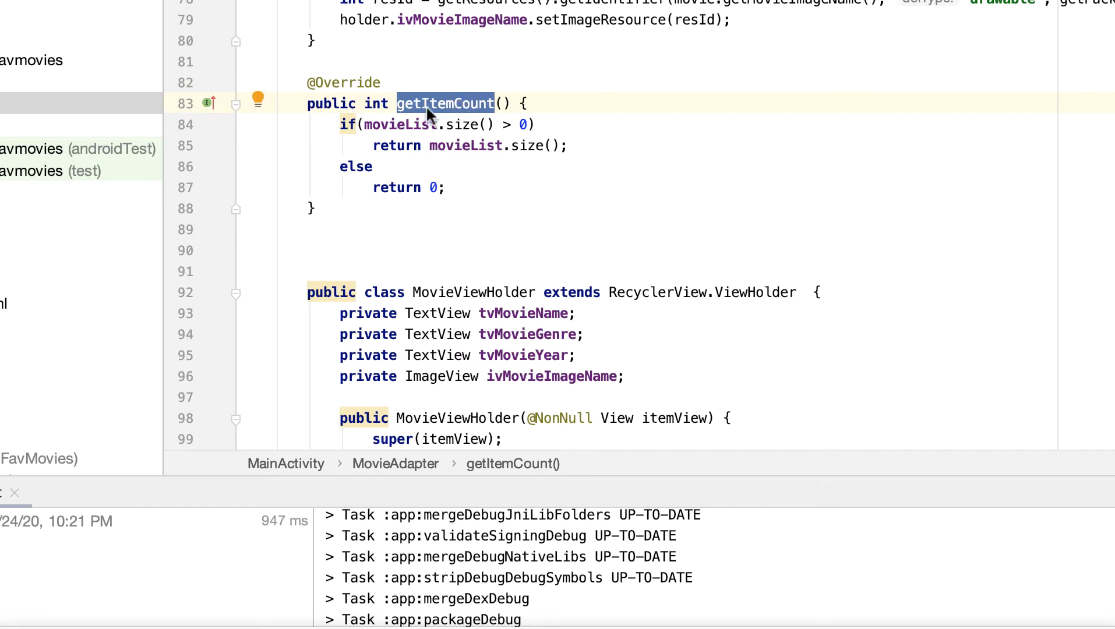
left_click(362, 229)
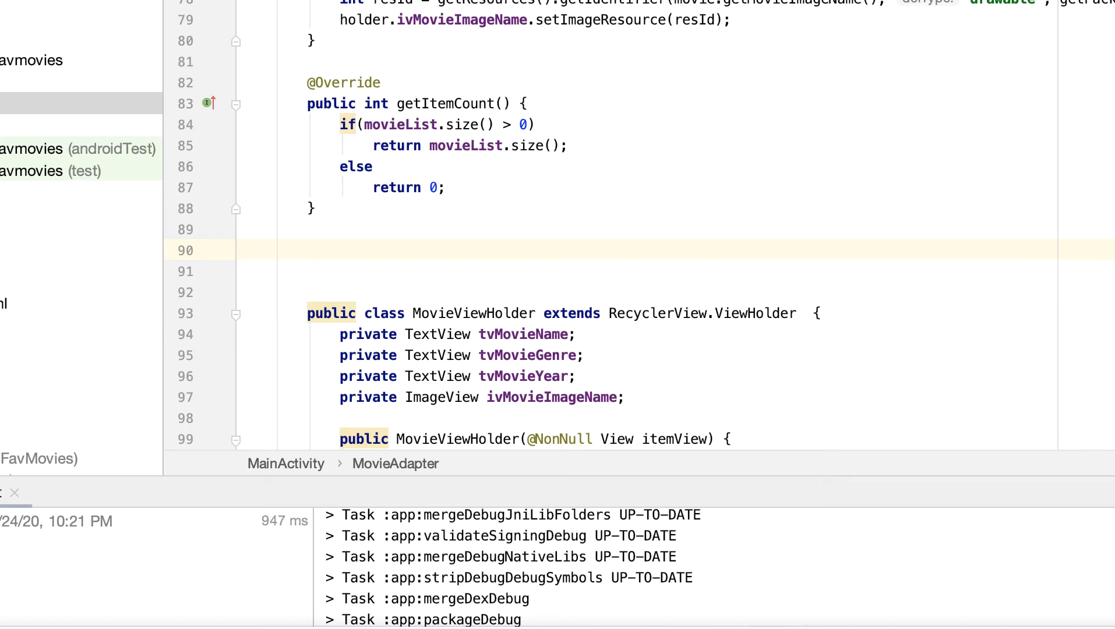
type("v")
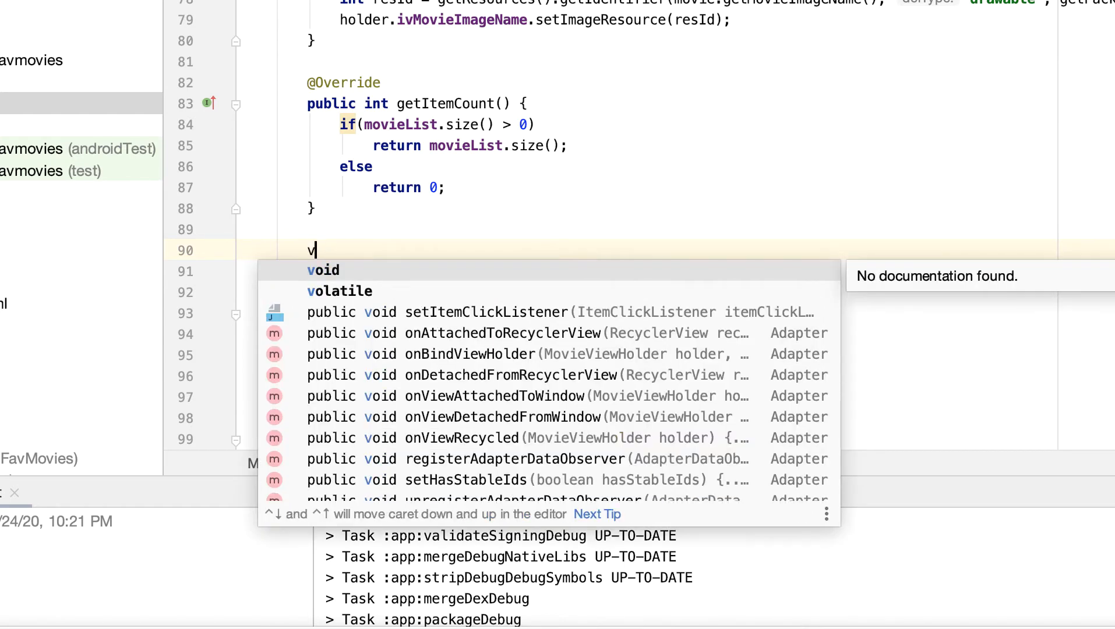
key("Escape")
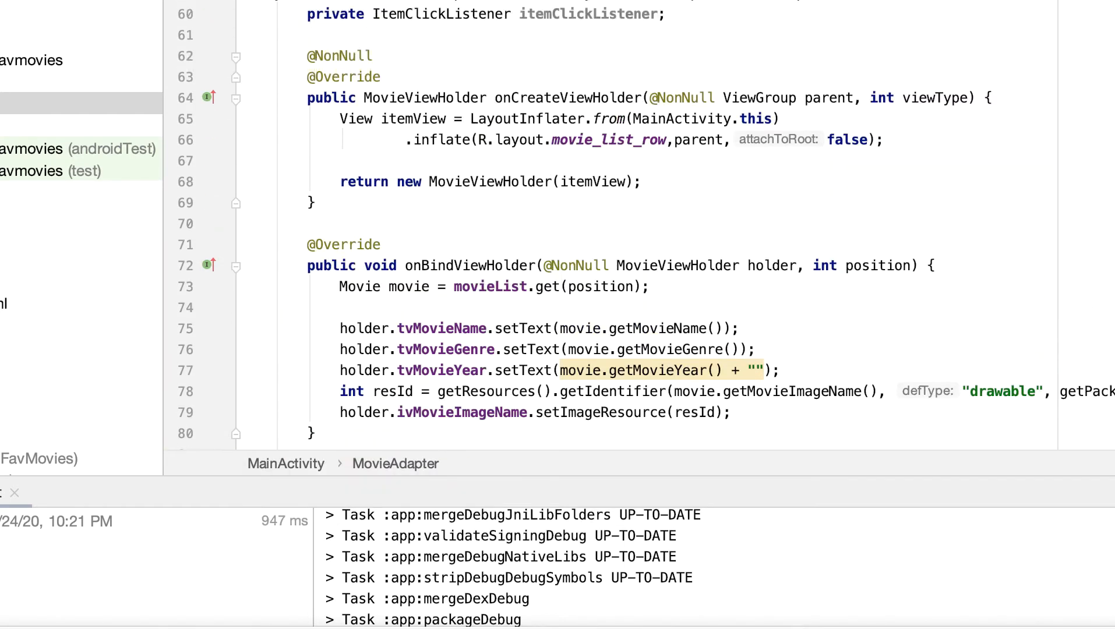
scroll("down", 3)
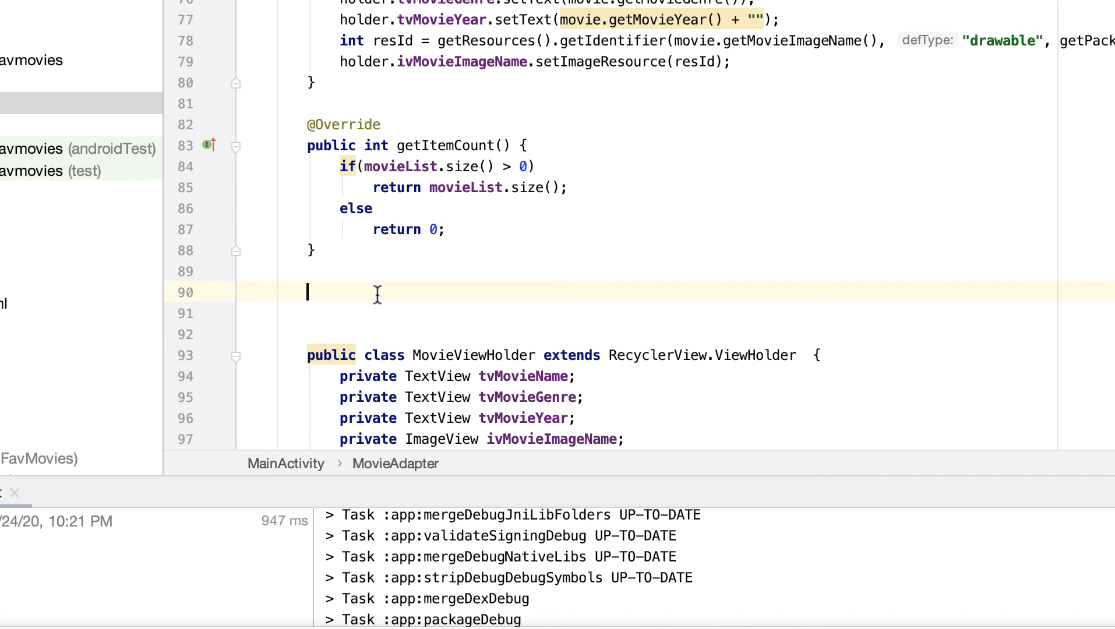
type("private")
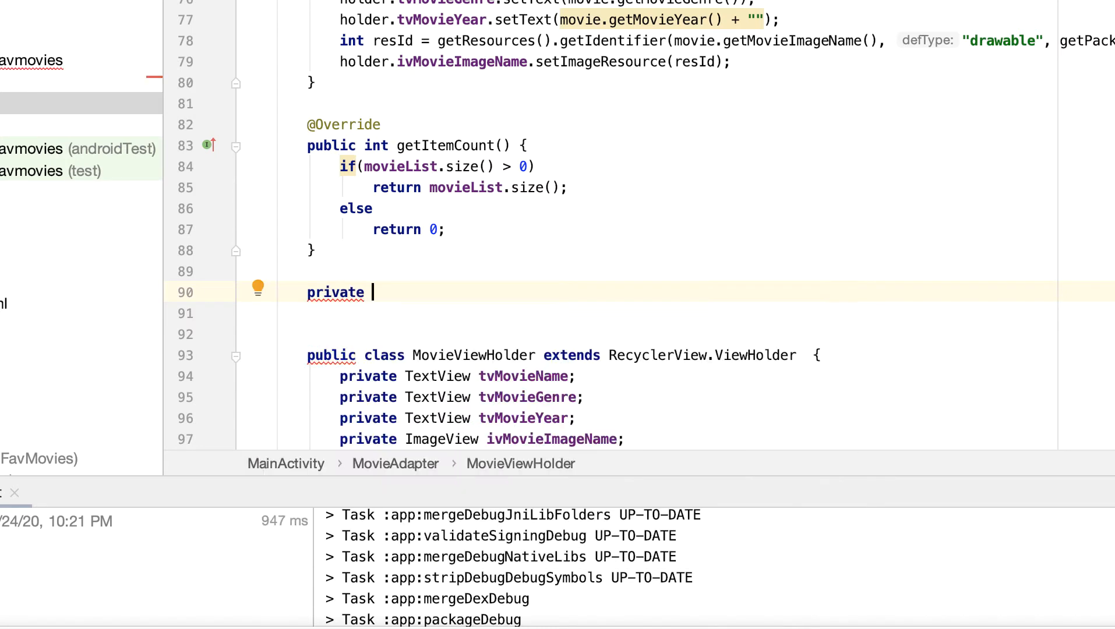
type("void")
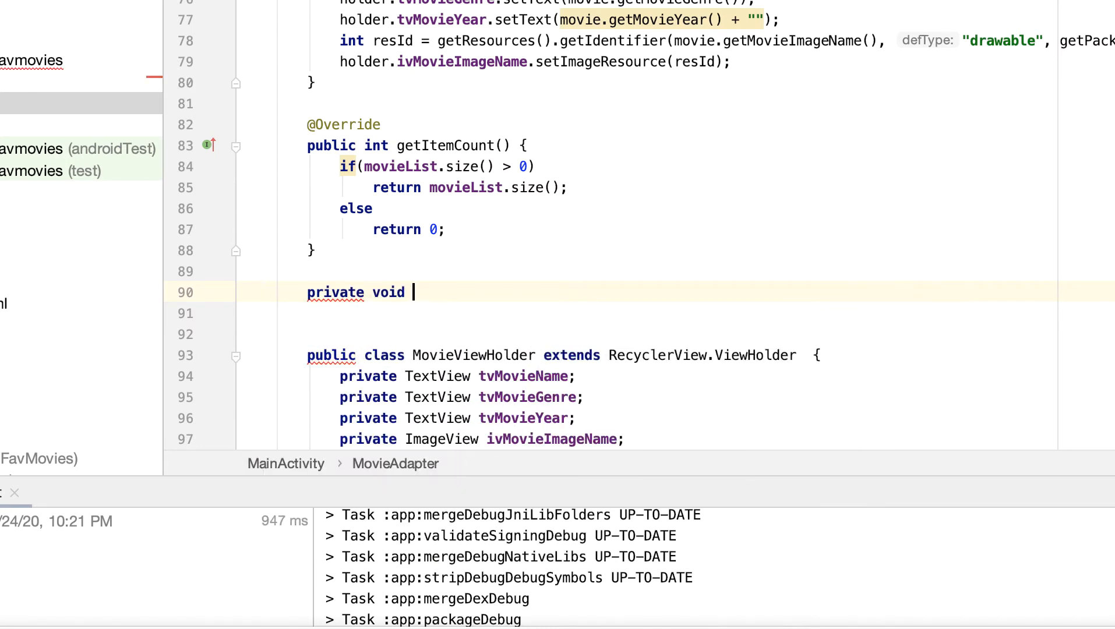
type("setItemClickListener")
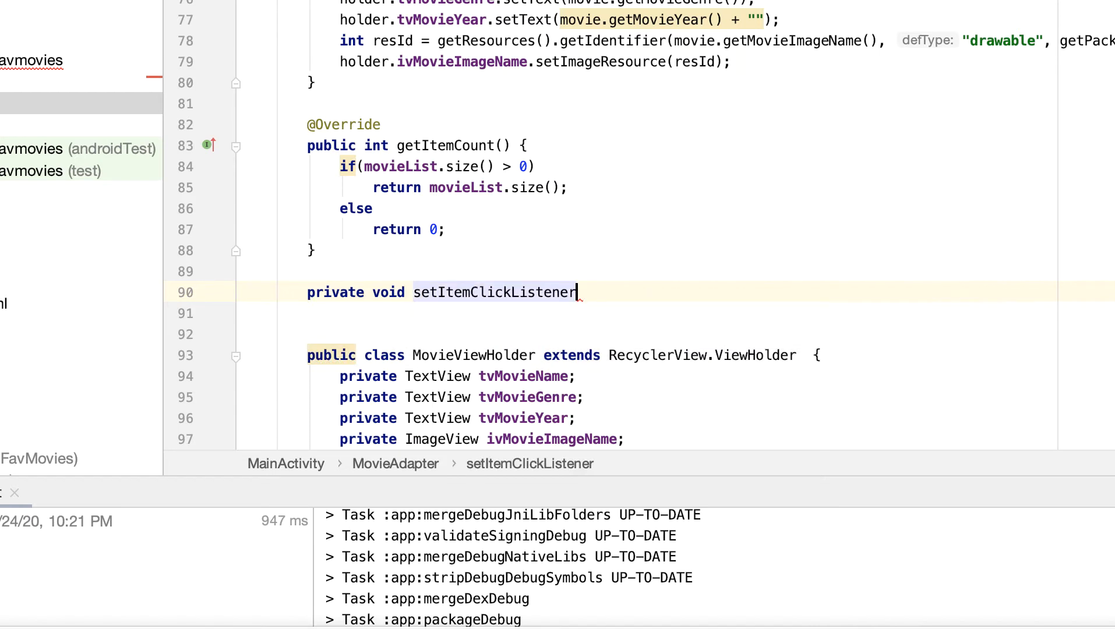
type("()")
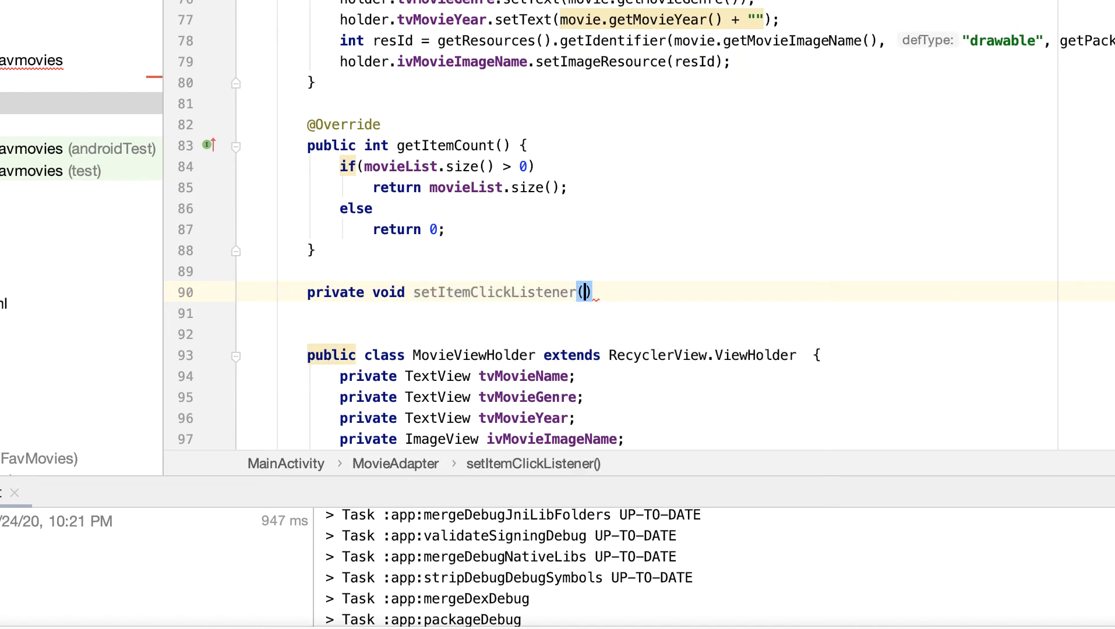
type("ItemClickListener")
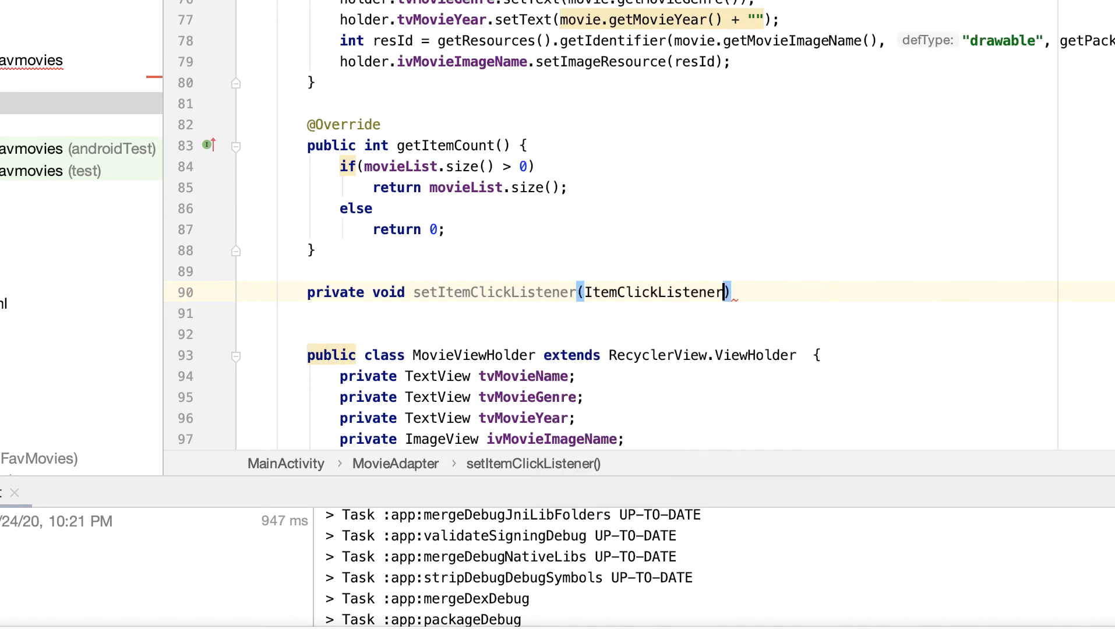
type("itemClickListener")
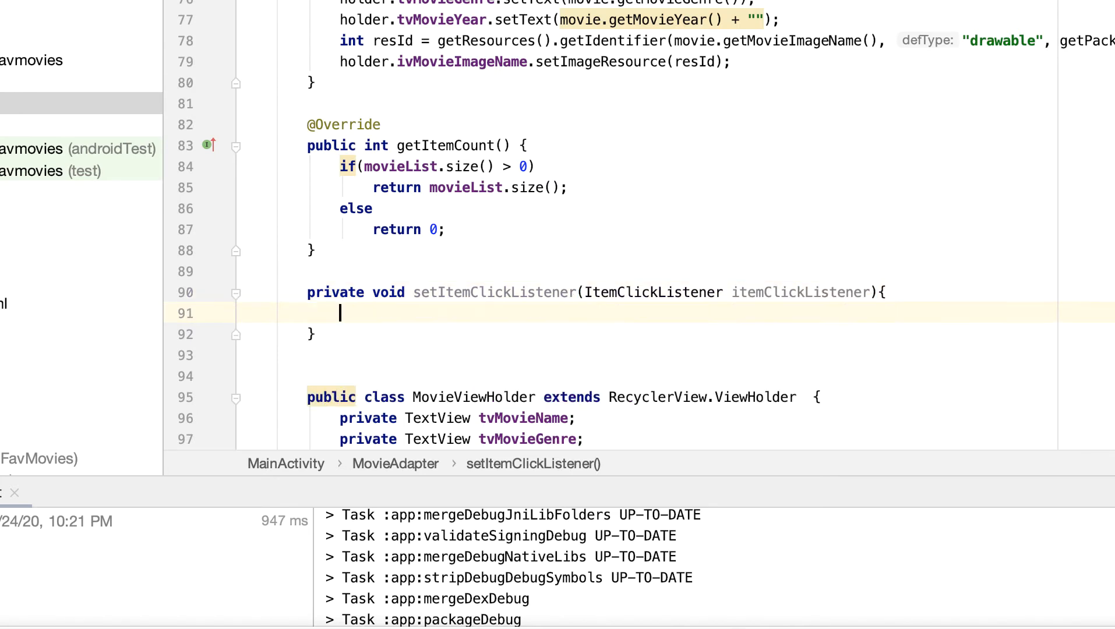
- Assign this.itemClickListener = itemClickListener inside setItemClickListener
type("this.")
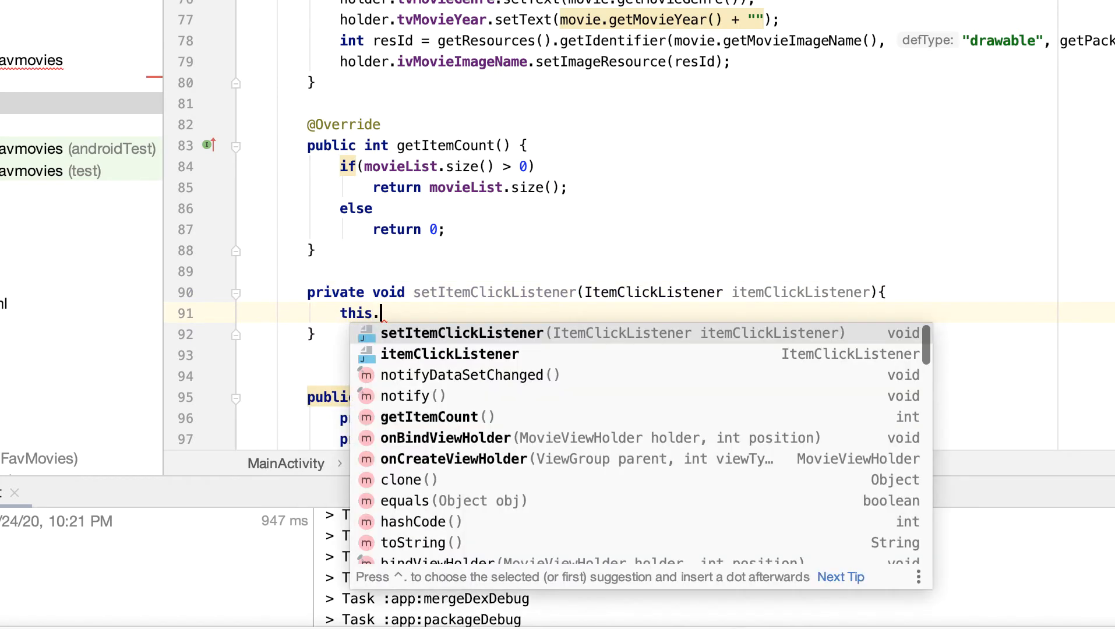
left_click(449, 354)
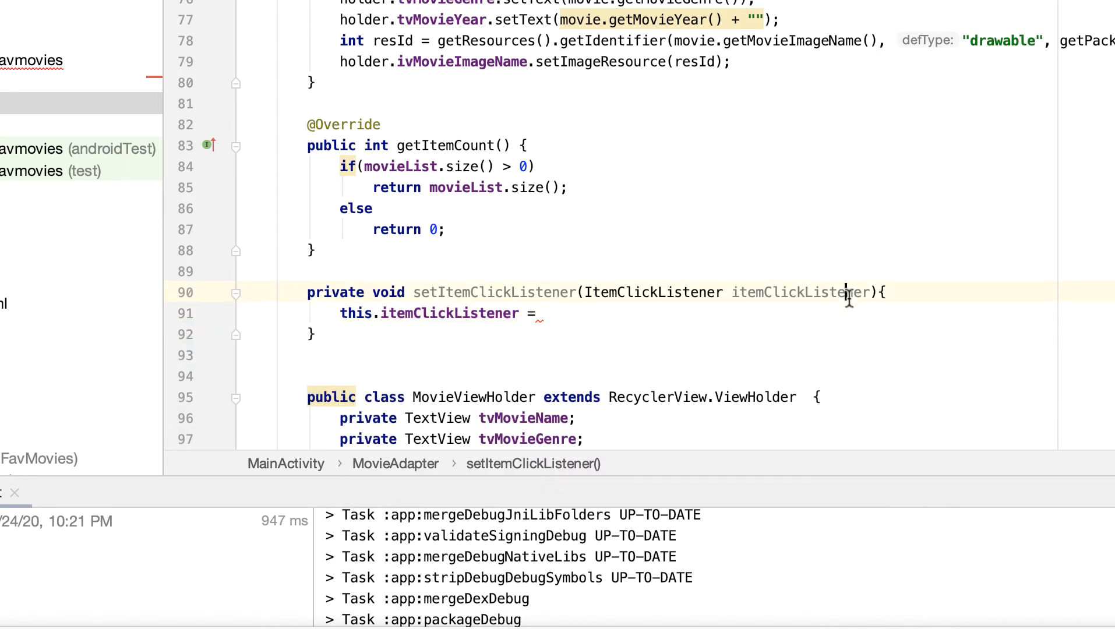
type("it")
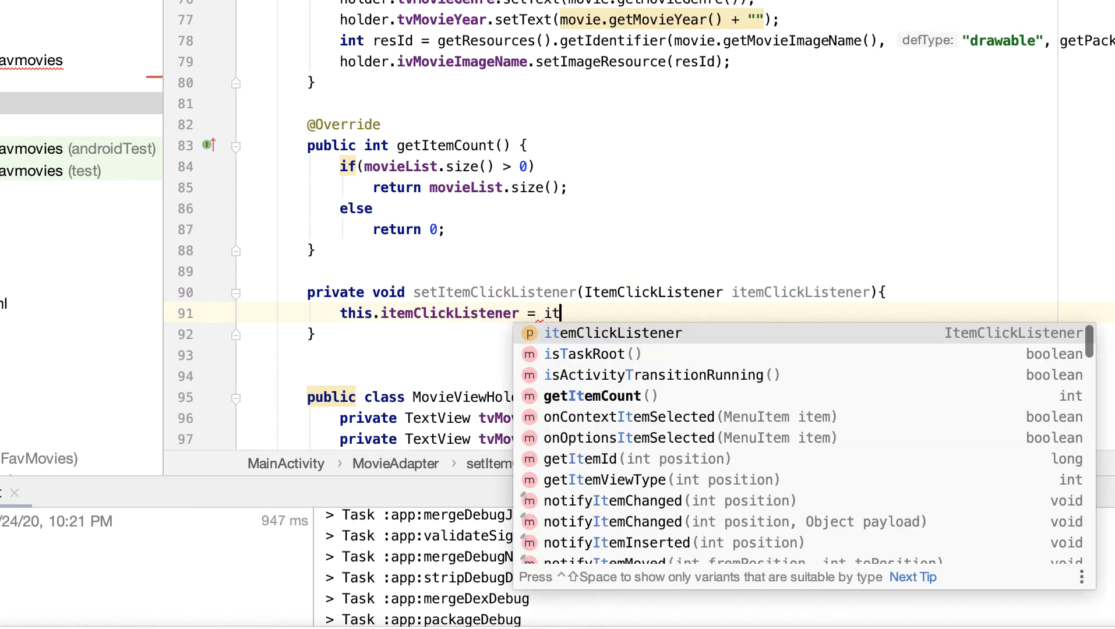
left_click(612, 333)
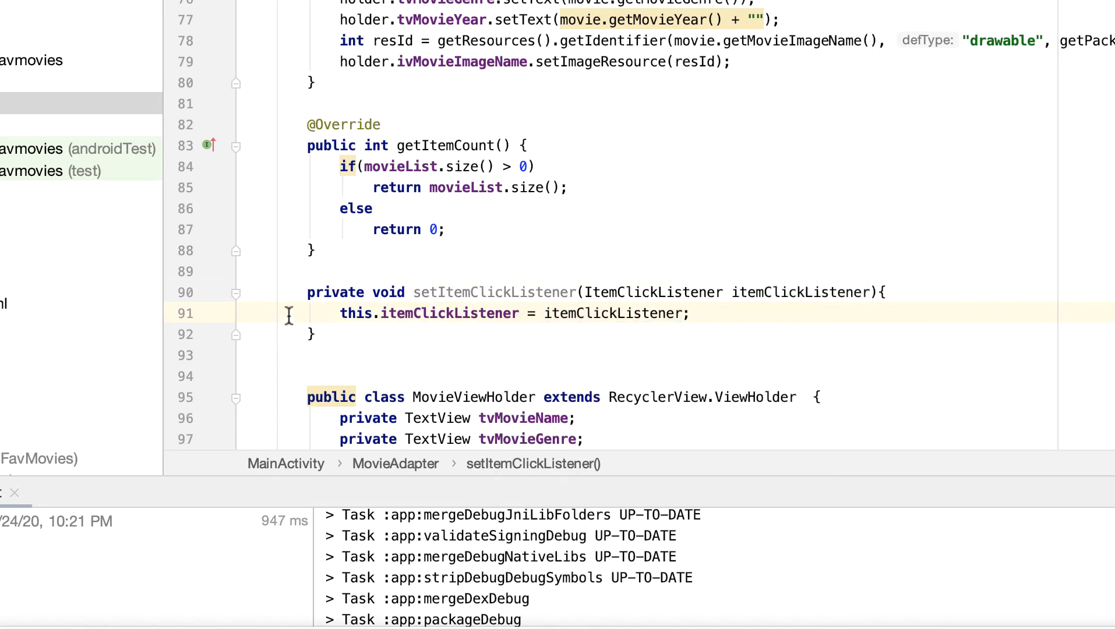
- Make MovieViewHolder implement View.OnClickListener with an empty onClick(View view) override
scroll("down", 3)
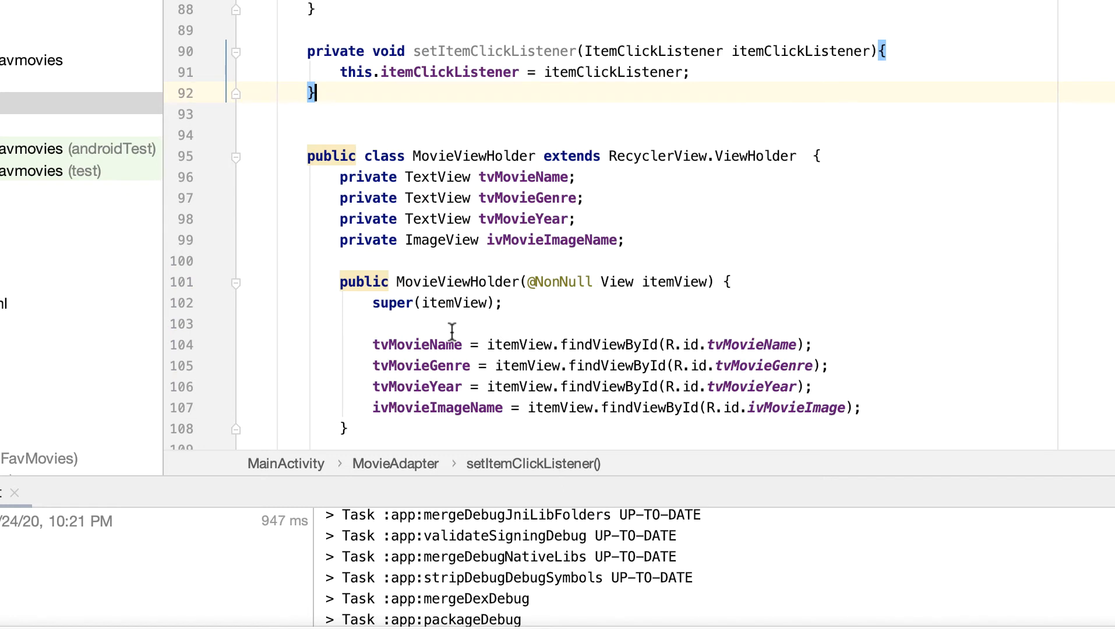
mouse_move(477, 156)
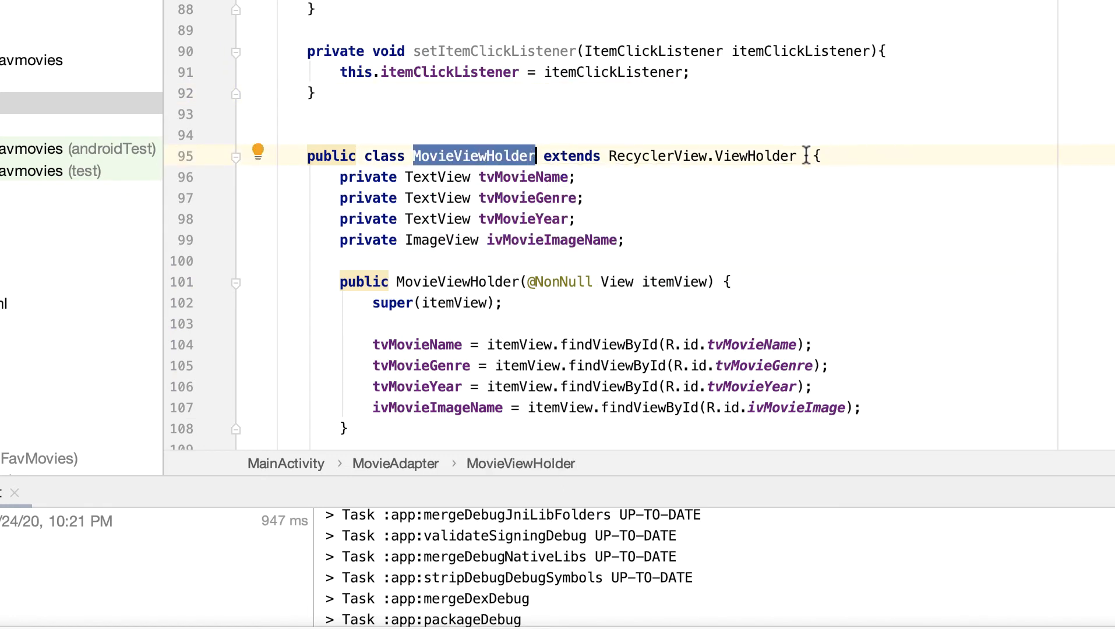
type("implements V")
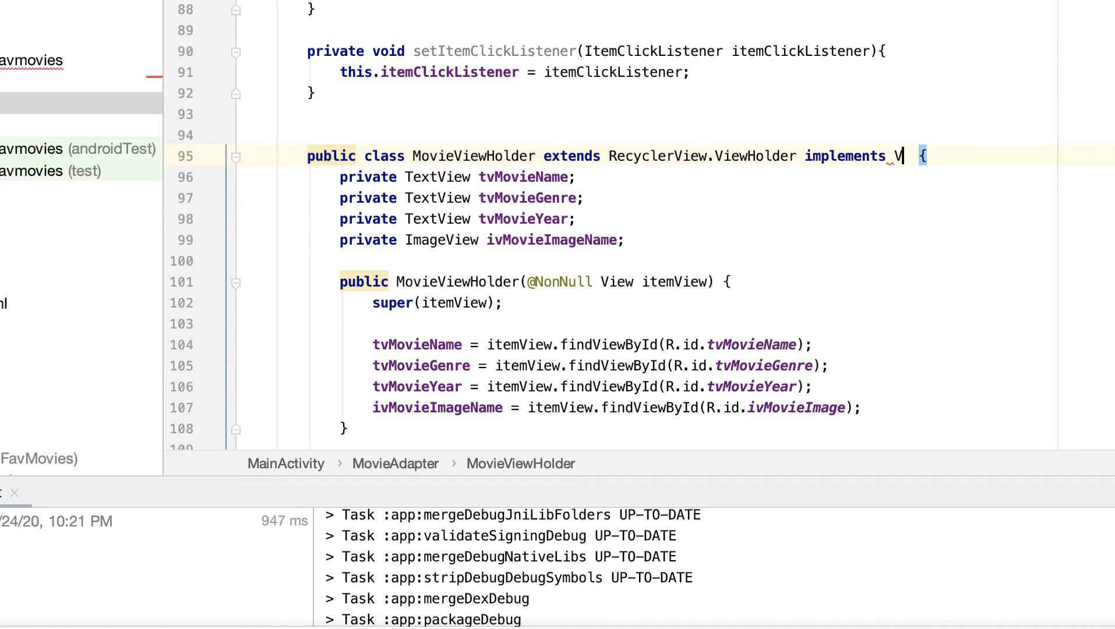
type("iew.OnClickListener")
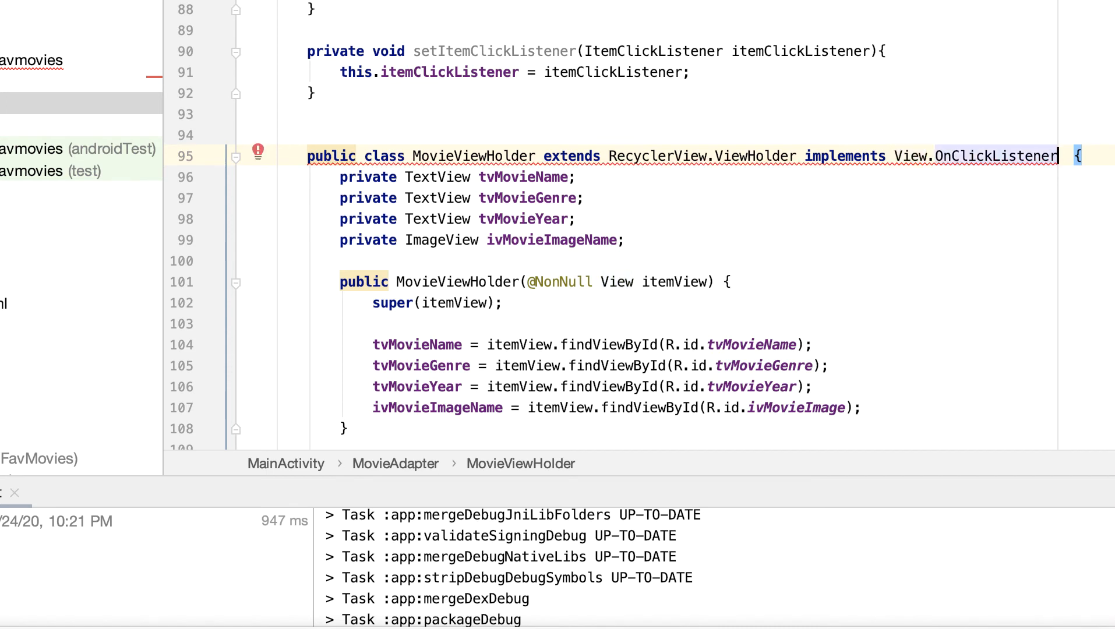
mouse_move(978, 225)
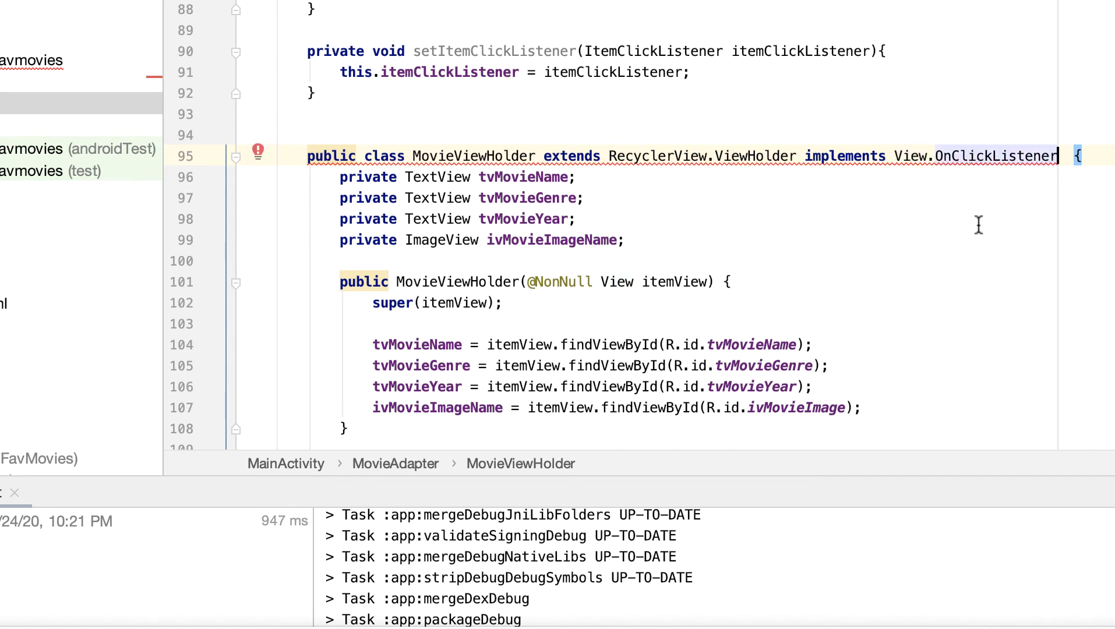
scroll("down", 3)
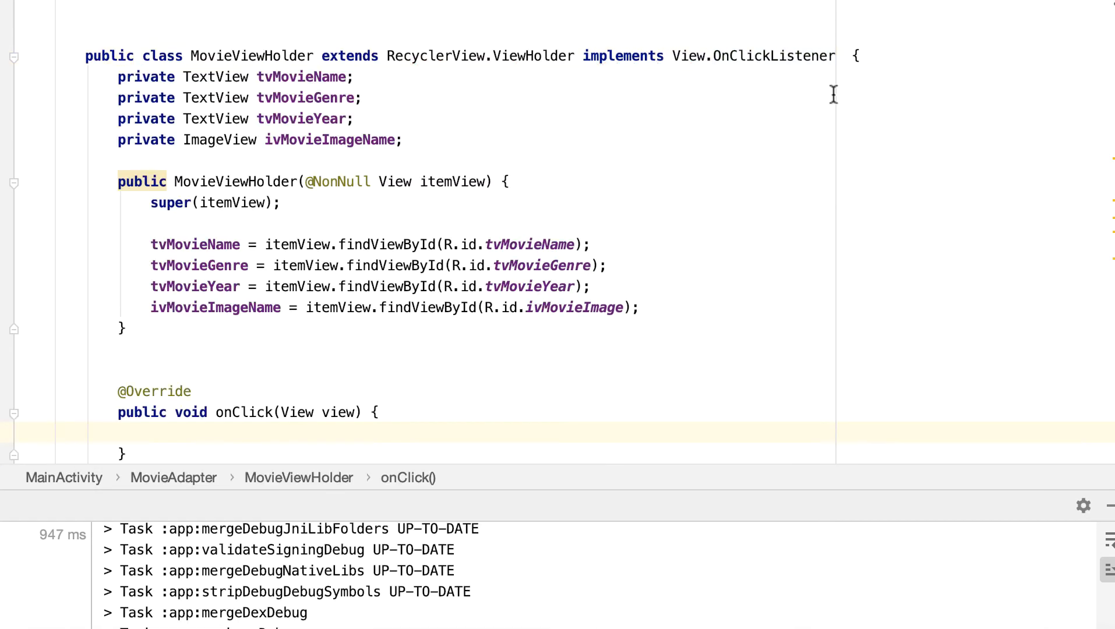
- In the holder's onClick, call itemClickListener.onClick(view, getAdapterPosition()) when the listener isn't null
scroll("down", 3)
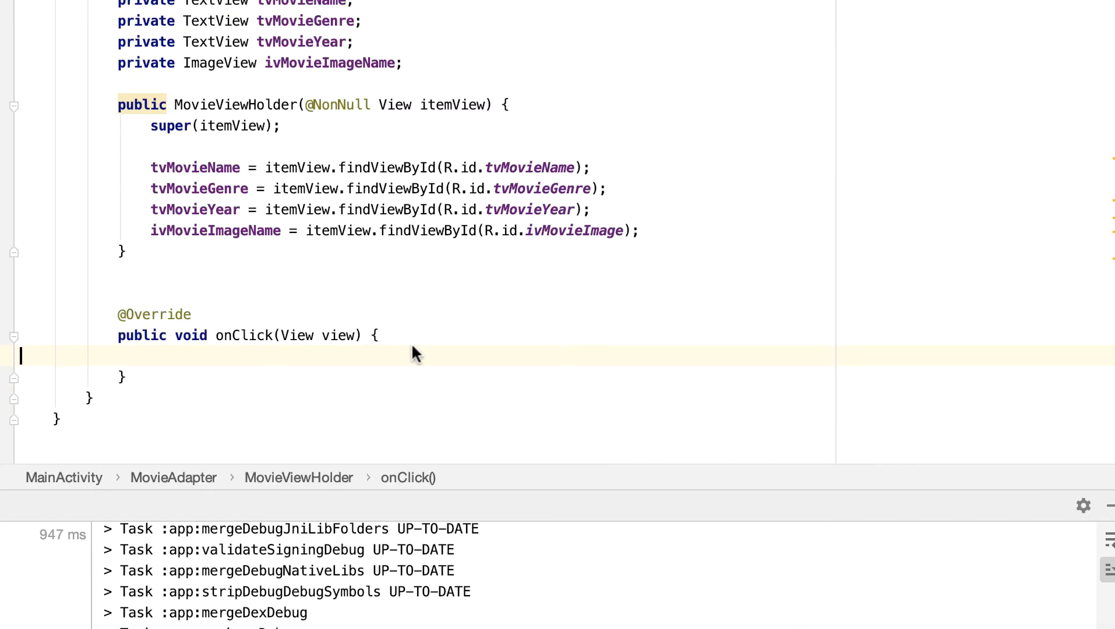
type("if")
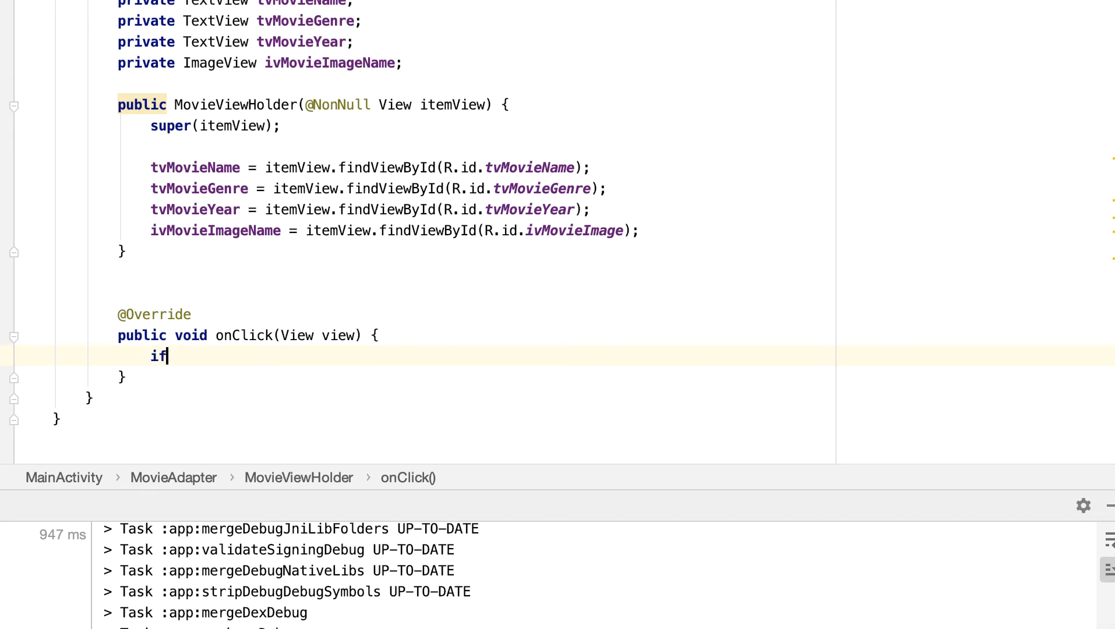
type("()")
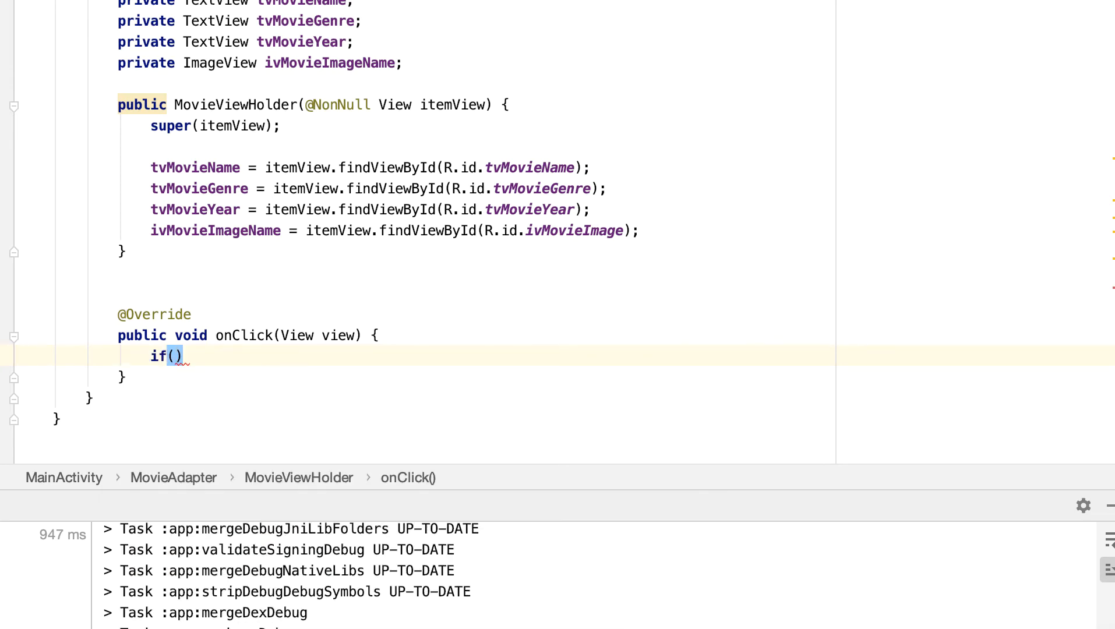
type("itemClickListener !=")
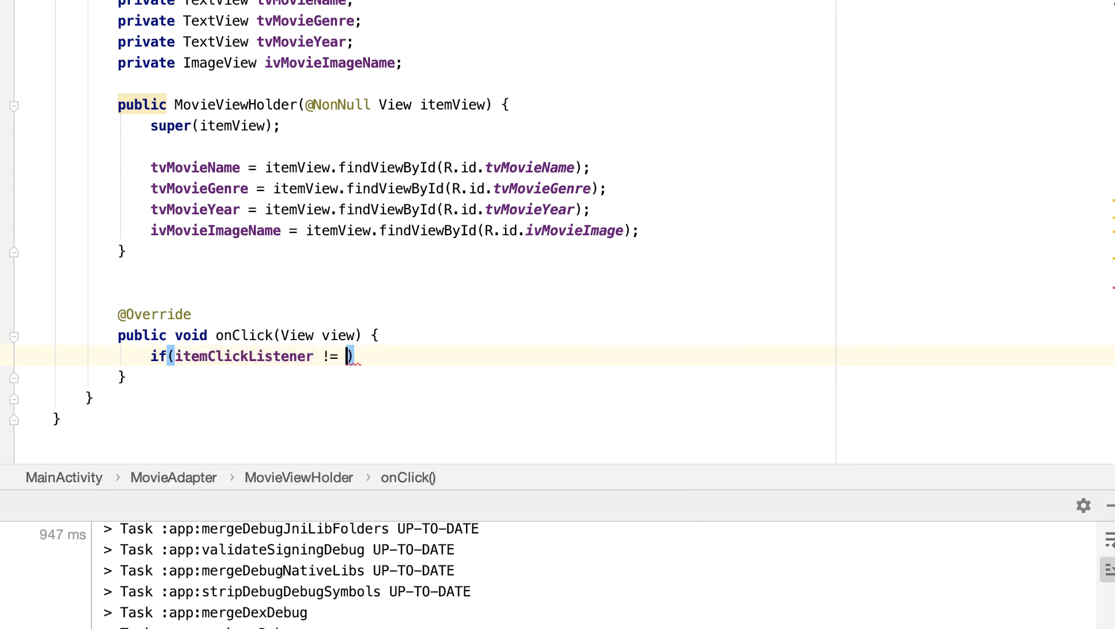
type("null){")
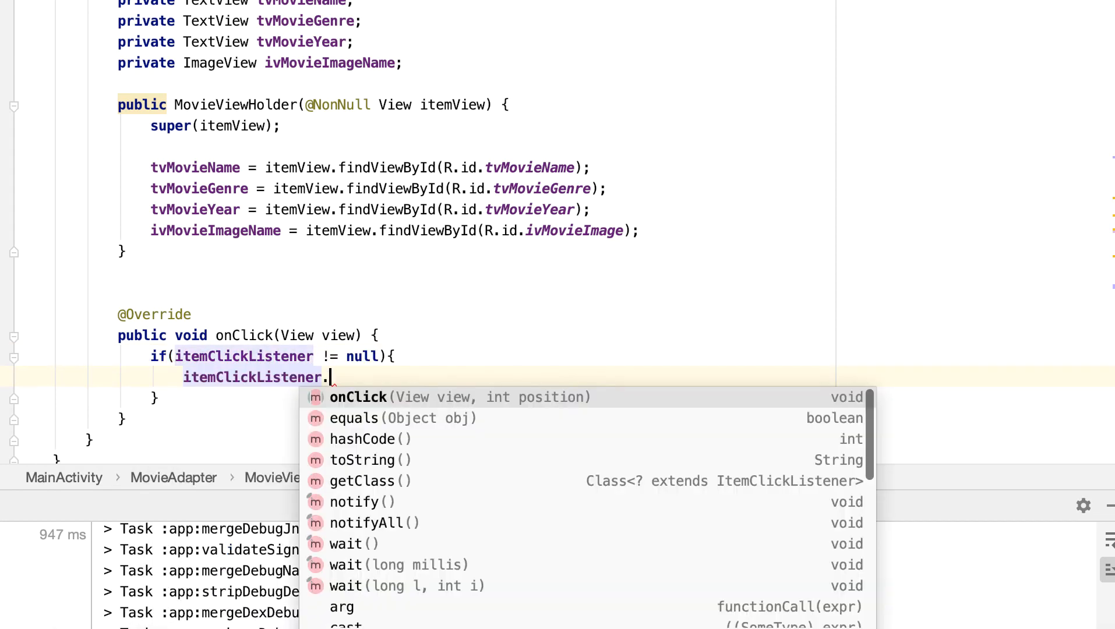
mouse_move(423, 405)
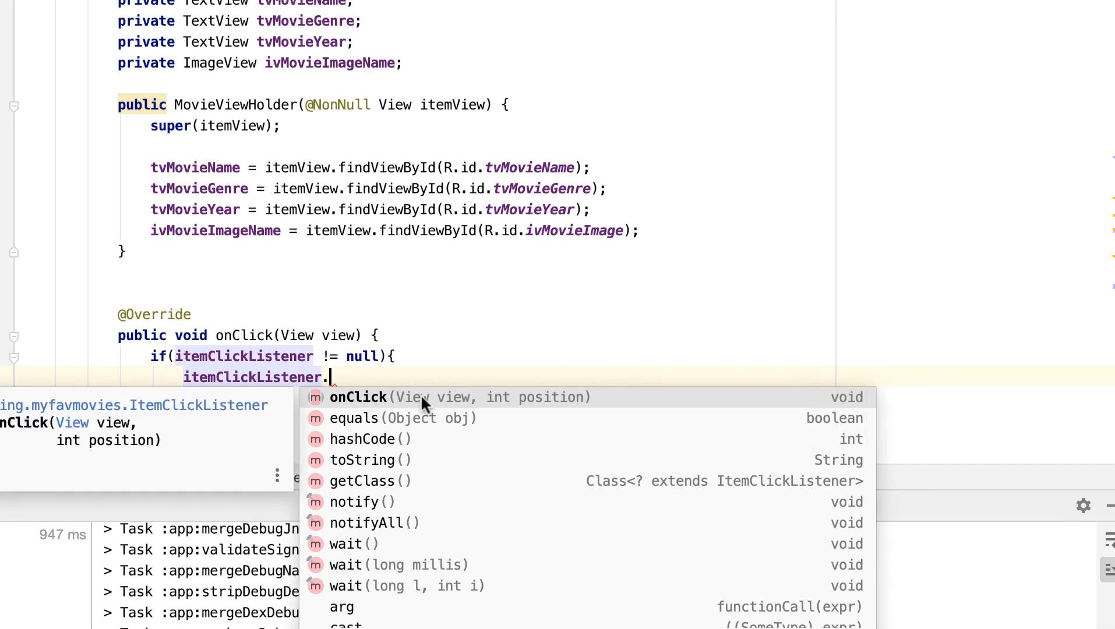
mouse_move(525, 406)
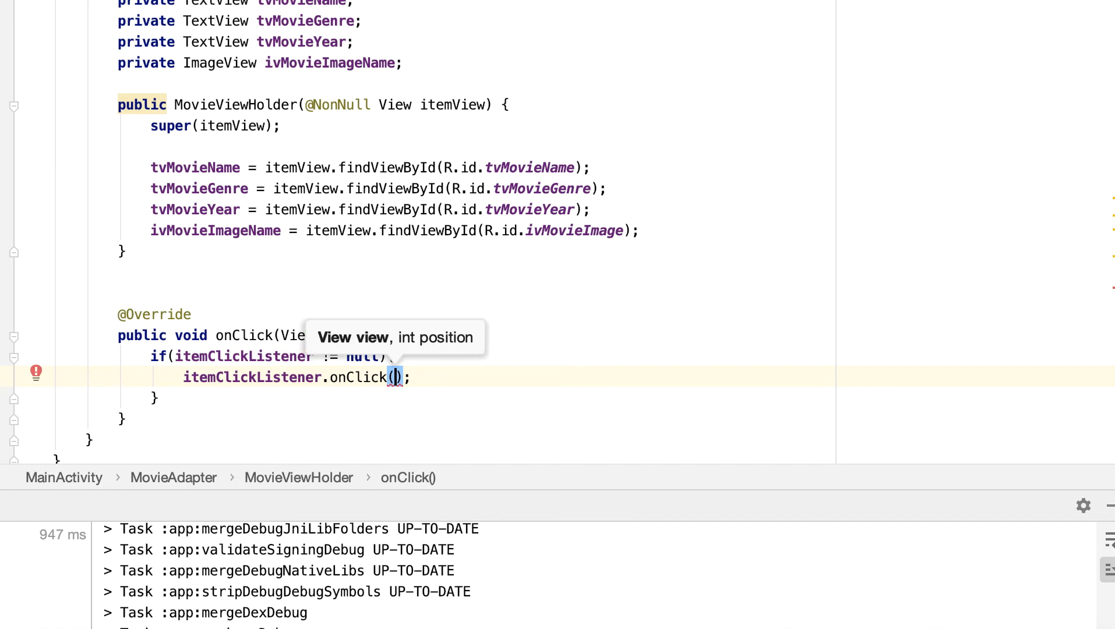
type("view,")
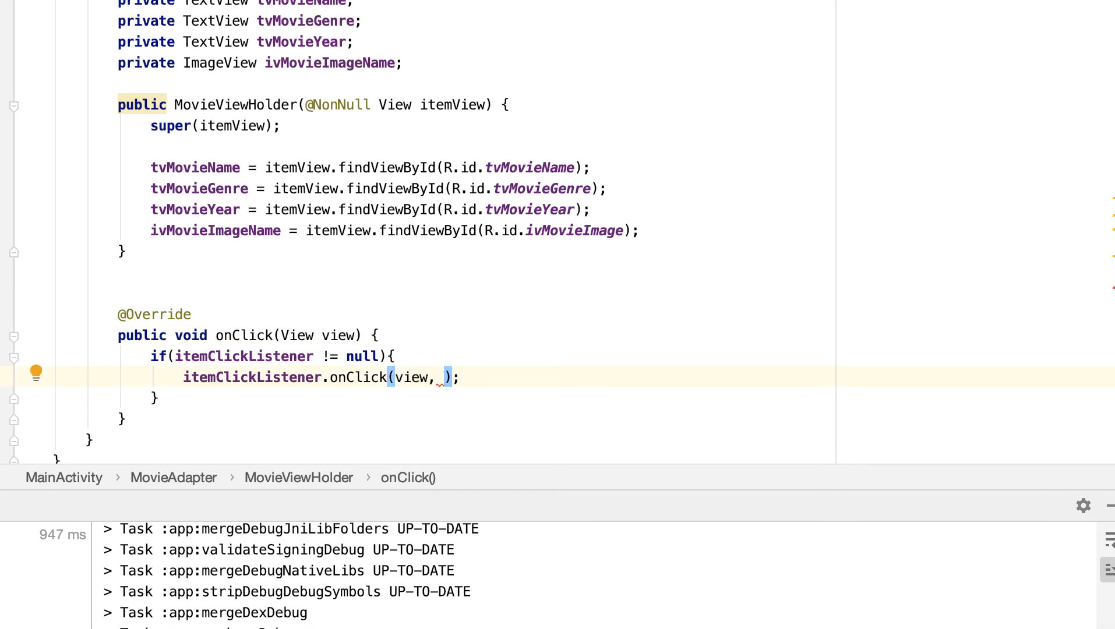
type("get")
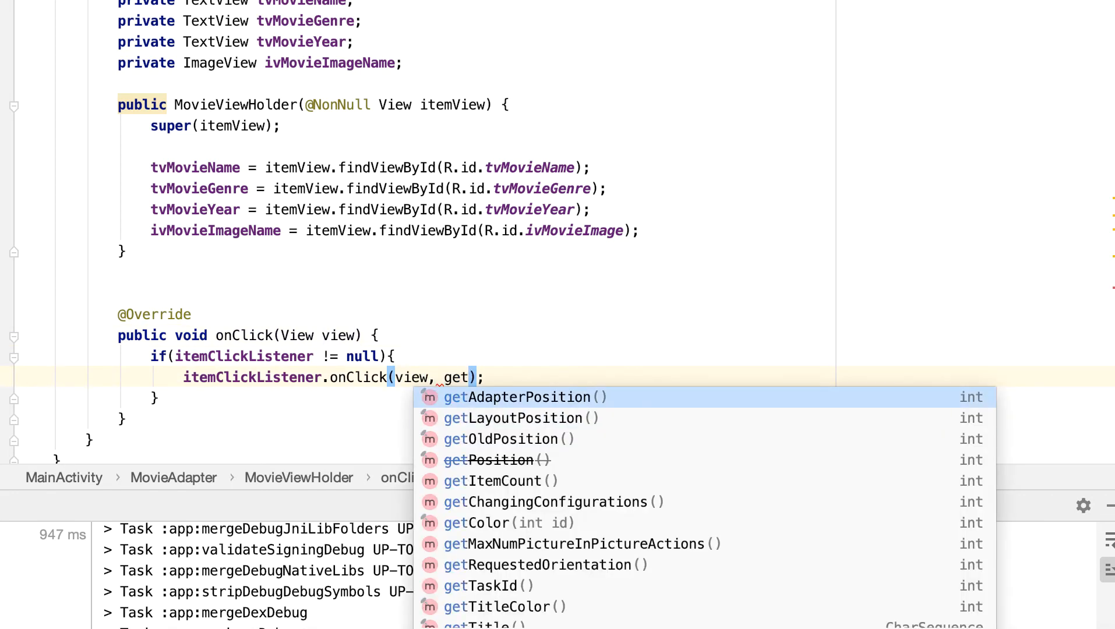
left_click(522, 397)
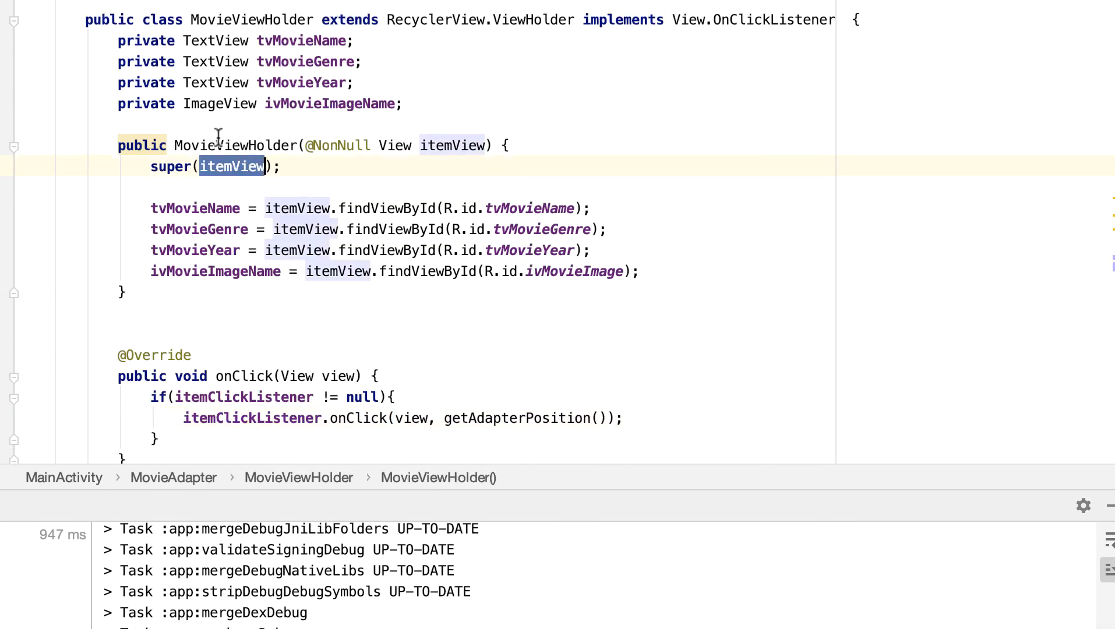
- Append itemView.setOnClickListener(this); to the end of the MovieViewHolder constructor
double_click(250, 20)
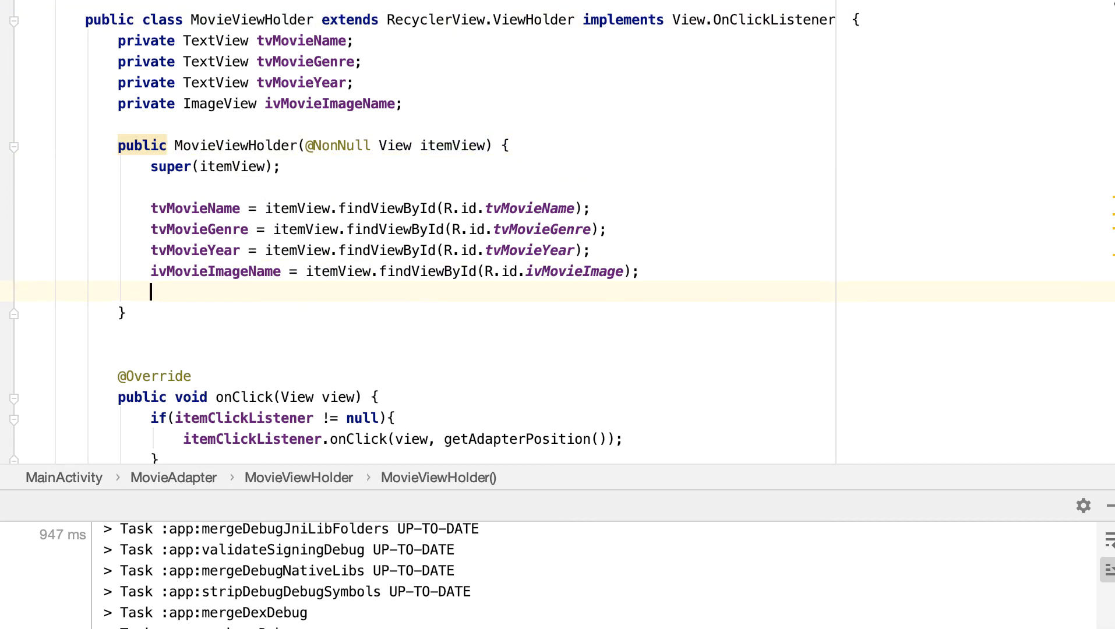
type("itemView.")
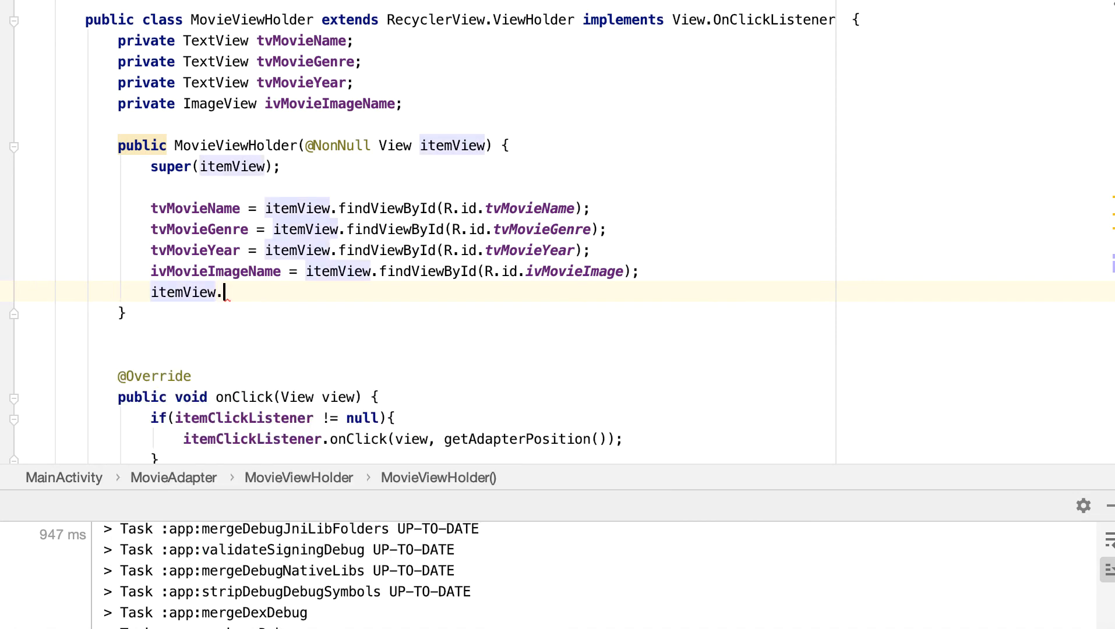
type(".")
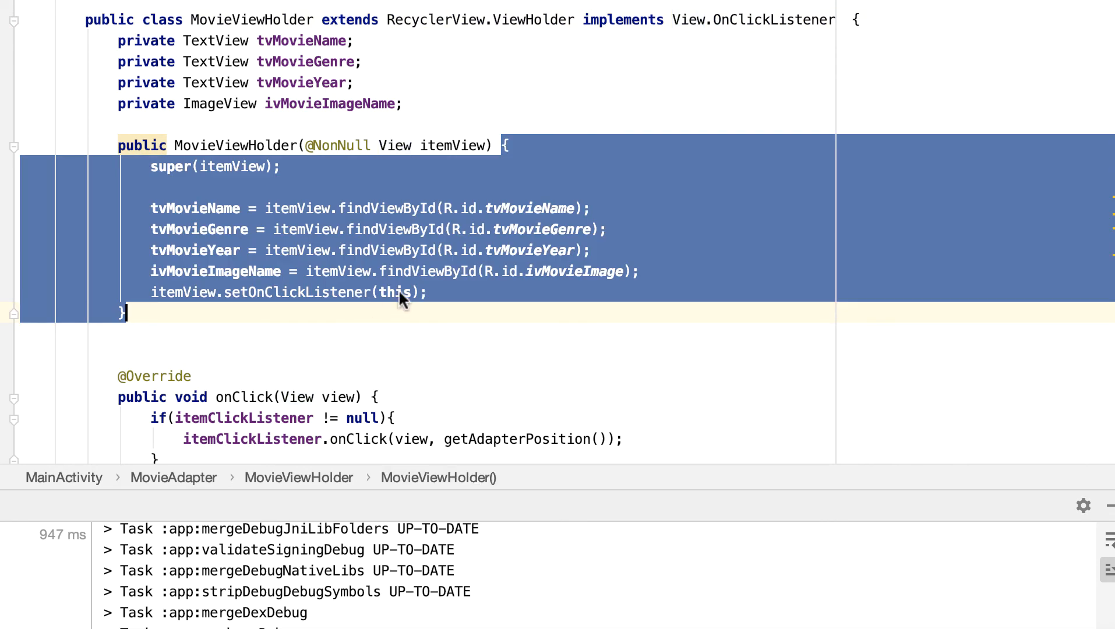
- Confirm MainActivity implements ItemClickListener, then call movieAdapter.setItemClickListener(this) in onCreate after setAdapter
scroll("up", 3)
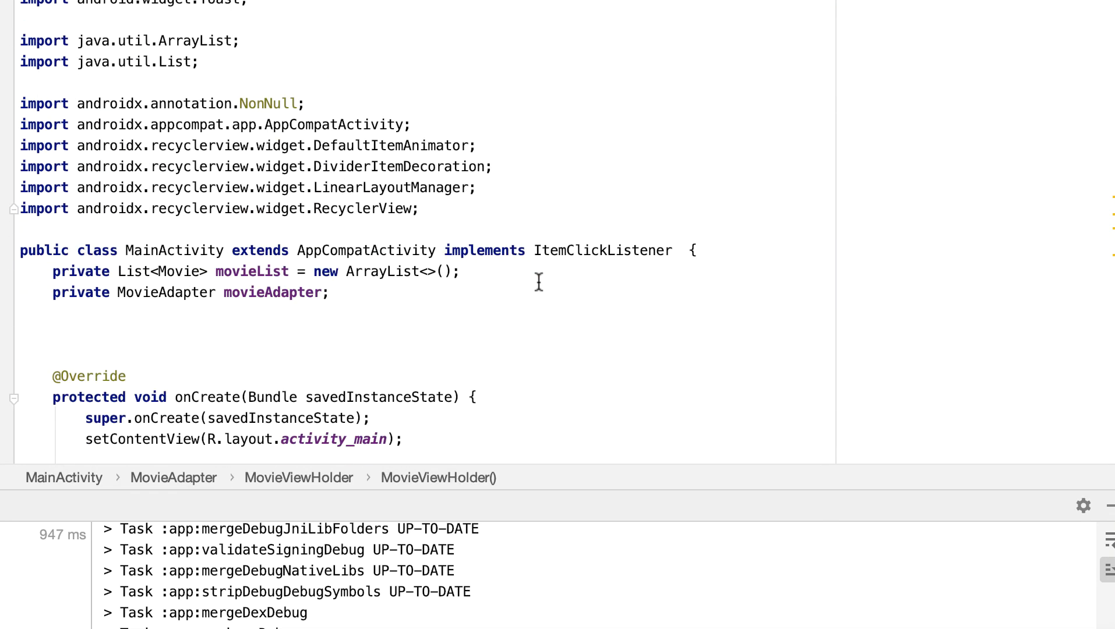
double_click(174, 249)
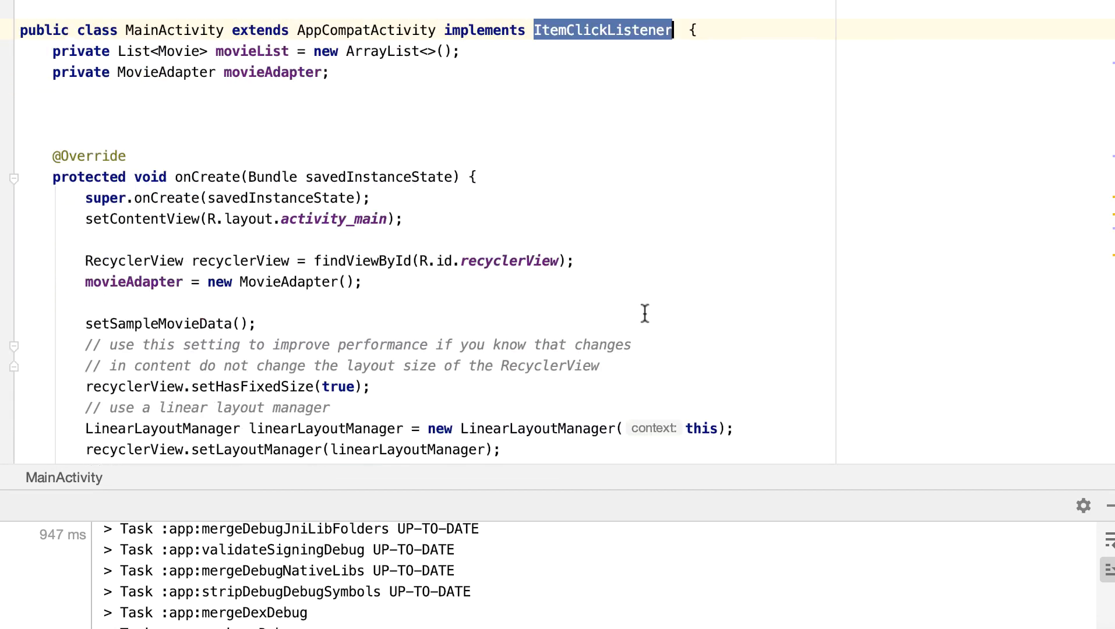
scroll("down", 3)
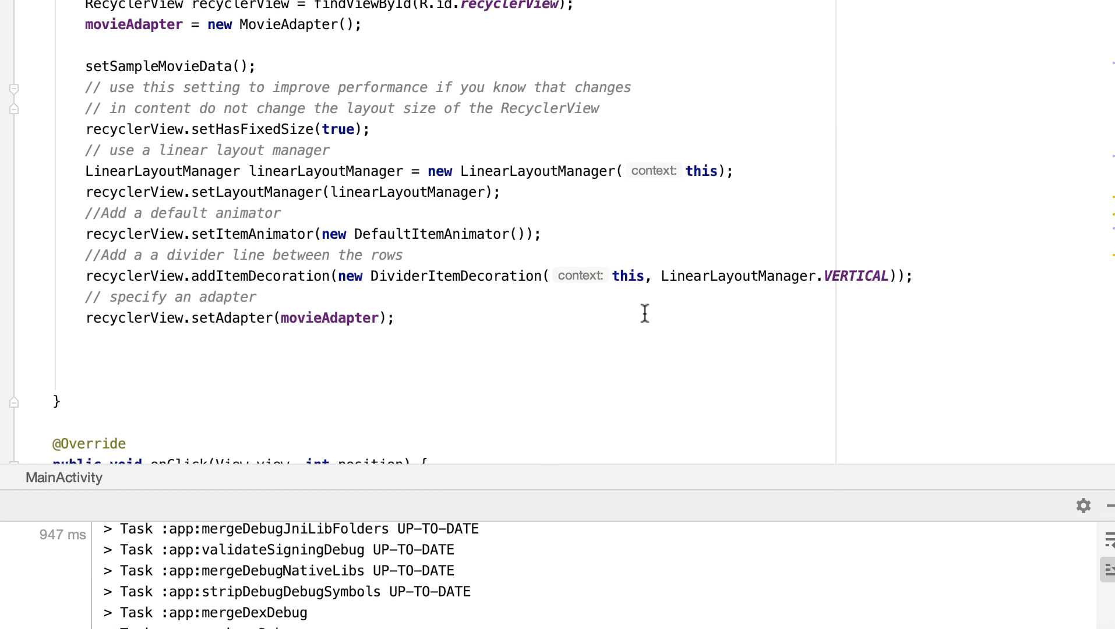
scroll("up", 3)
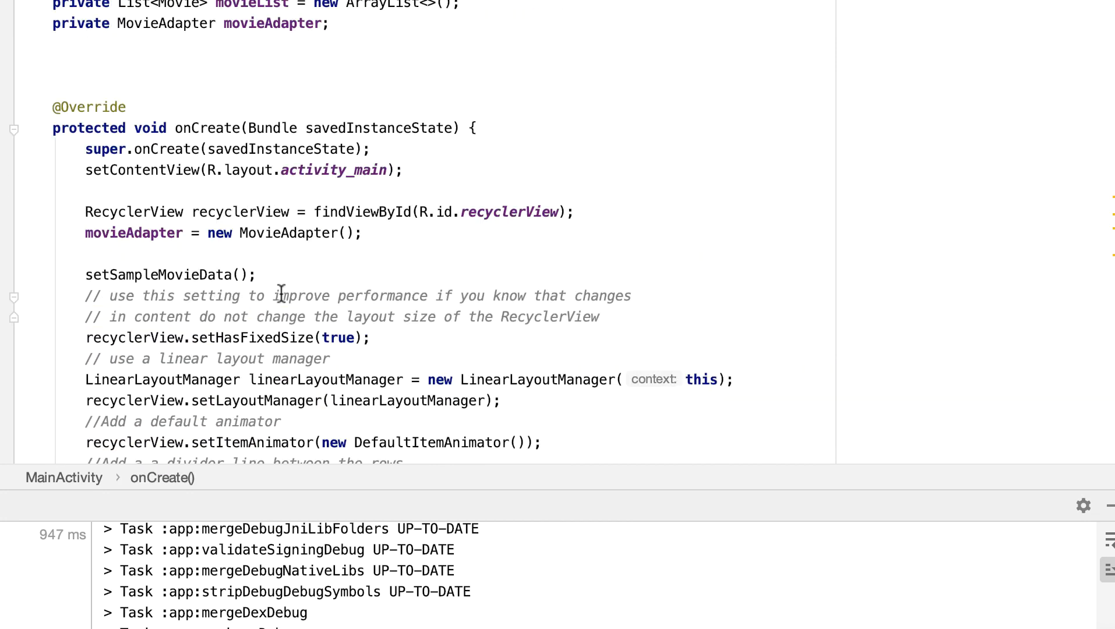
double_click(207, 128)
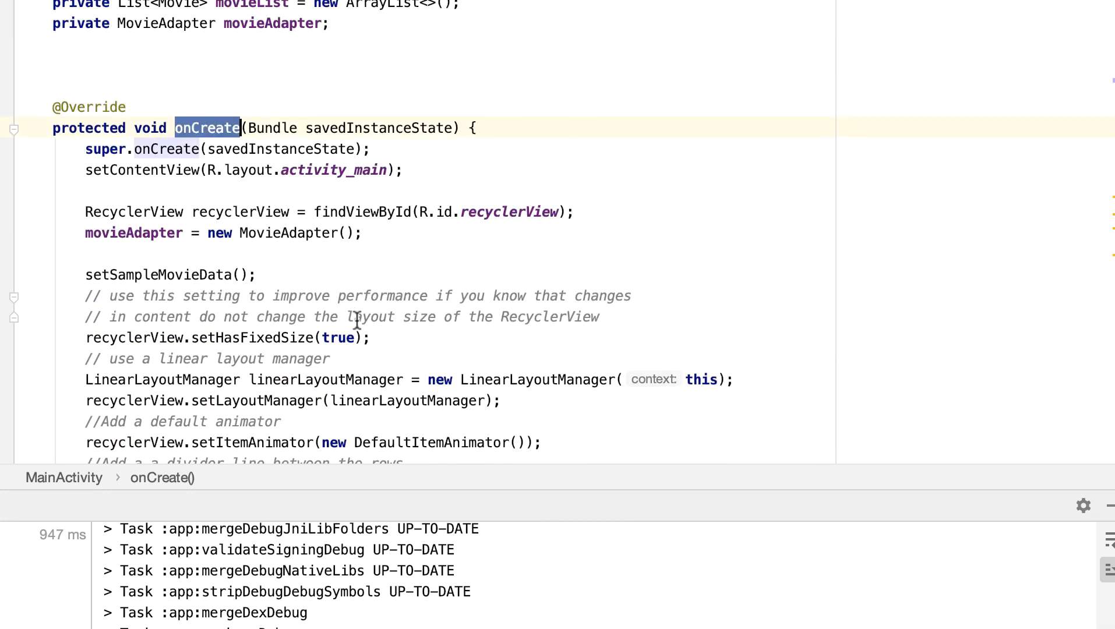
scroll("down", 3)
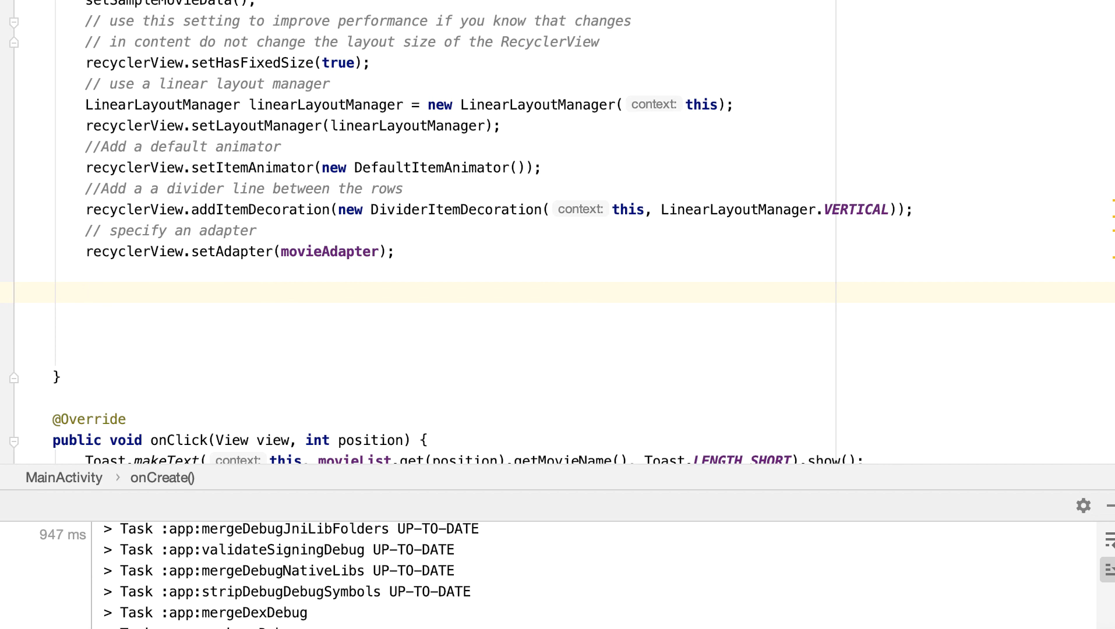
type("movieAdapter.setItemClickListener(this);")
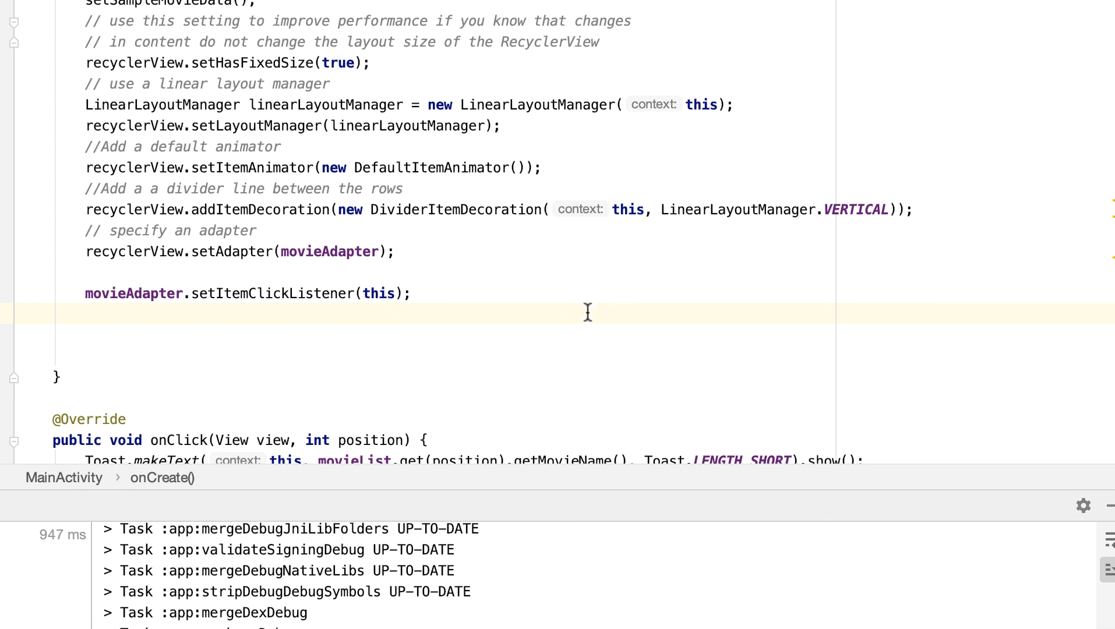
scroll("up", 3)
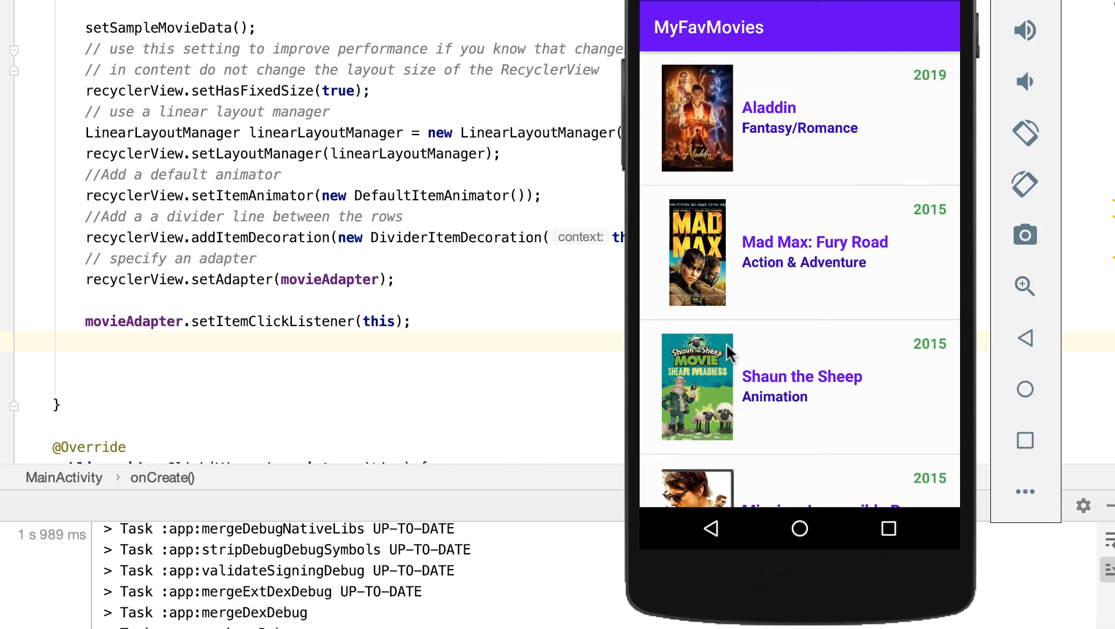
mouse_move(781, 39)
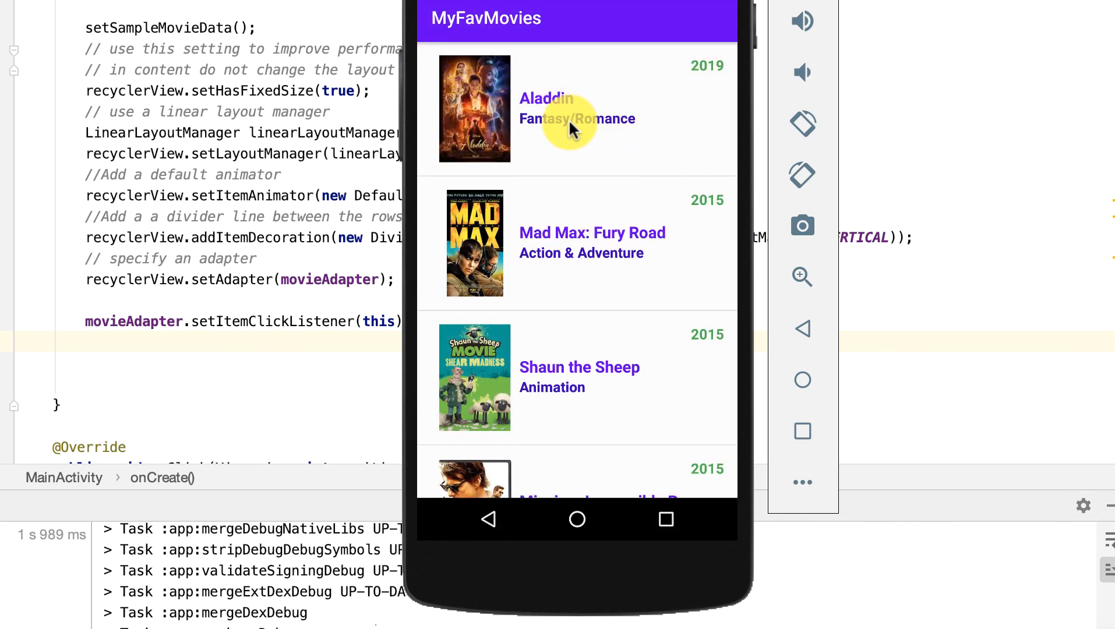
- Tap the Aladdin row in the running MyFavMovies app to show the 'Aladdin' toast
left_click(576, 108)
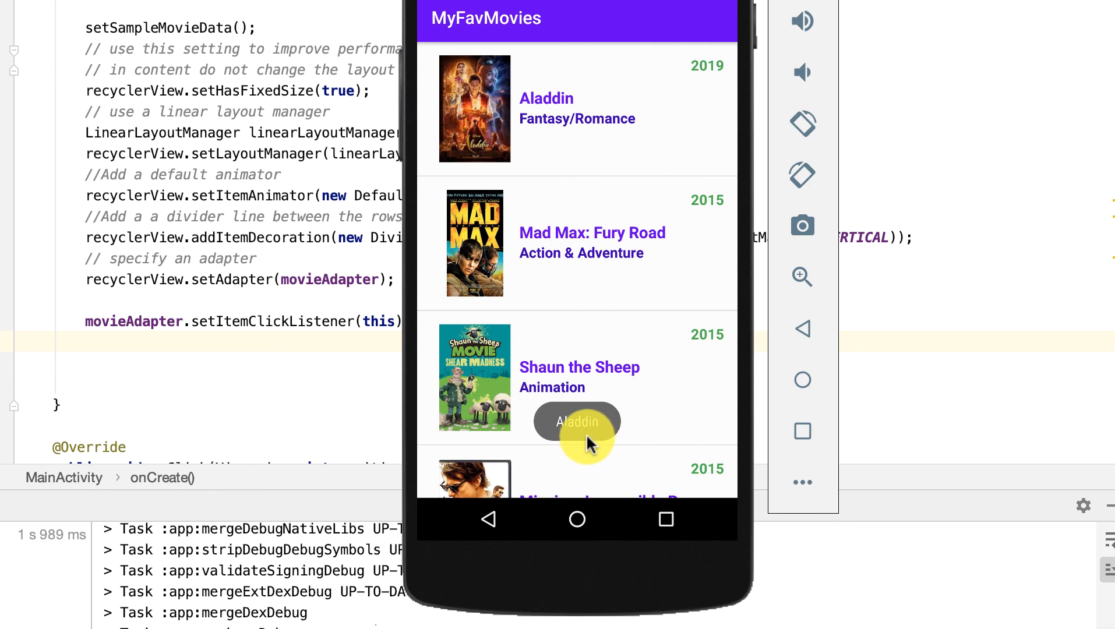